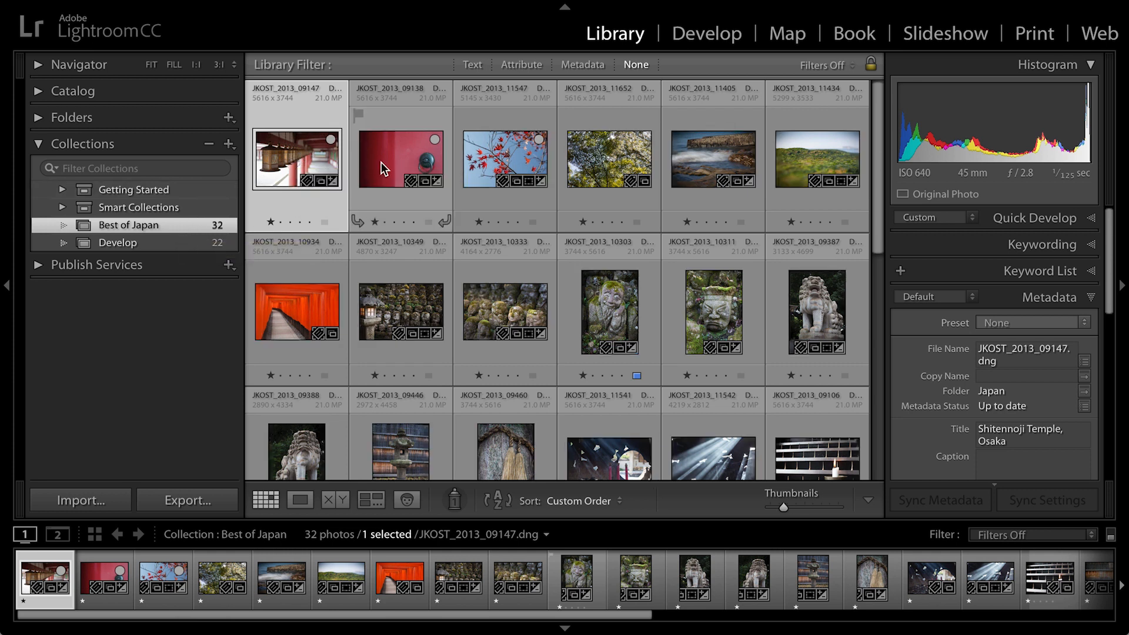
Step: Check the titles of the Great Buddha and green hillside photos in Best of Japan
left_click(1035, 218)
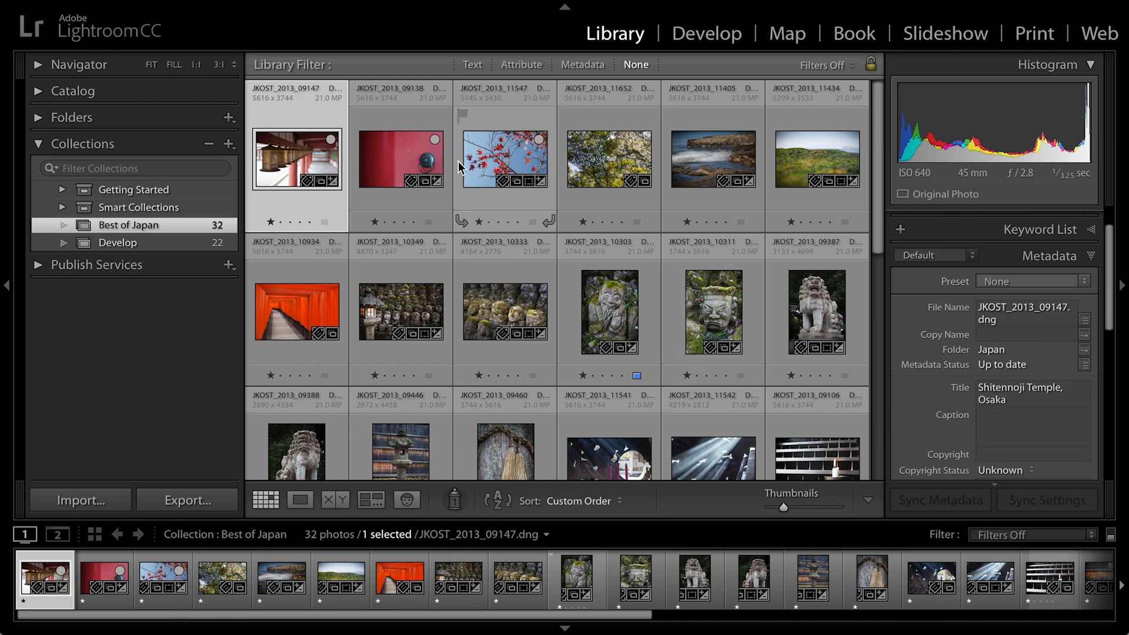
left_click(401, 159)
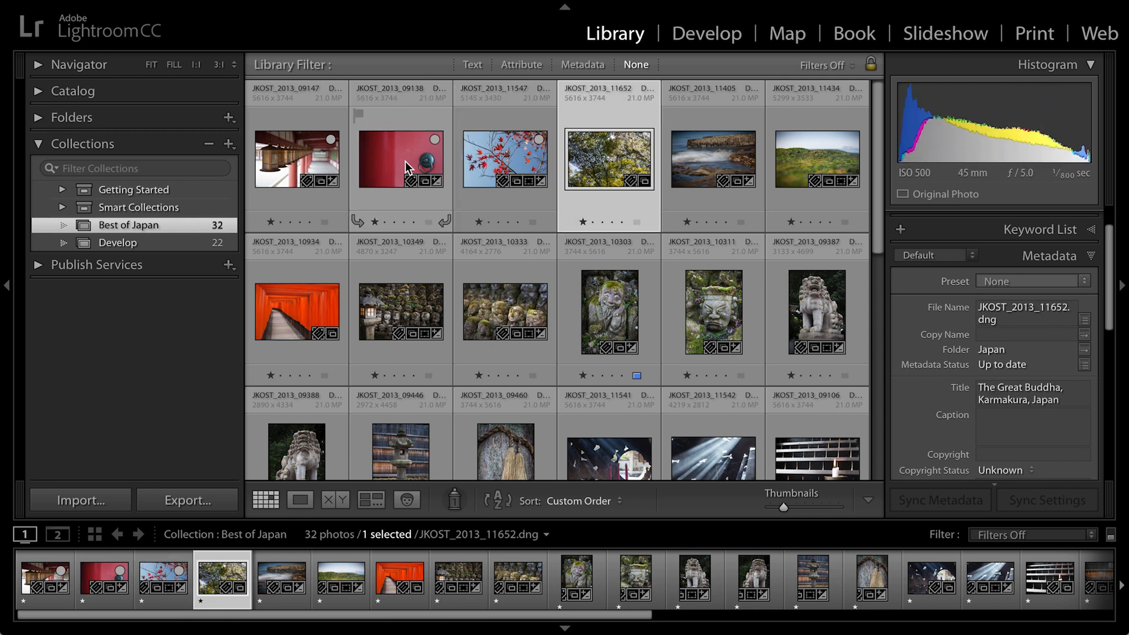
left_click(817, 160)
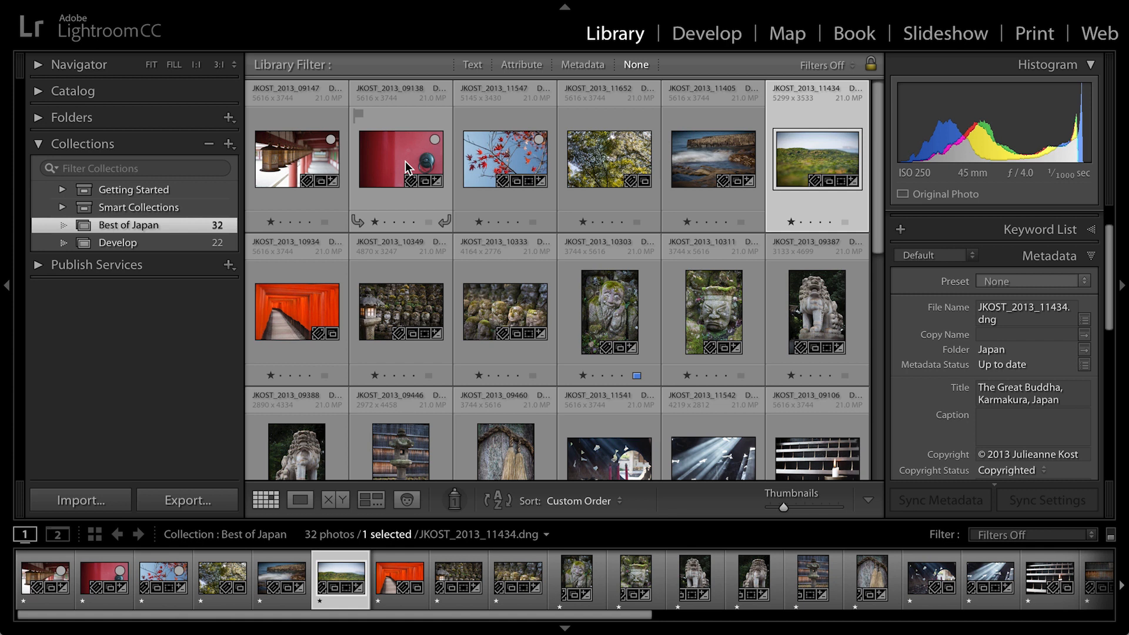
mouse_move(833, 40)
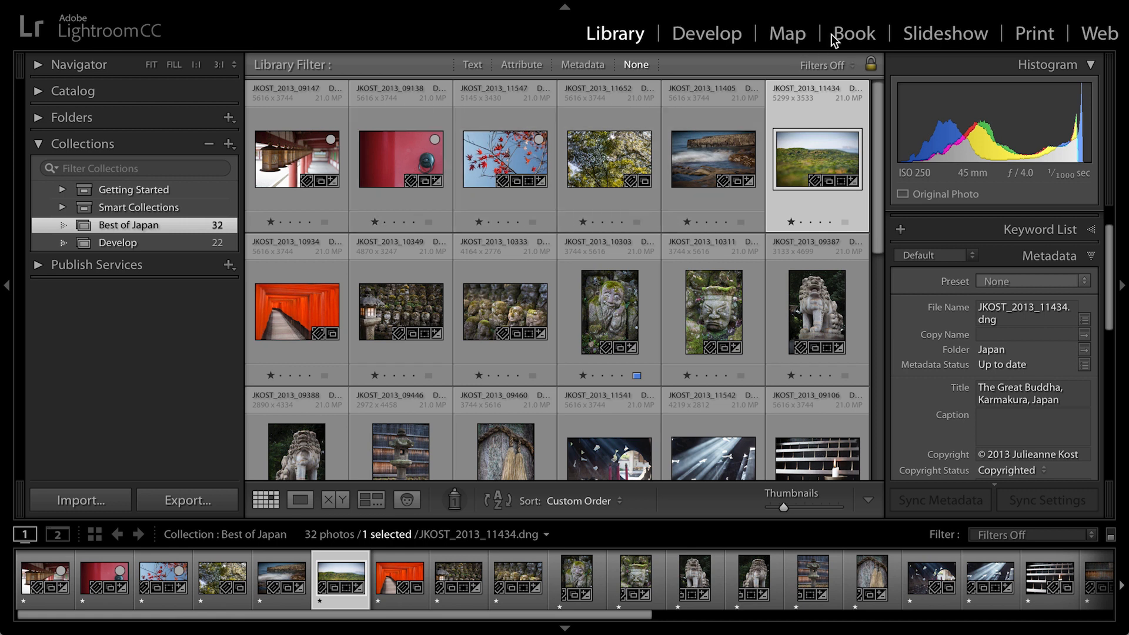
Step: Switch to the Book module, review the auto-filled pages, and select the cover spread
left_click(853, 33)
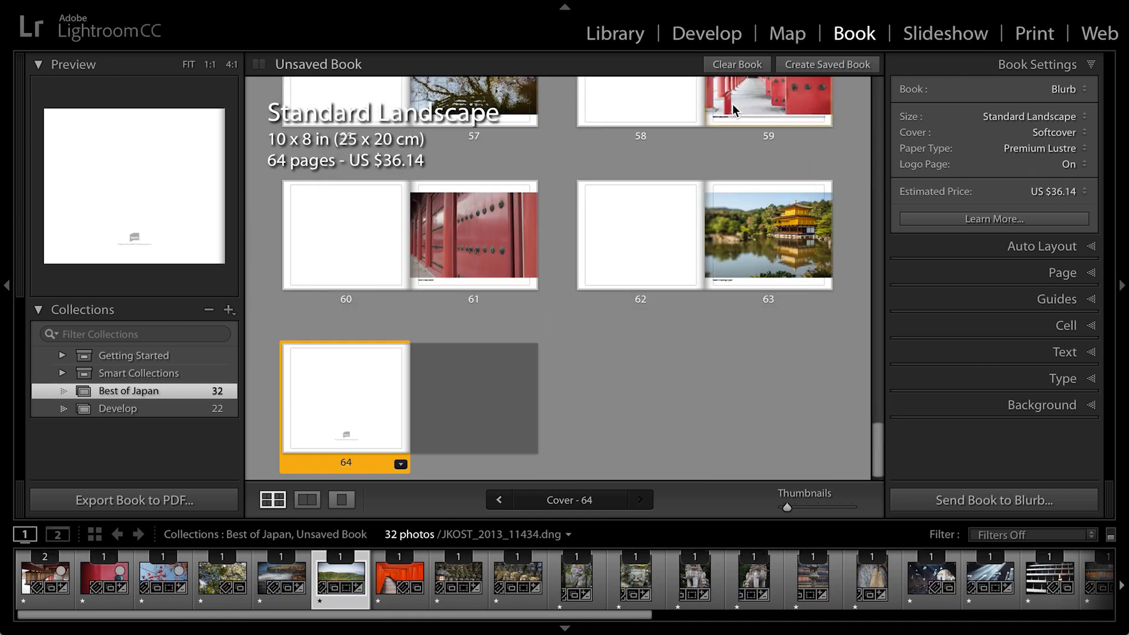
scroll("up", 3)
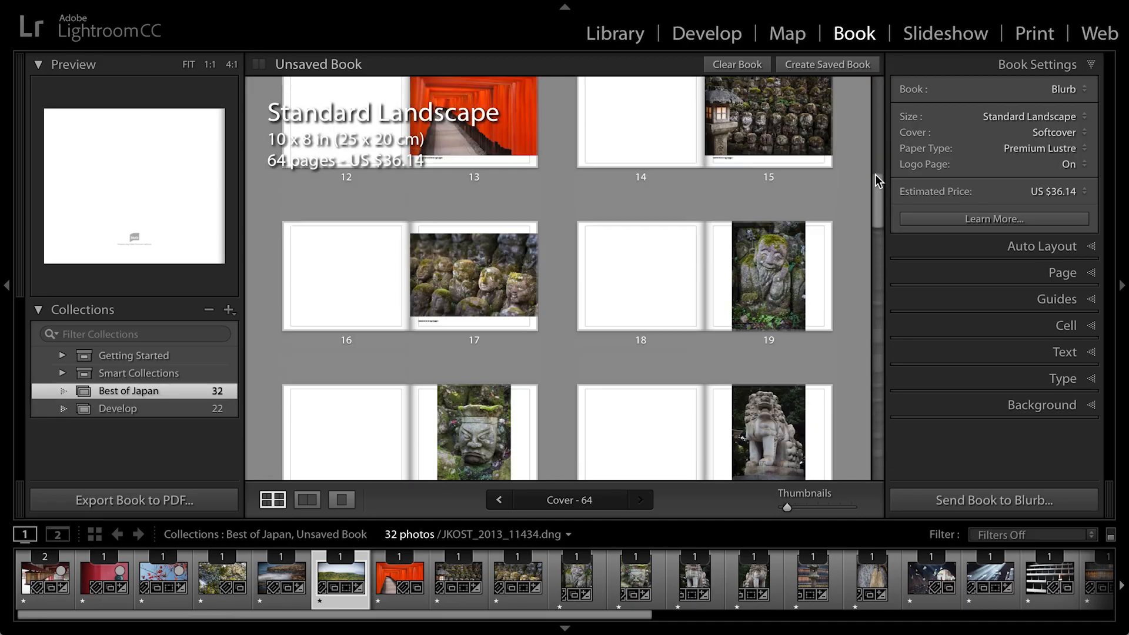
scroll("up", 3)
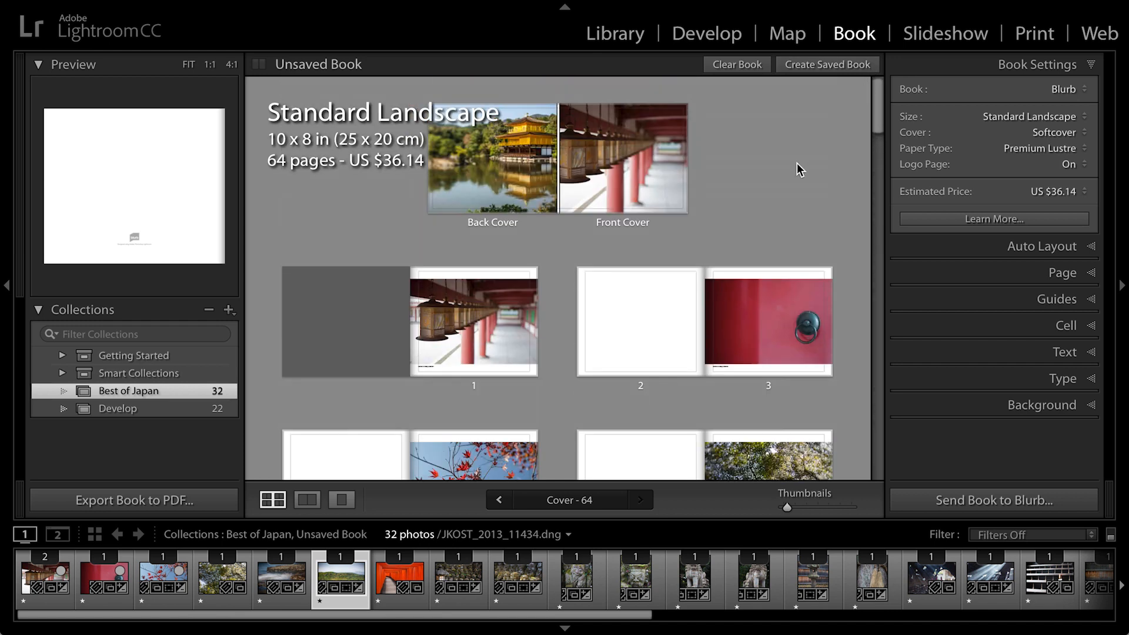
mouse_move(585, 227)
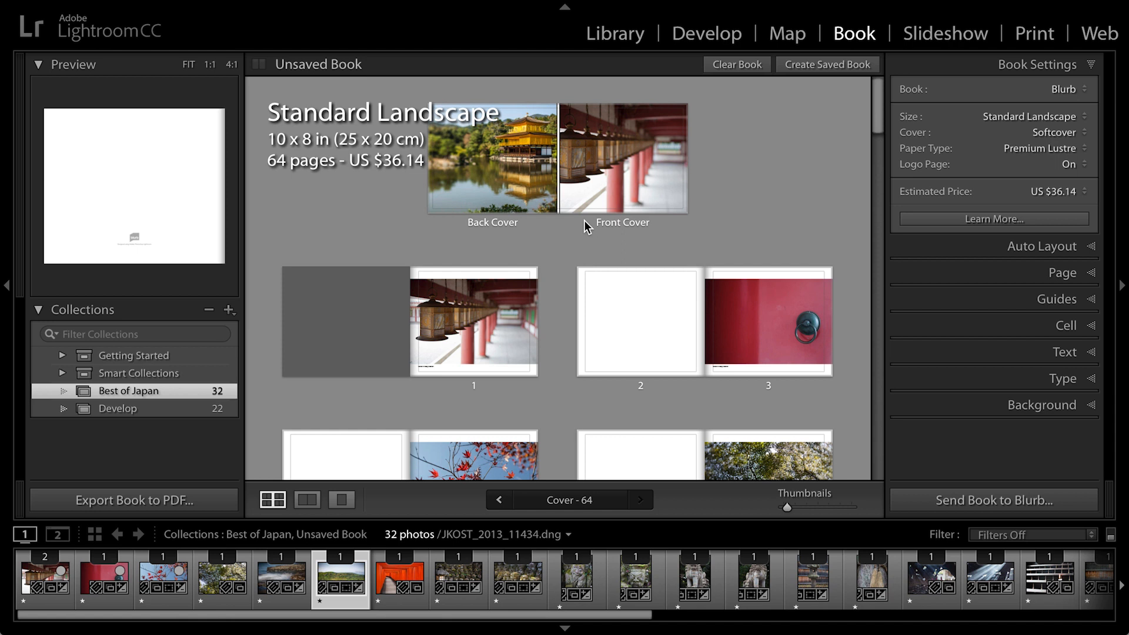
left_click(558, 158)
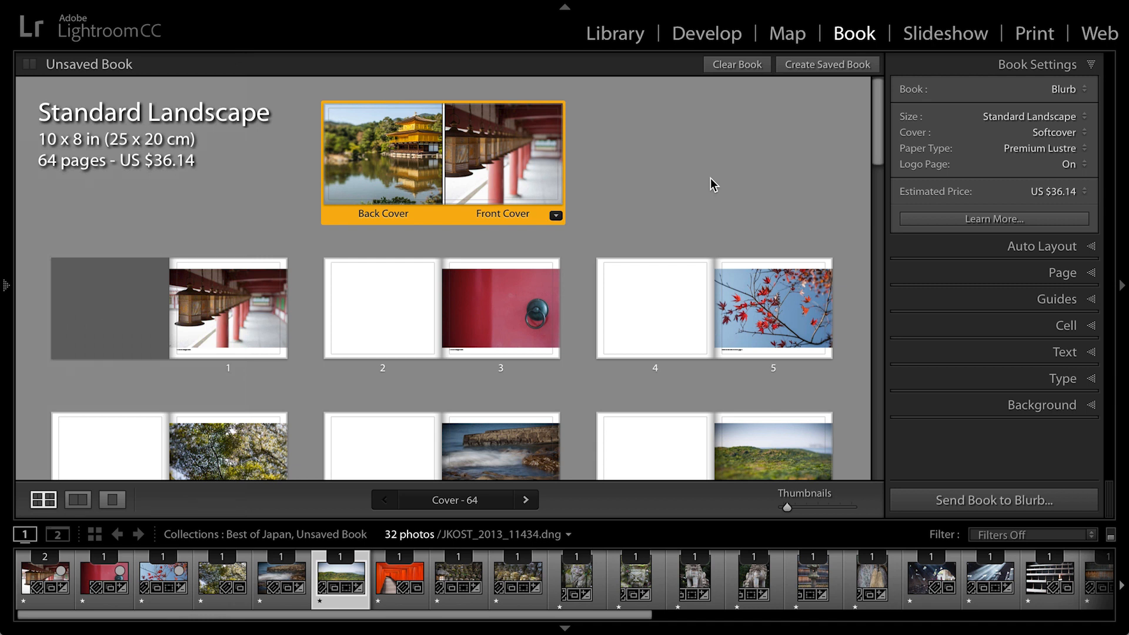
mouse_move(137, 126)
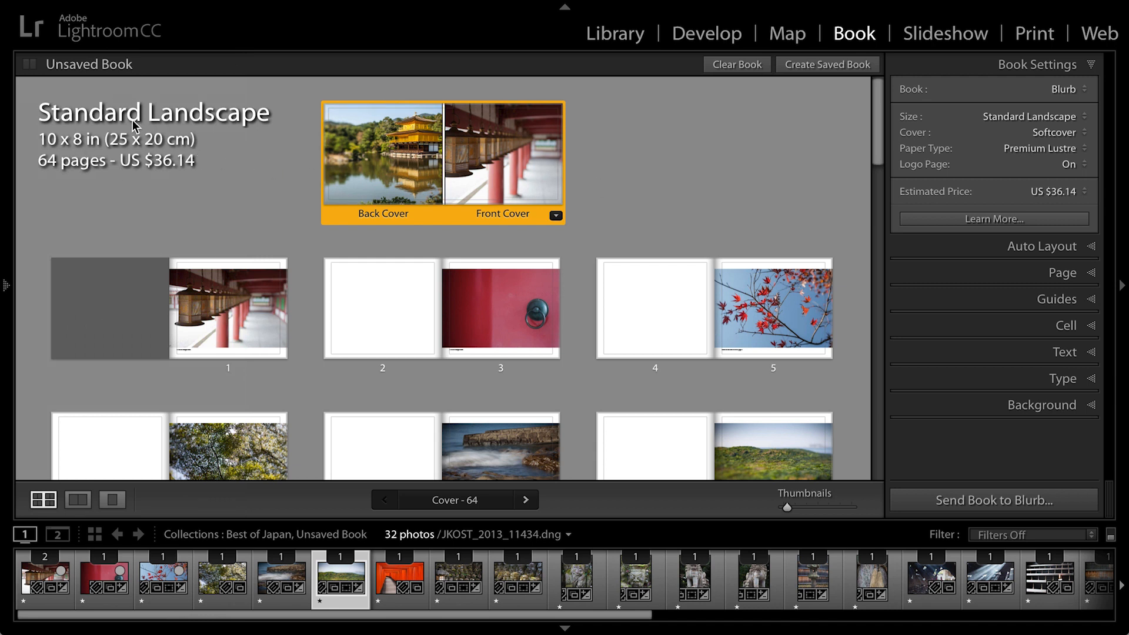
mouse_move(223, 169)
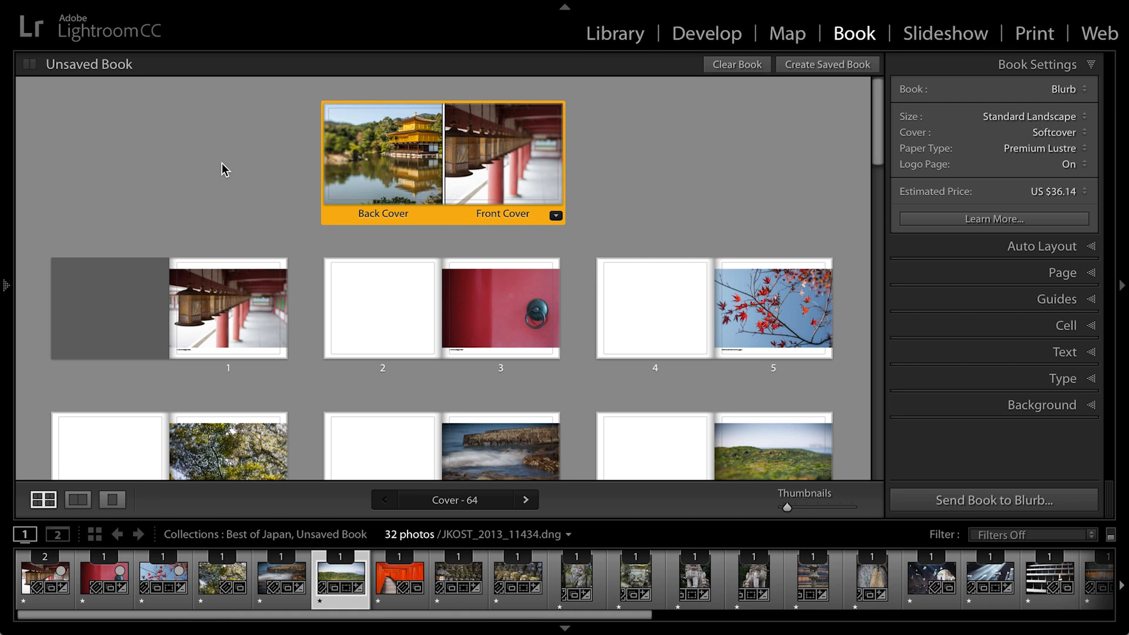
mouse_move(224, 10)
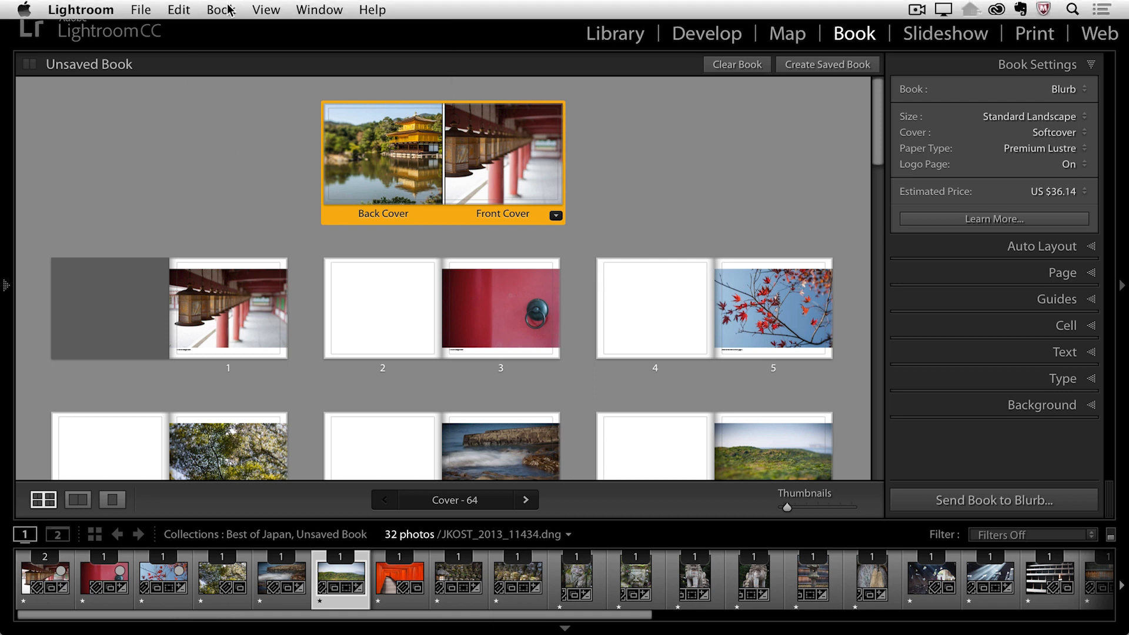
left_click(221, 9)
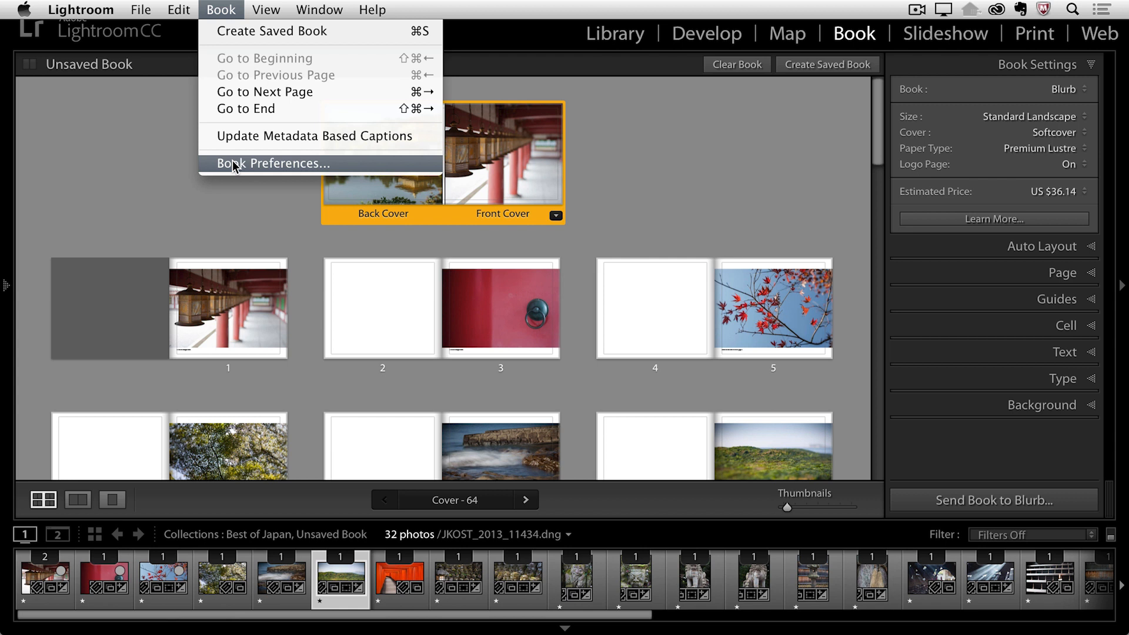
left_click(272, 163)
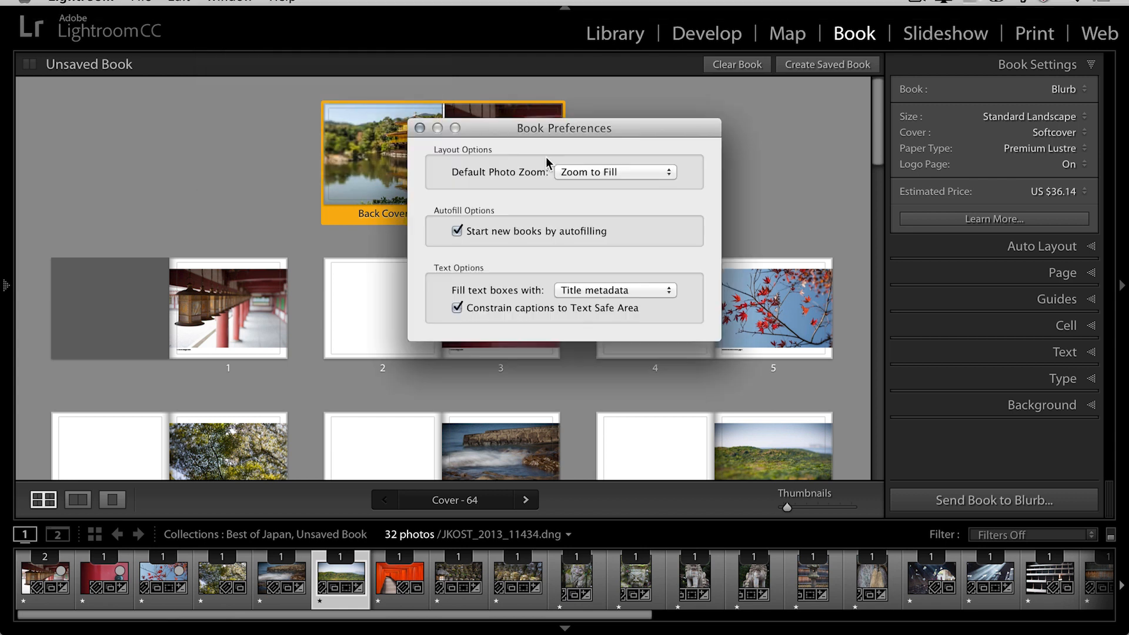
mouse_move(453, 160)
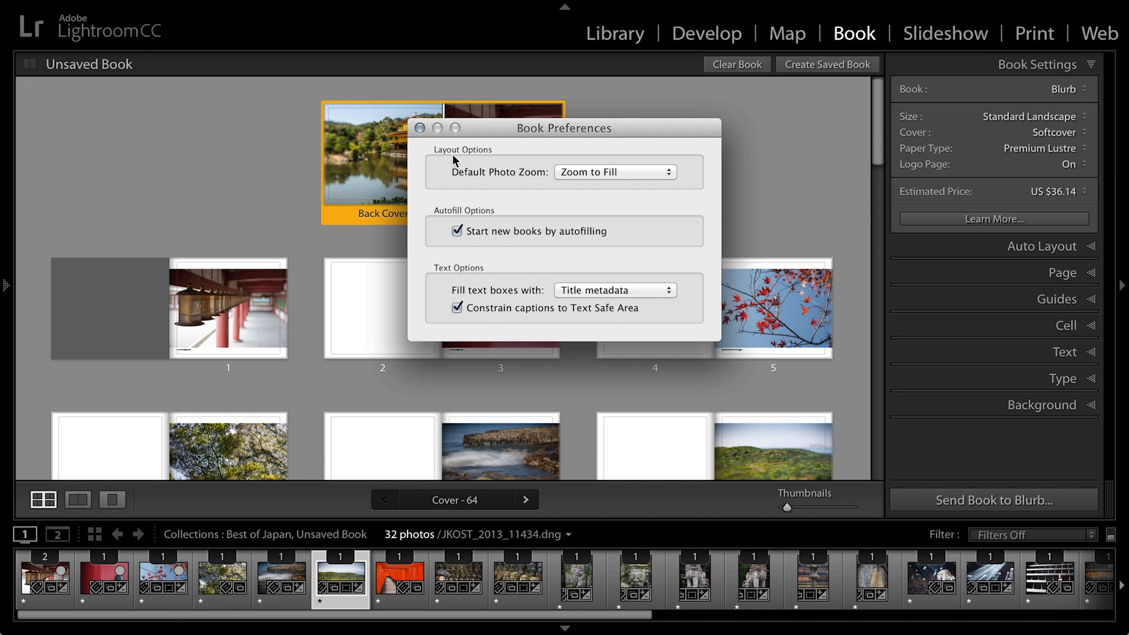
mouse_move(533, 185)
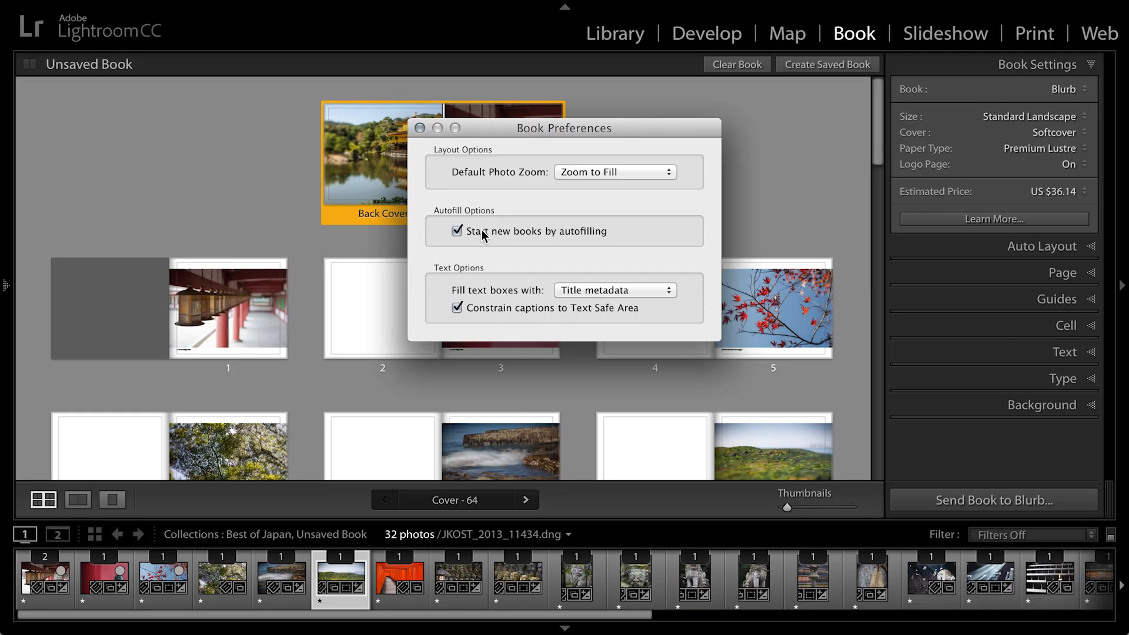
mouse_move(580, 246)
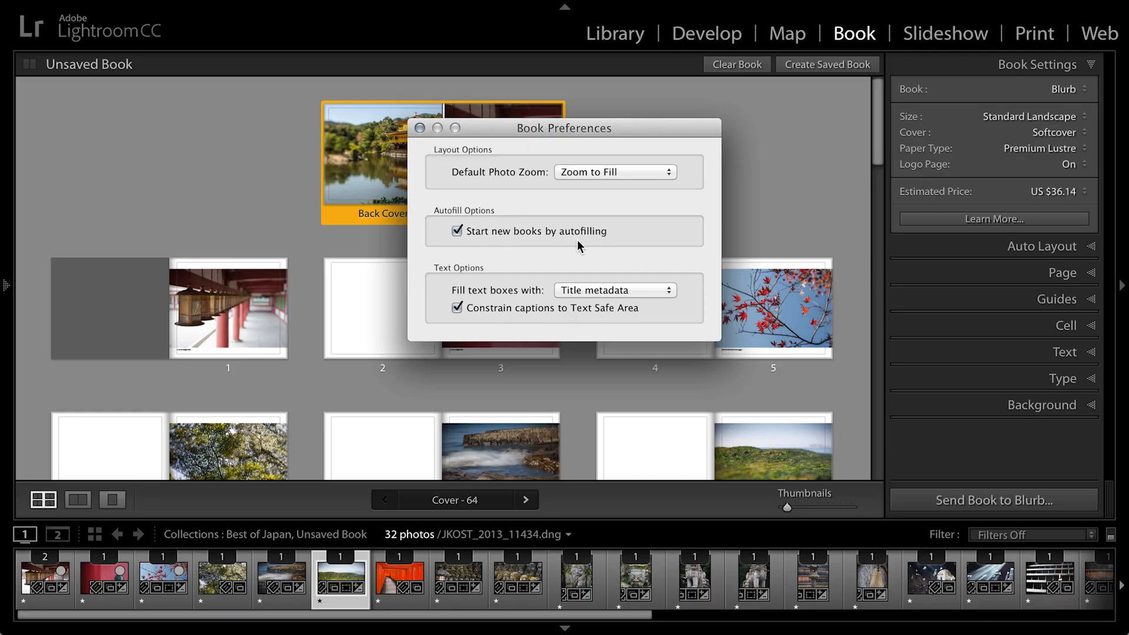
mouse_move(560, 267)
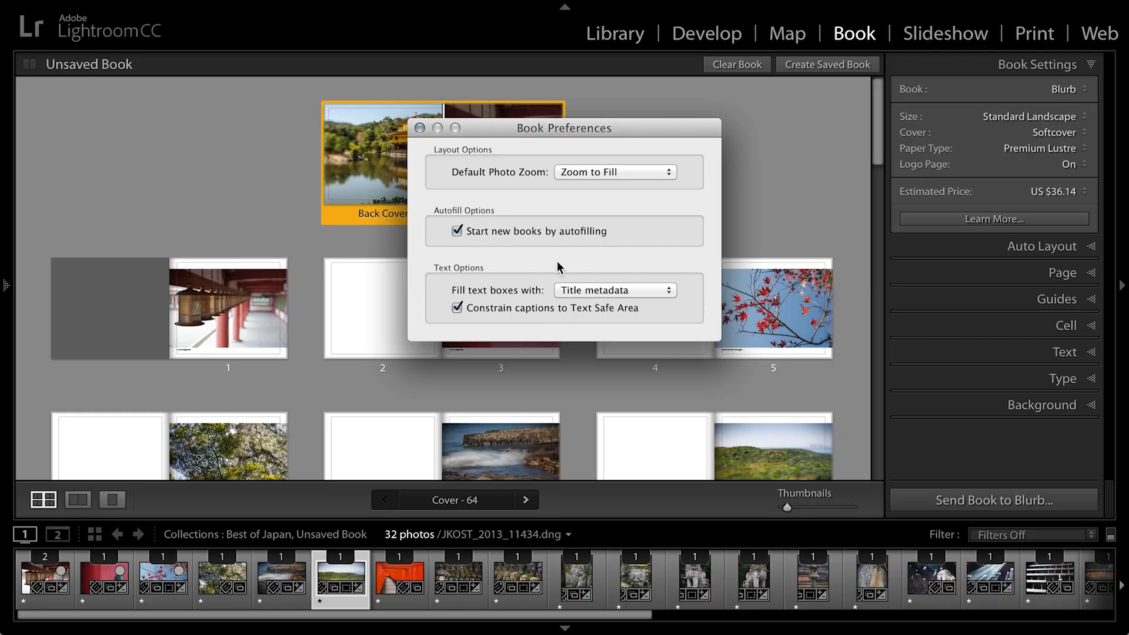
mouse_move(465, 281)
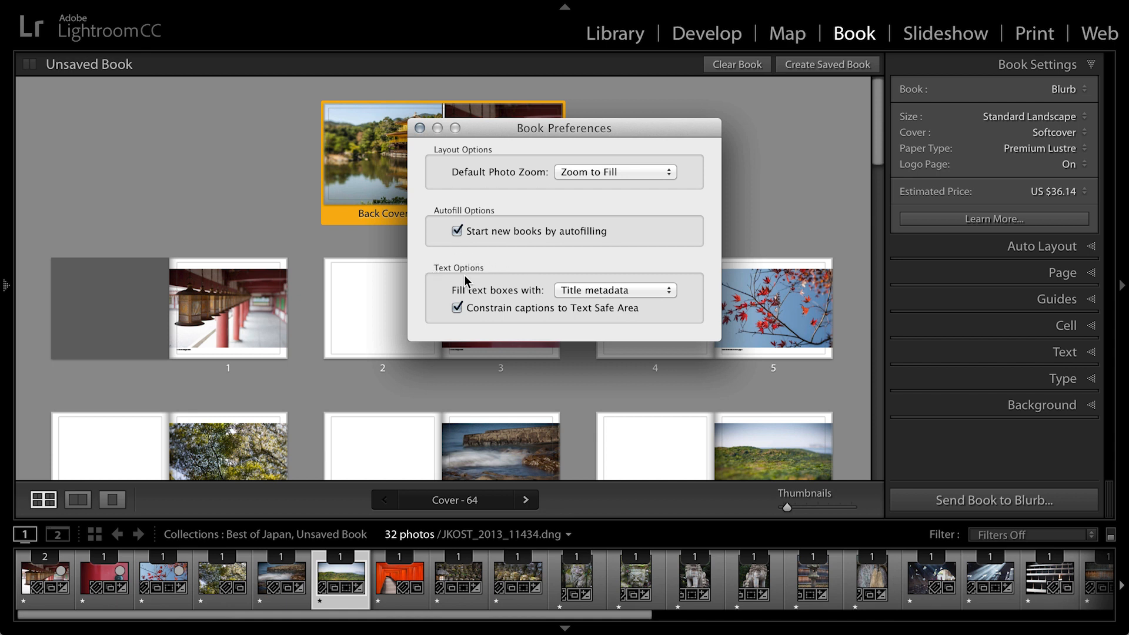
mouse_move(539, 295)
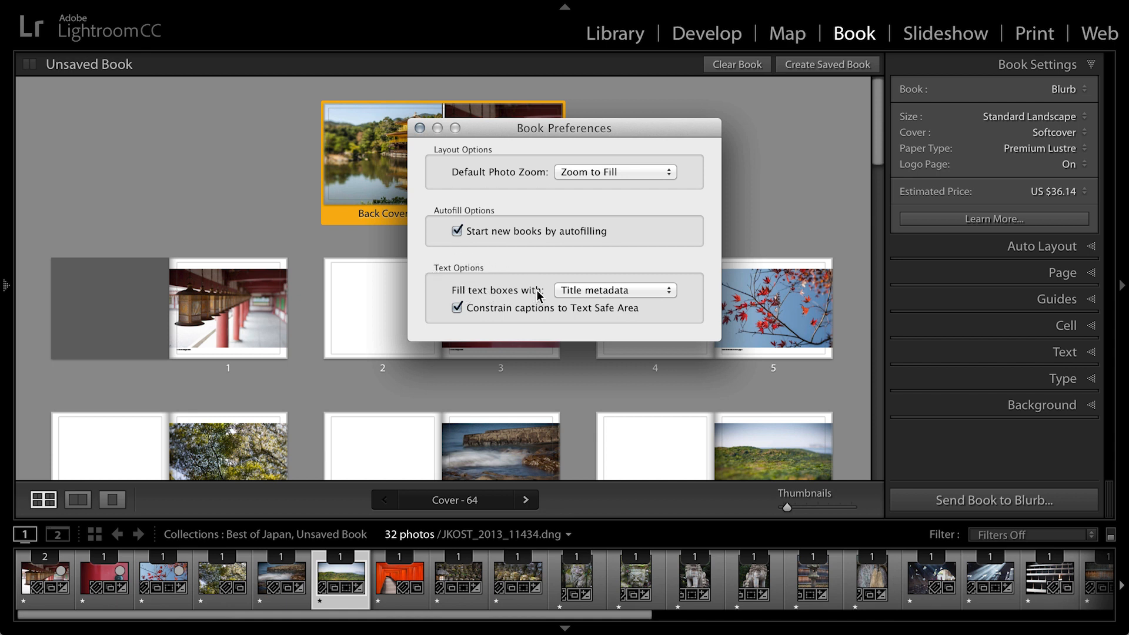
left_click(614, 290)
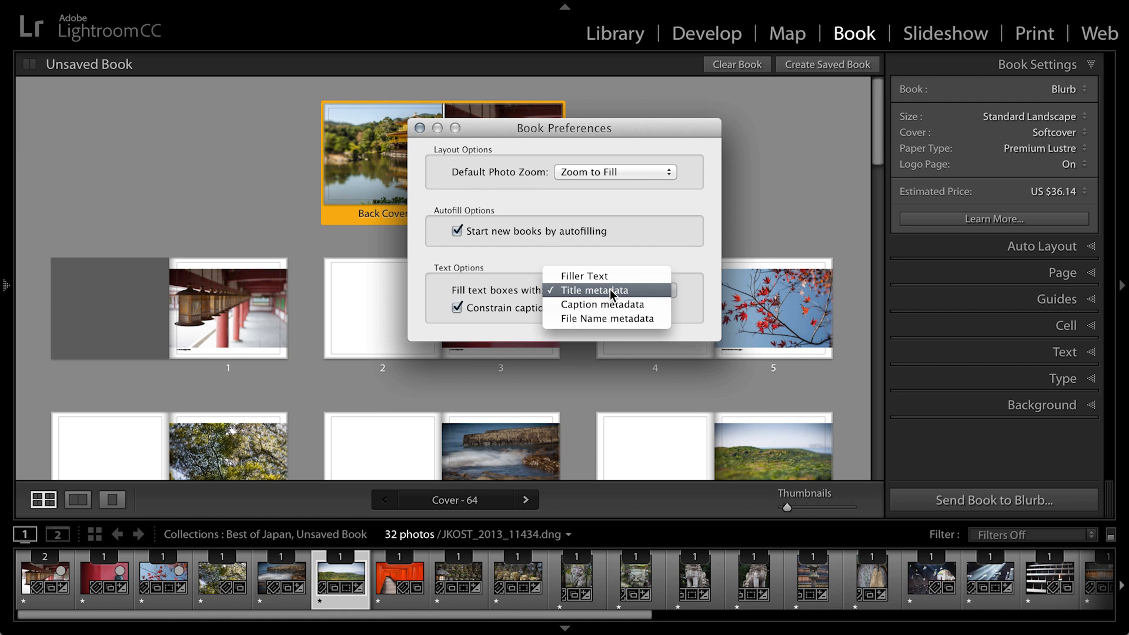
left_click(596, 290)
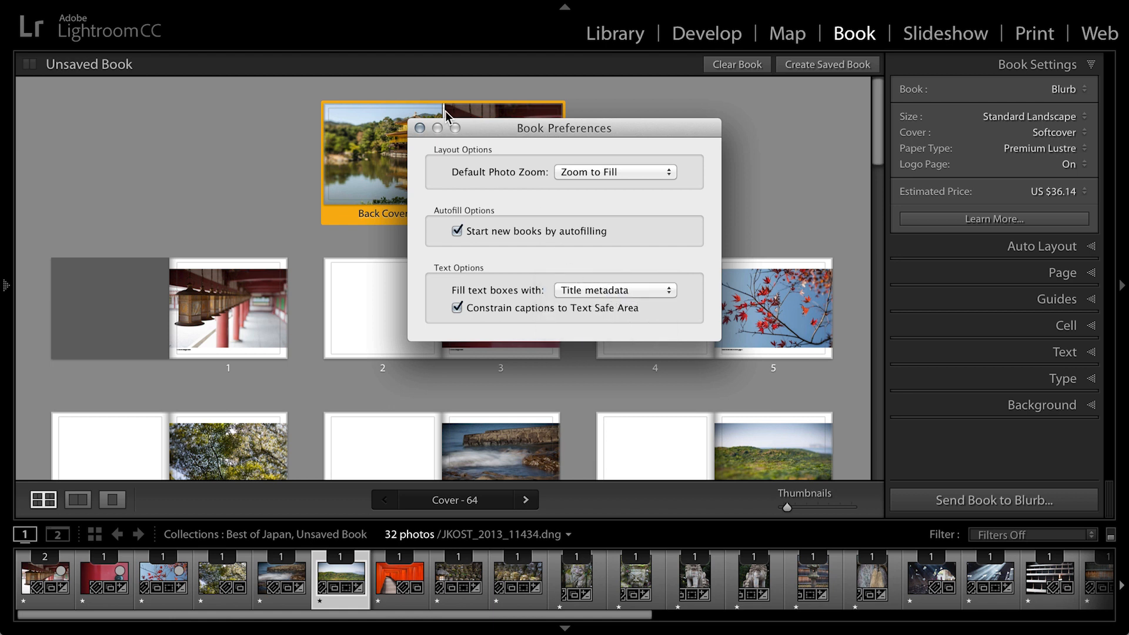
left_click(419, 128)
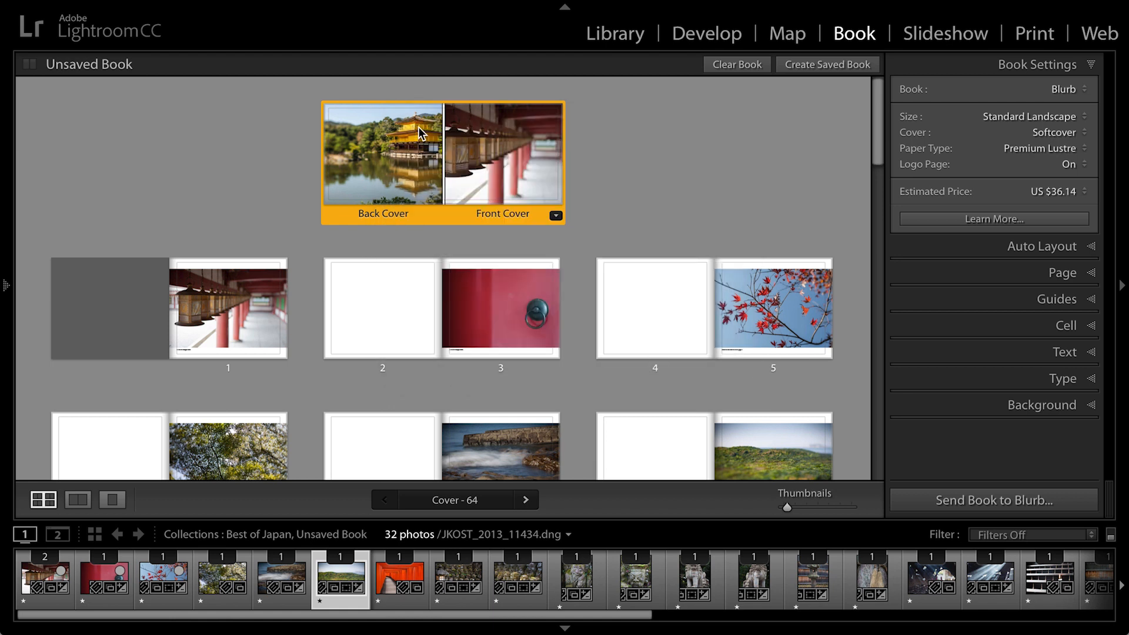
mouse_move(977, 70)
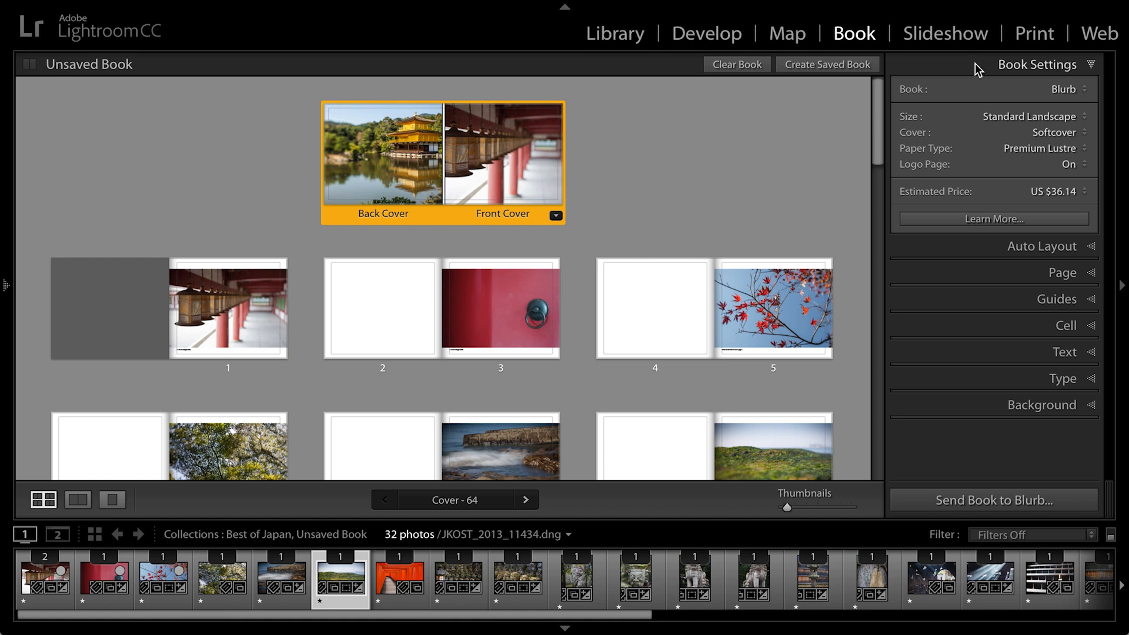
mouse_move(993, 87)
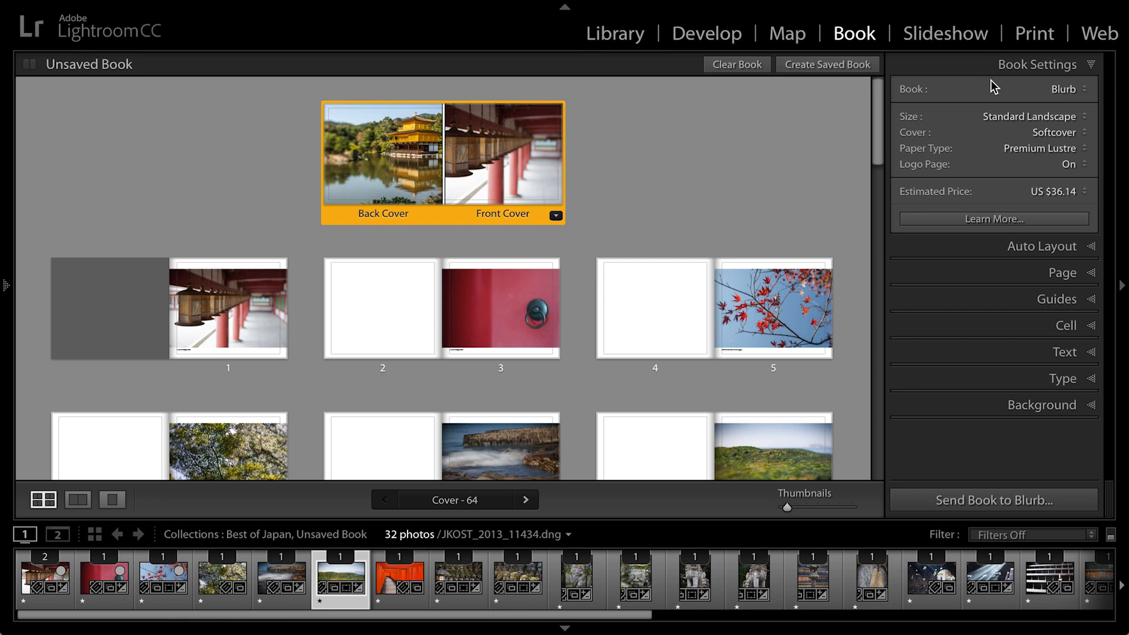
Step: Keep the book as Blurb, Softcover, Premium Lustre paper, and review the pages down to 64
left_click(1064, 89)
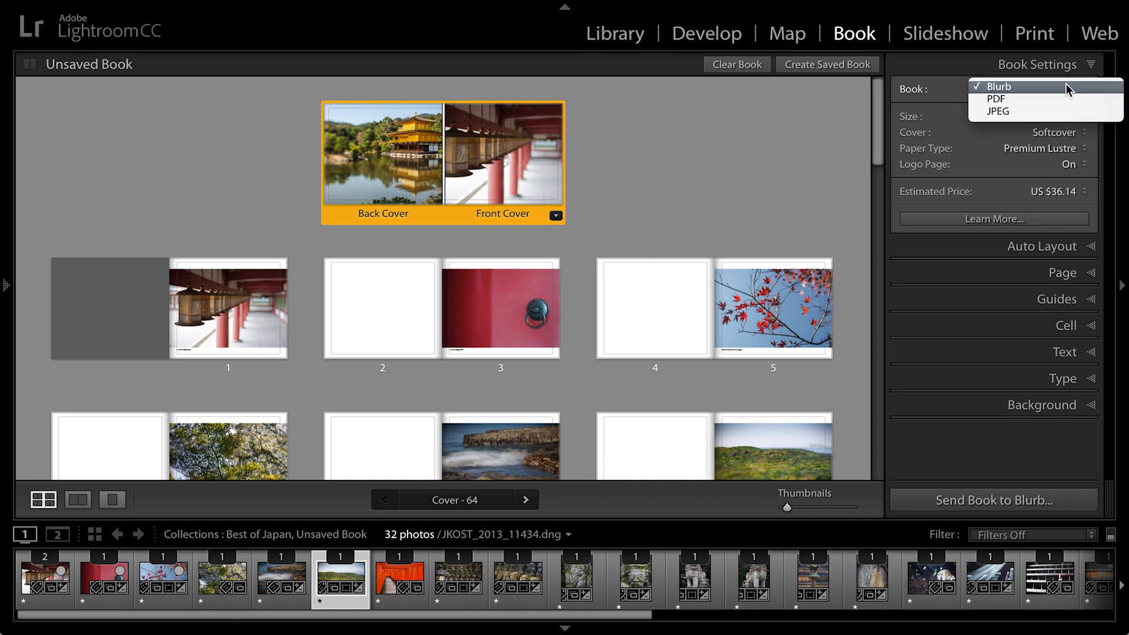
left_click(997, 86)
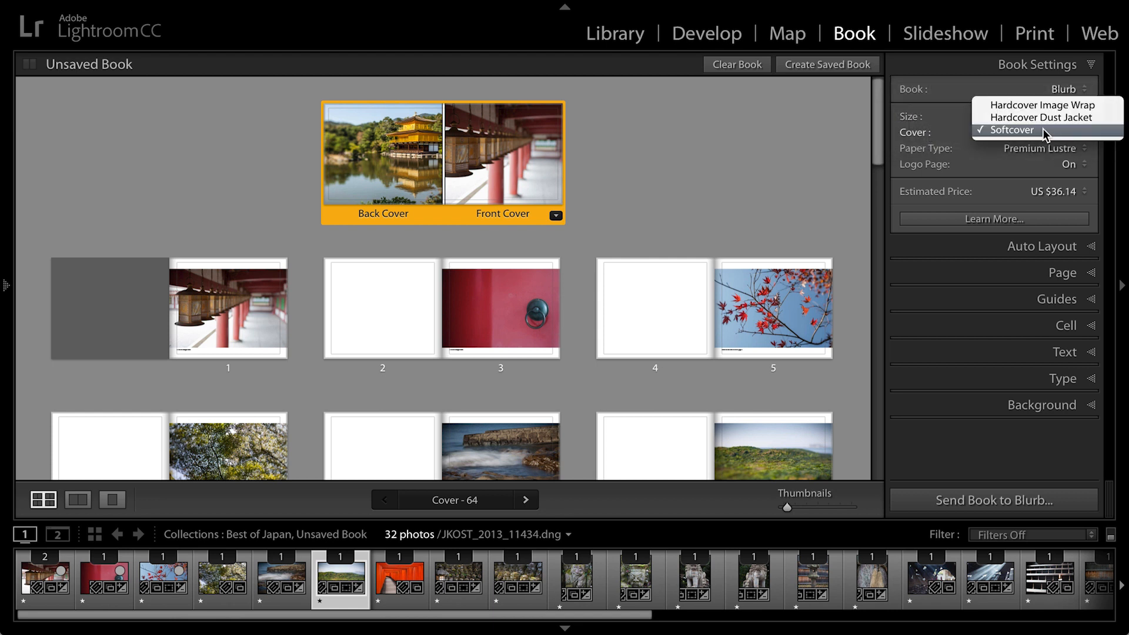
left_click(1044, 147)
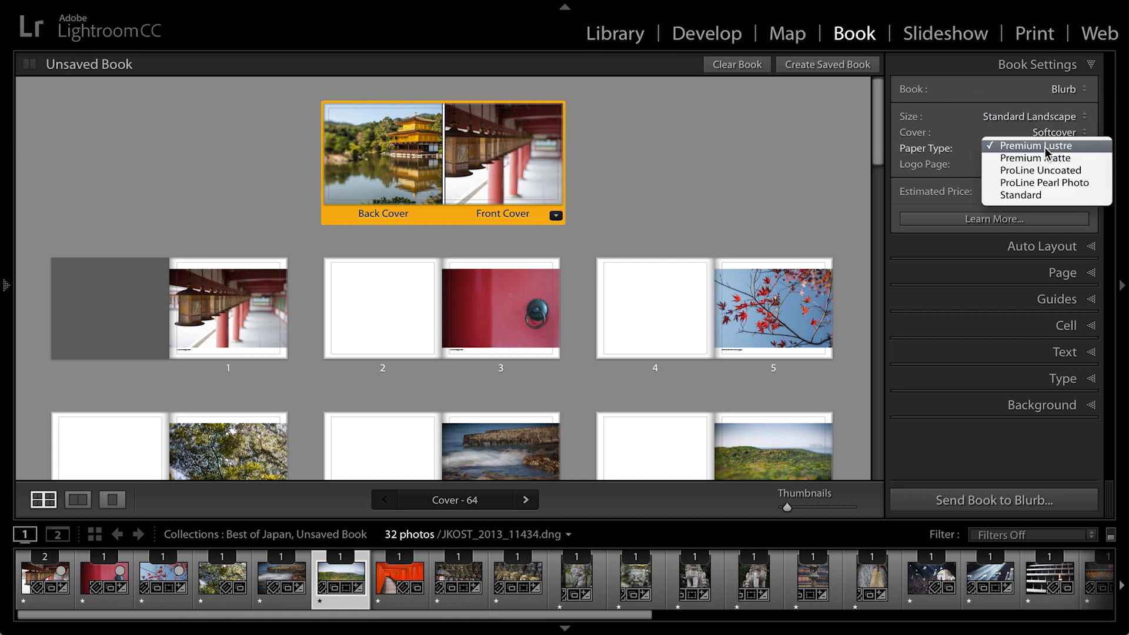
mouse_move(1072, 149)
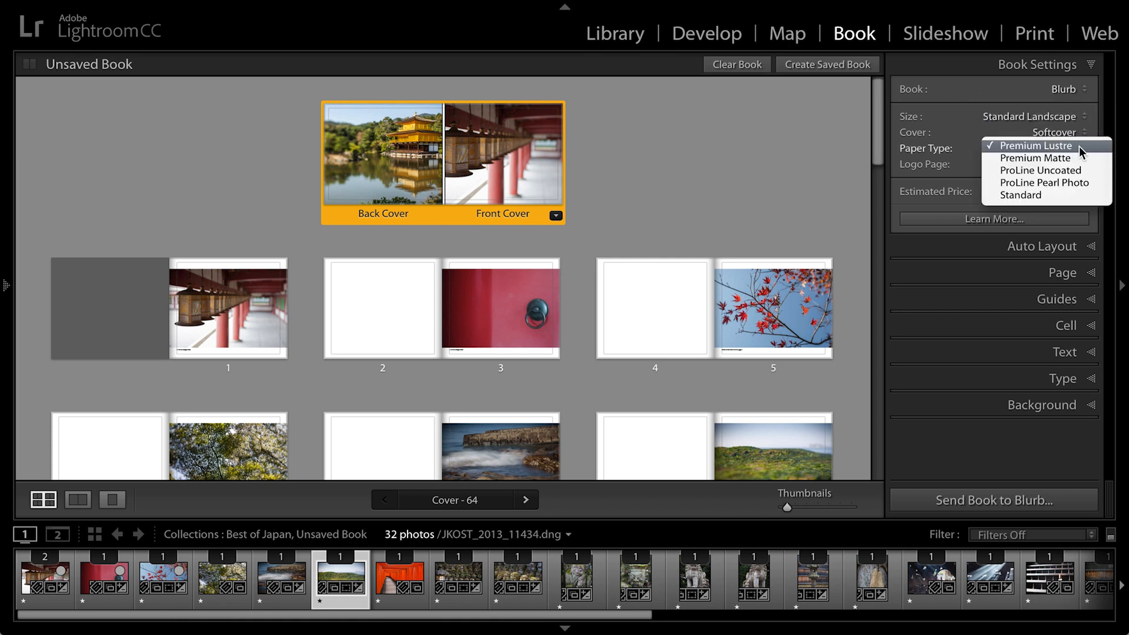
left_click(1040, 145)
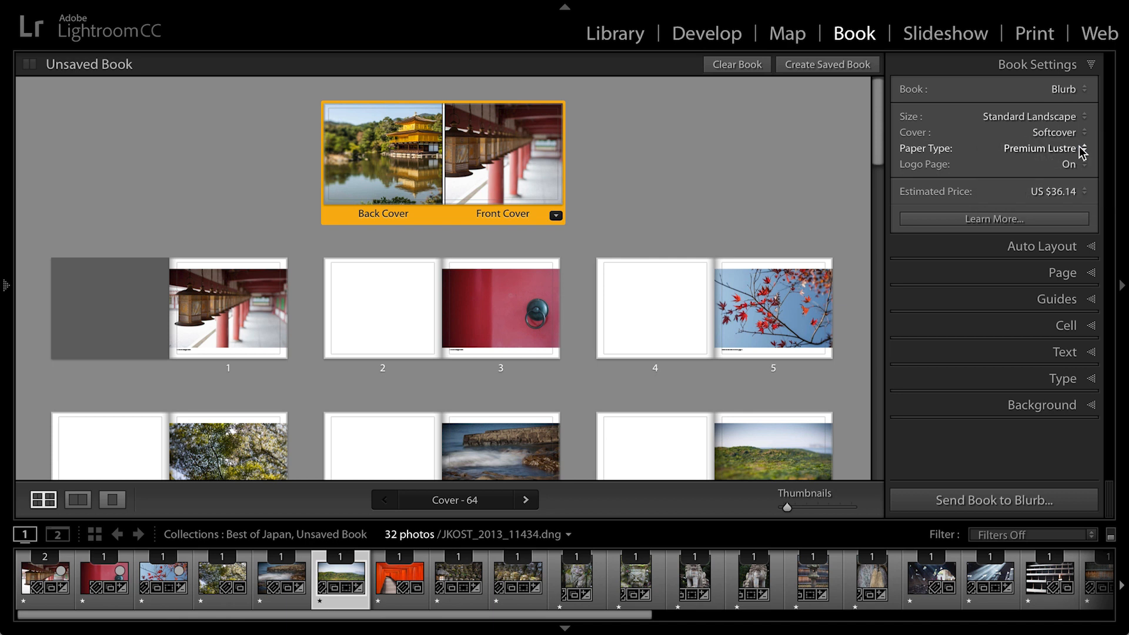
mouse_move(1068, 168)
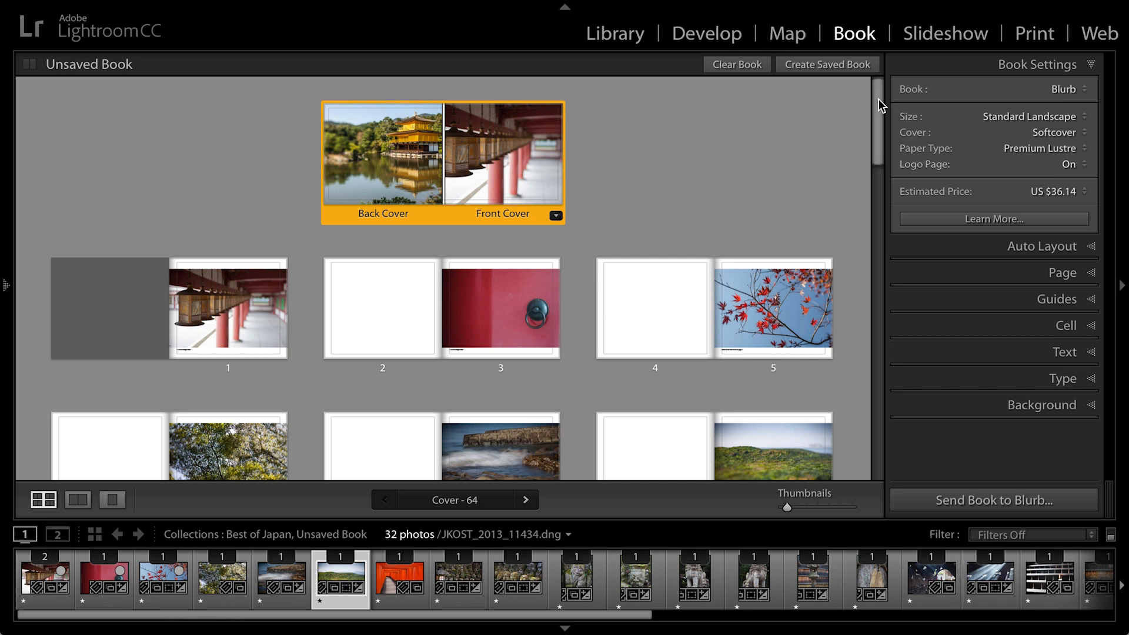
scroll("down", 3)
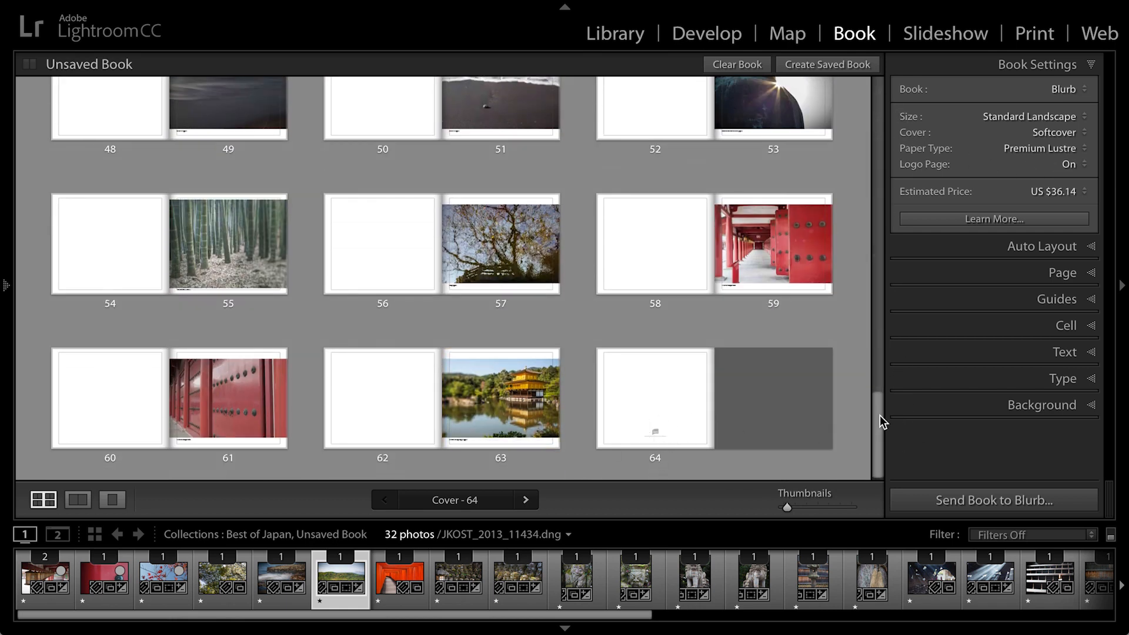
Step: Open the Auto Layout Preset Editor for the current preset
scroll("up", 3)
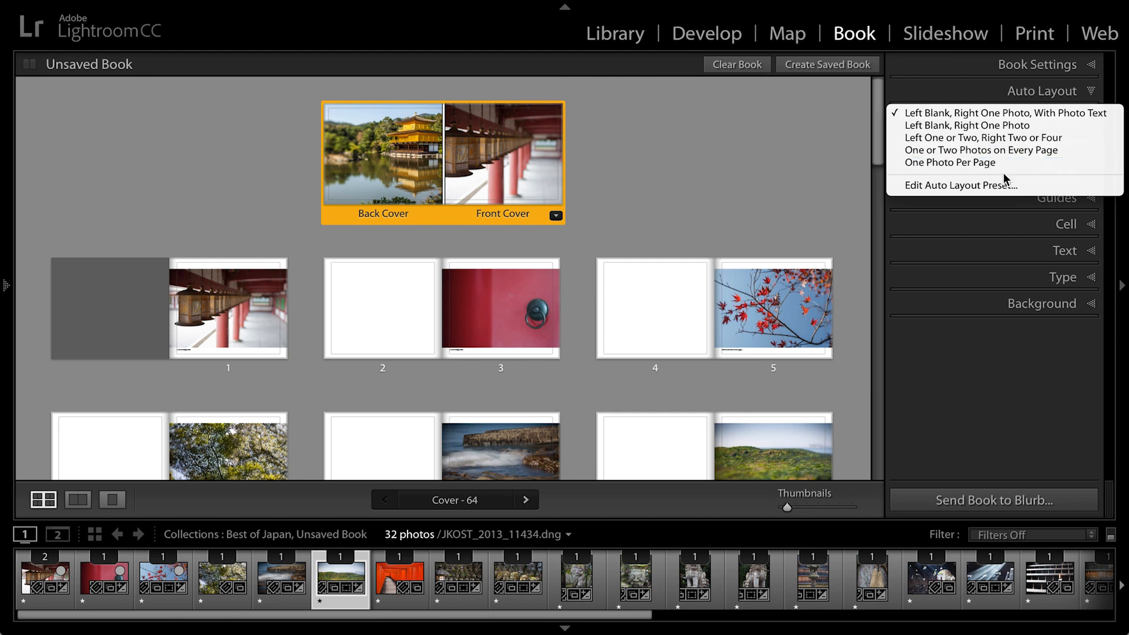
mouse_move(1006, 185)
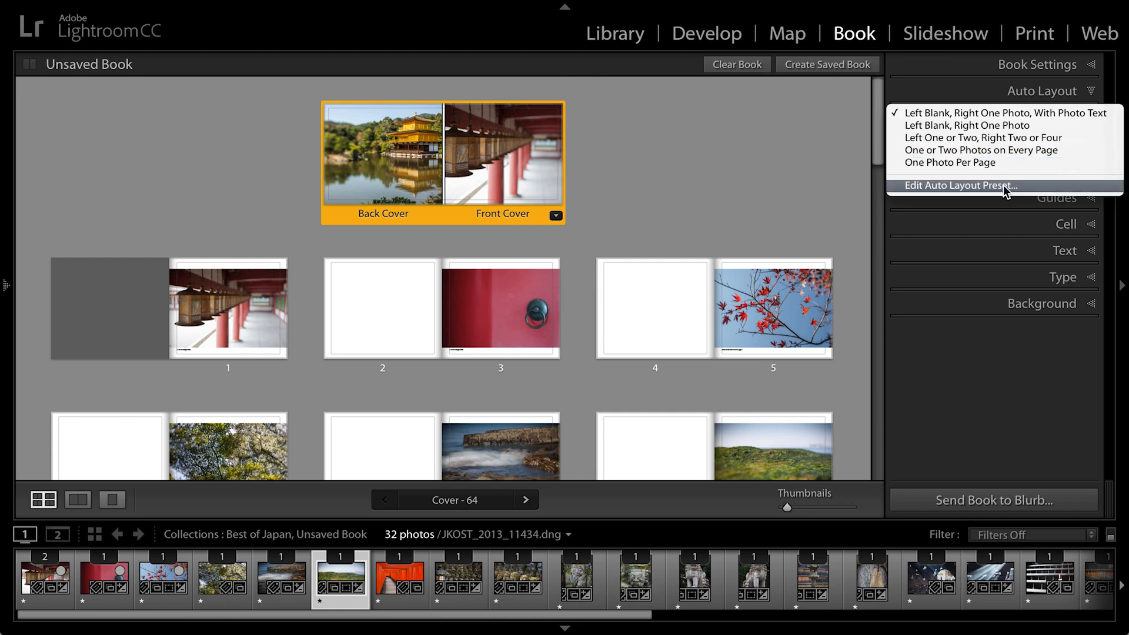
mouse_move(1005, 112)
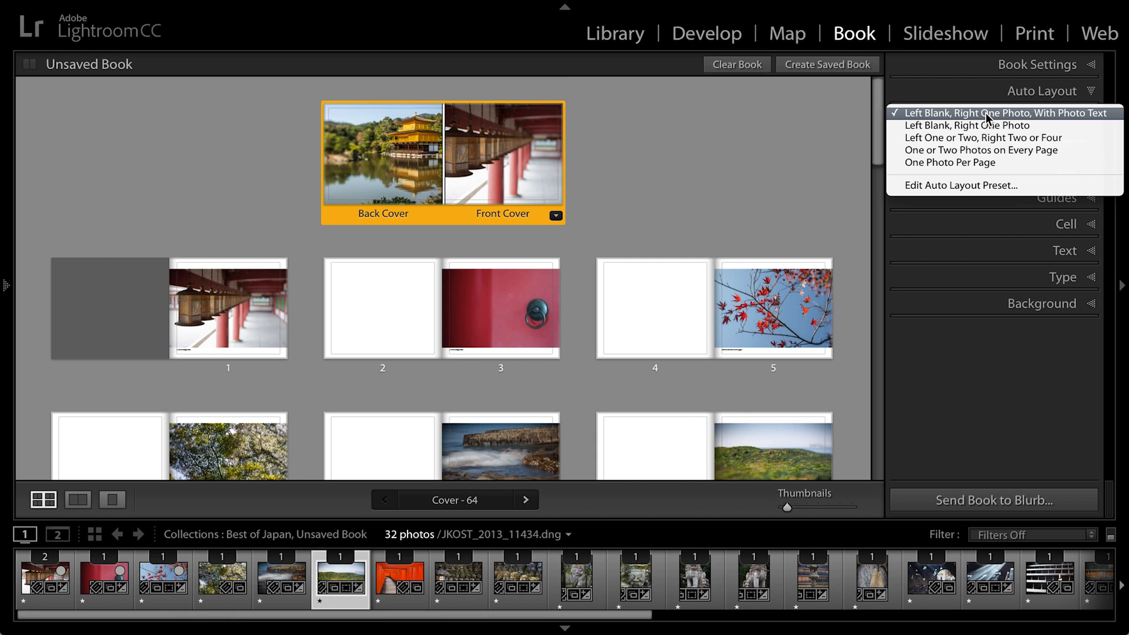
mouse_move(1007, 120)
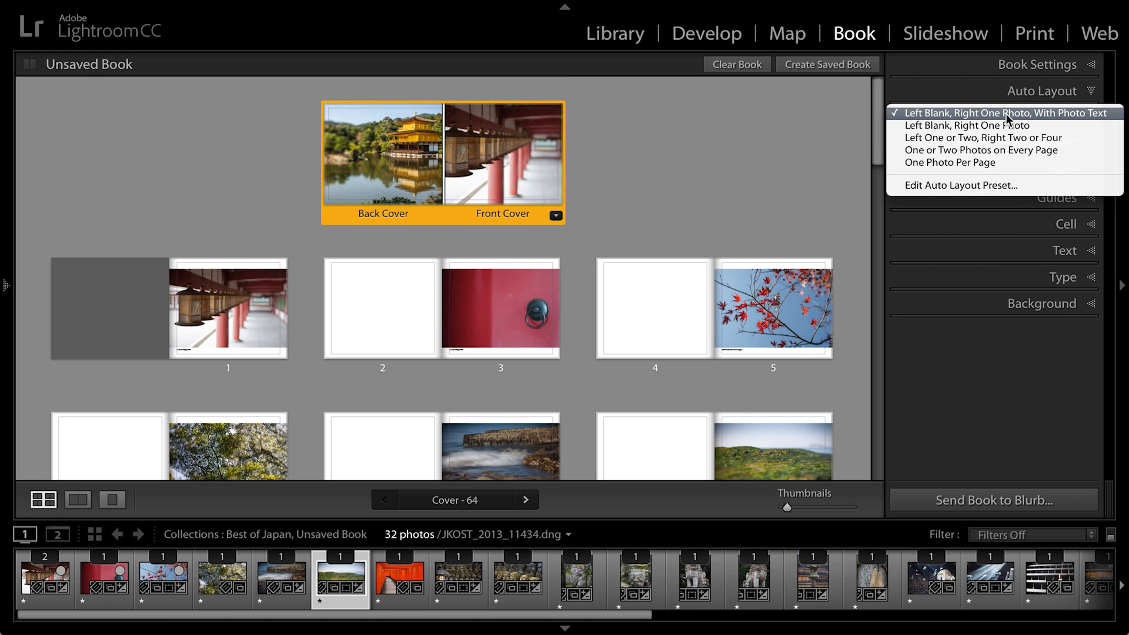
left_click(958, 185)
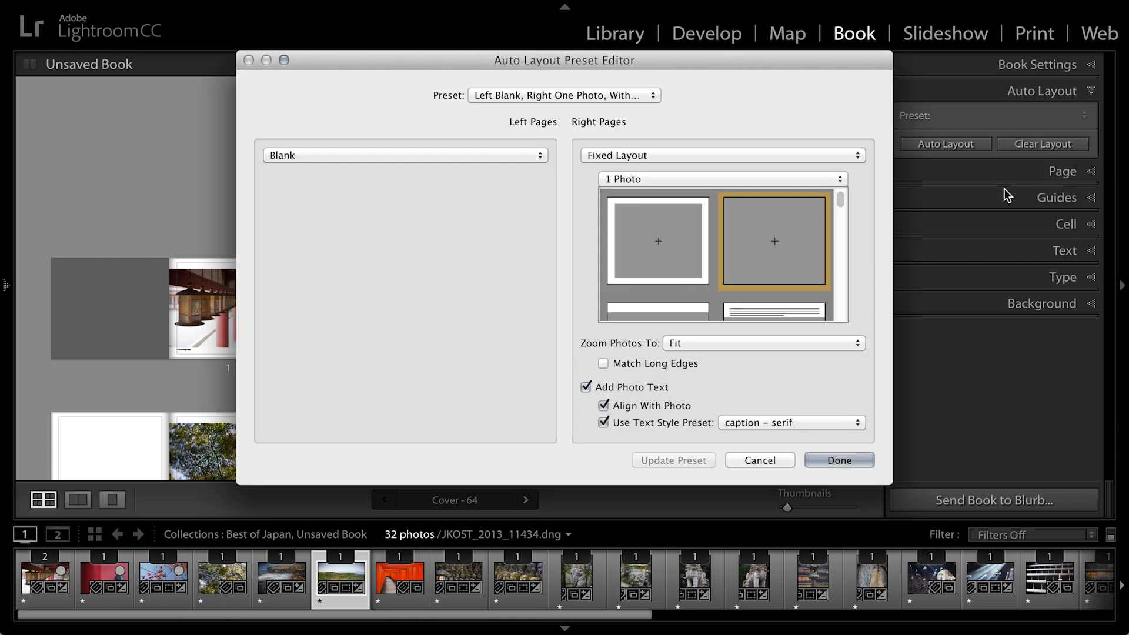
mouse_move(532, 176)
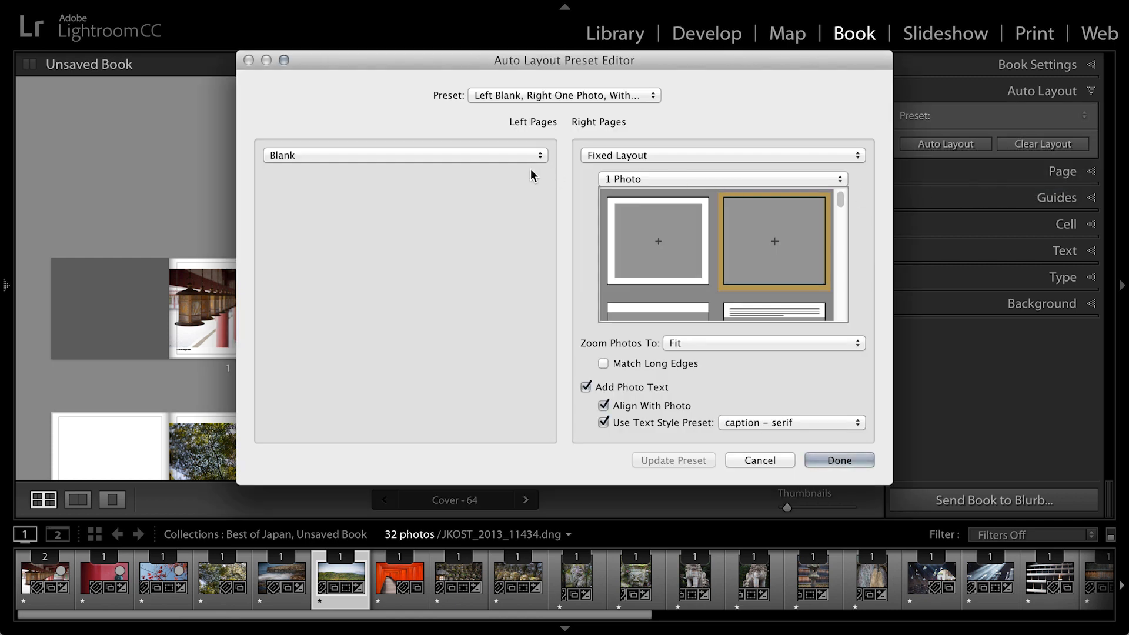
left_click(404, 155)
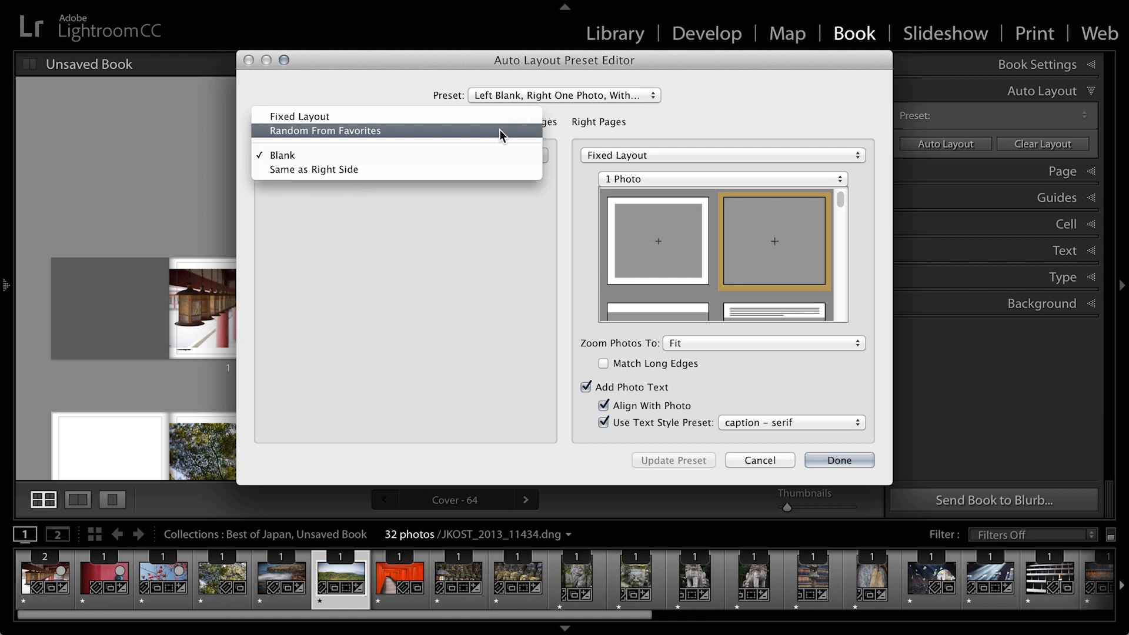
mouse_move(495, 171)
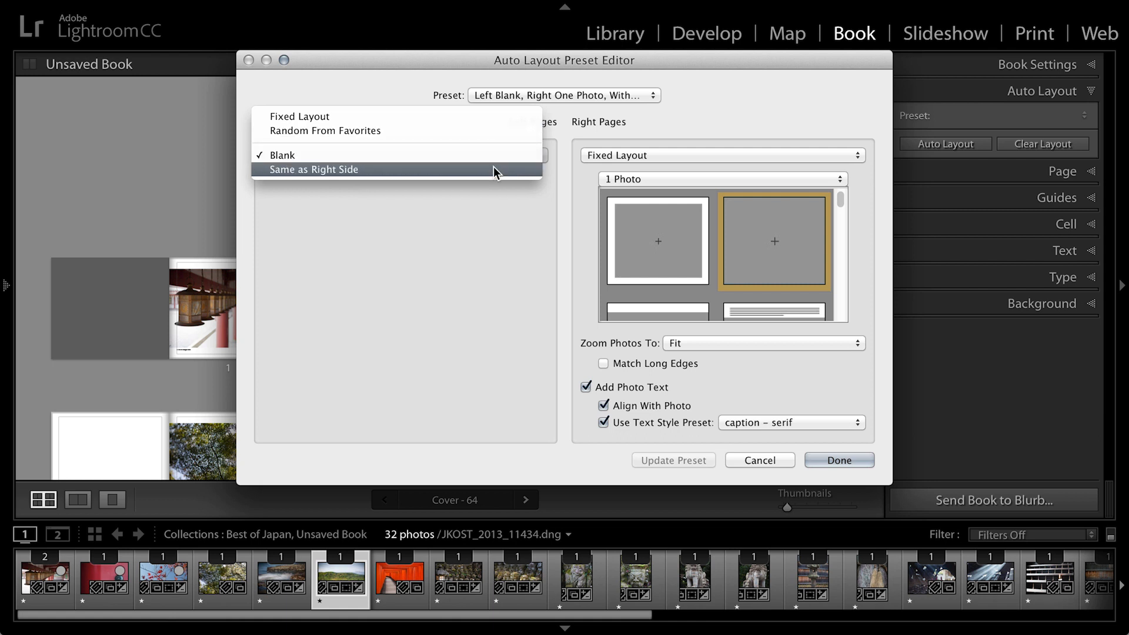
left_click(280, 155)
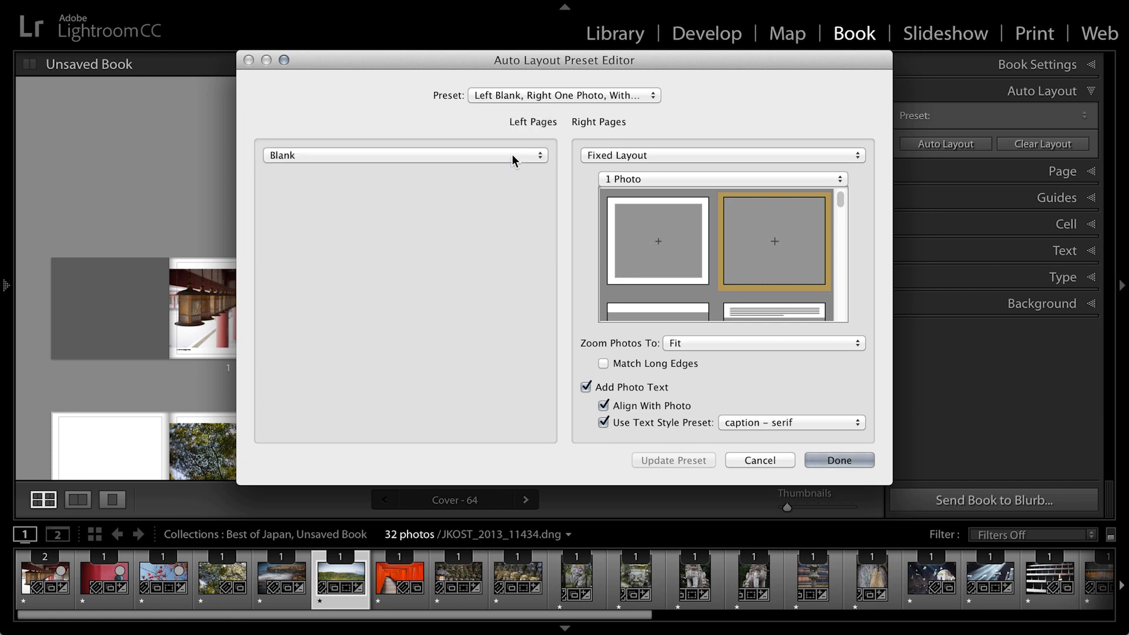
Step: Switch right pages from 1 Photo to the 2 Photos fixed-layout category and browse its templates
left_click(719, 154)
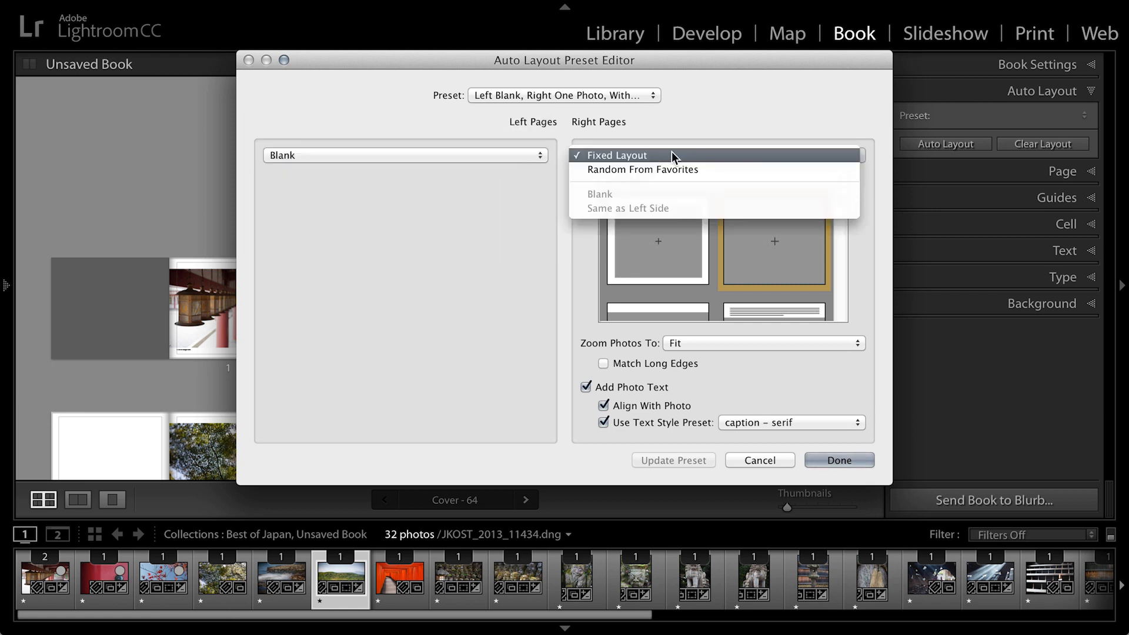
mouse_move(664, 160)
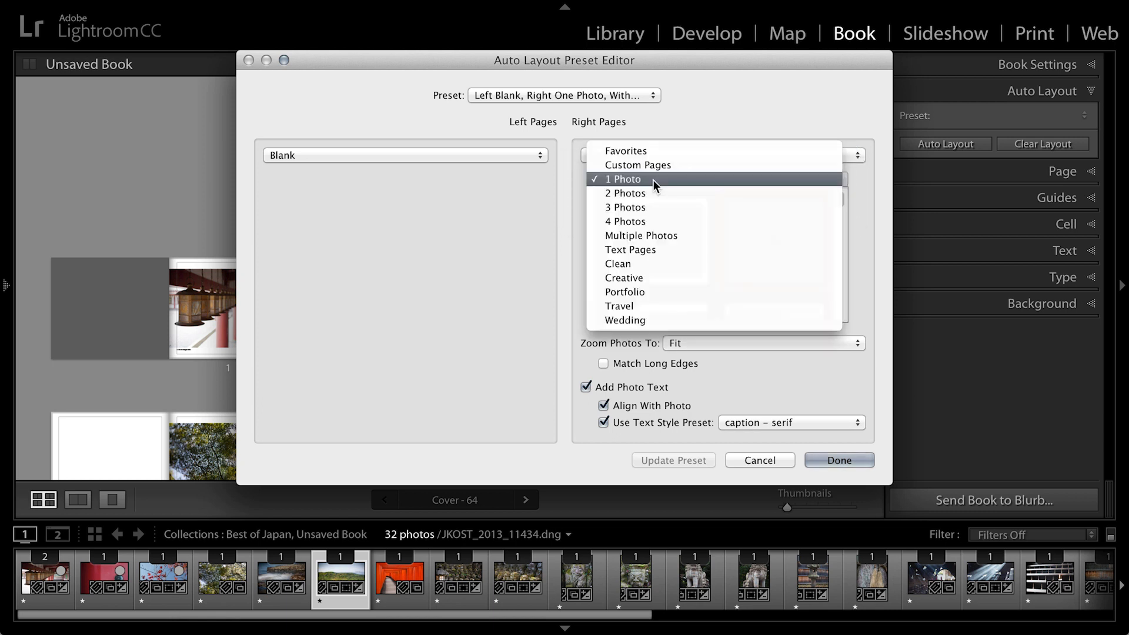
left_click(622, 179)
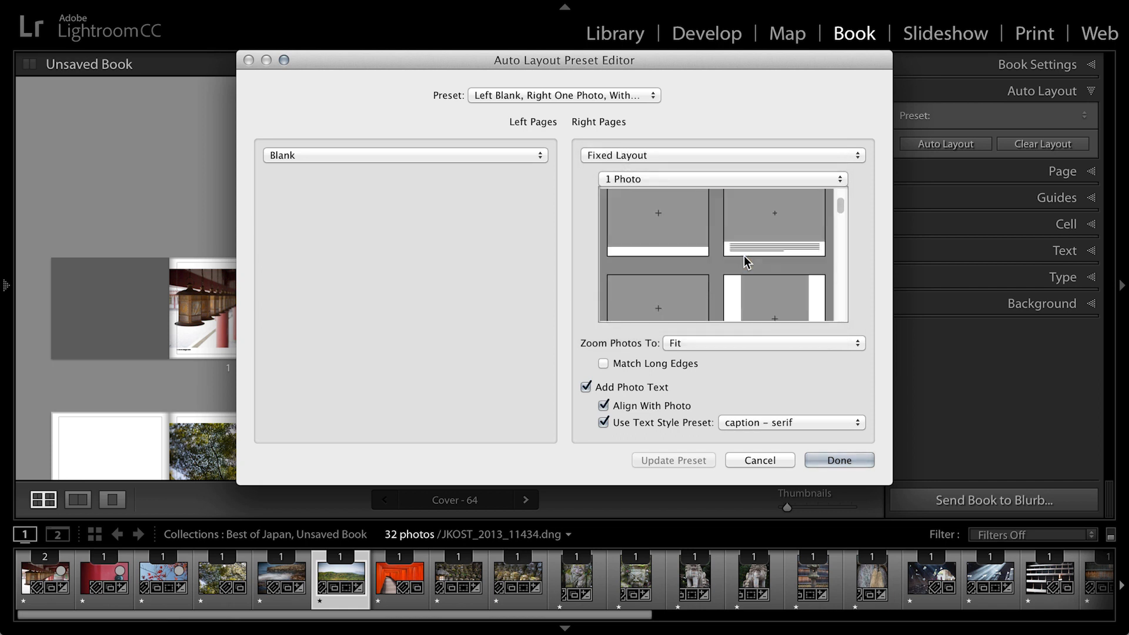
scroll("up", 3)
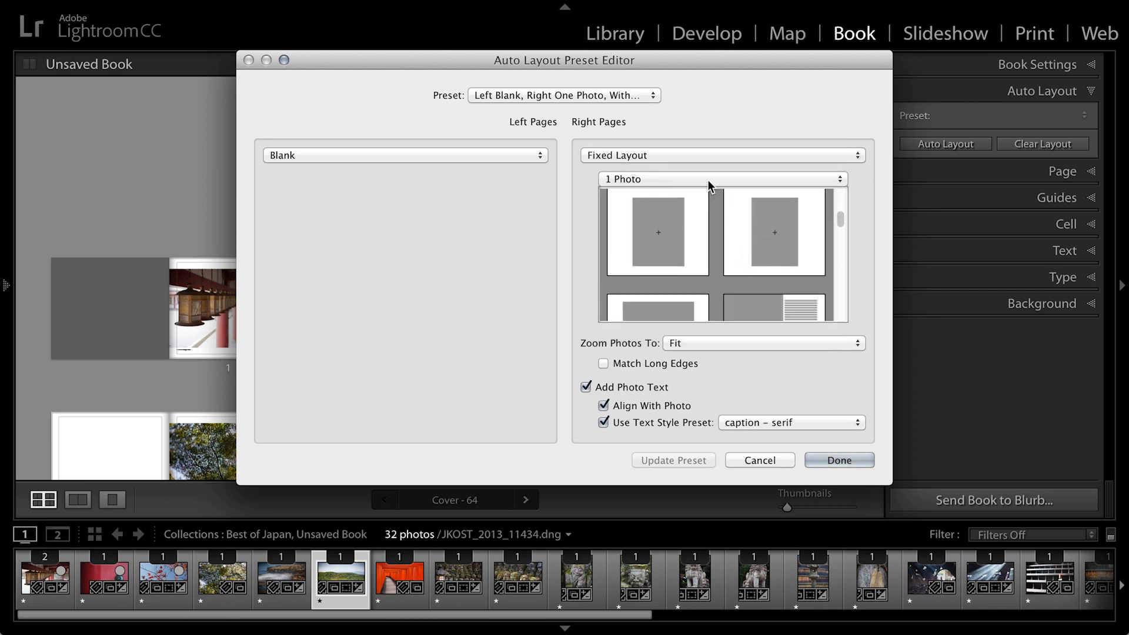
left_click(720, 179)
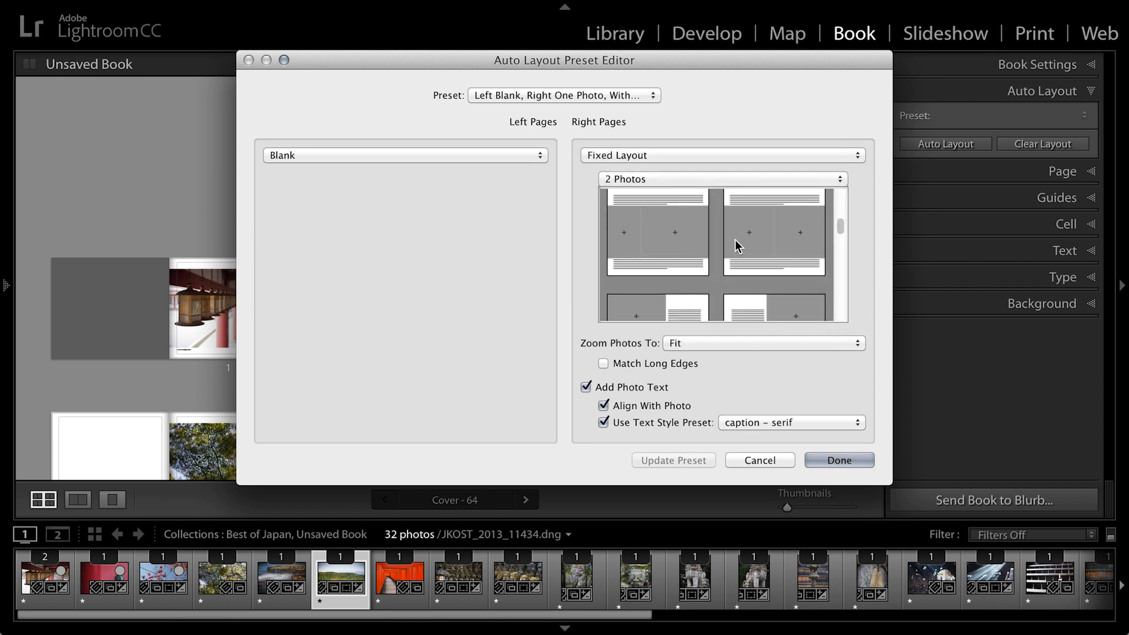
scroll("down", 3)
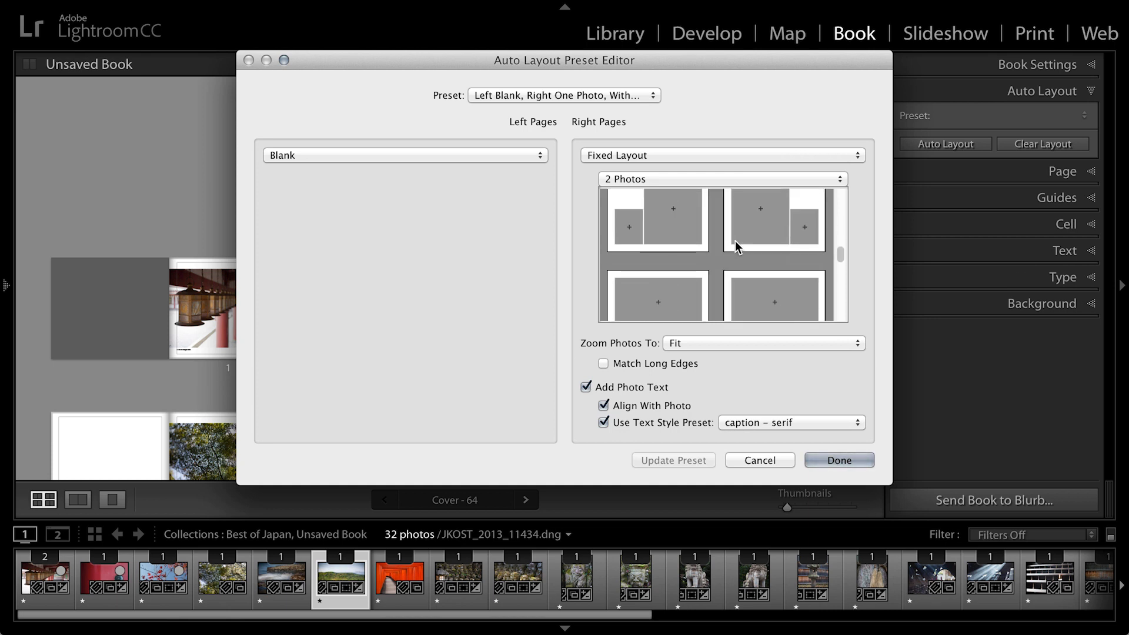
scroll("down", 3)
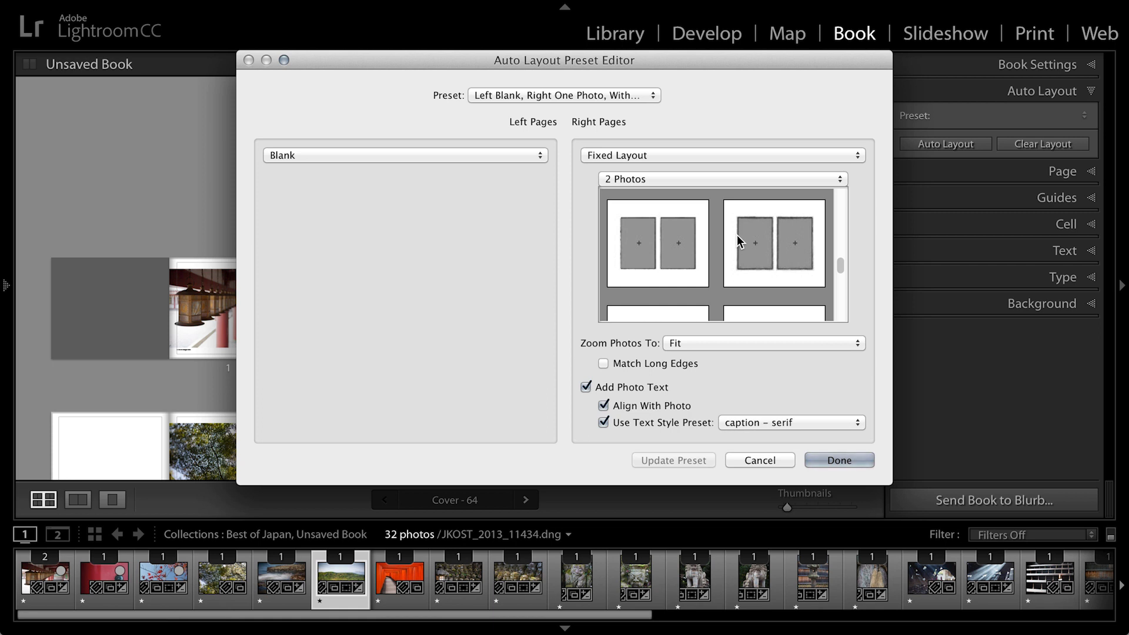
mouse_move(743, 257)
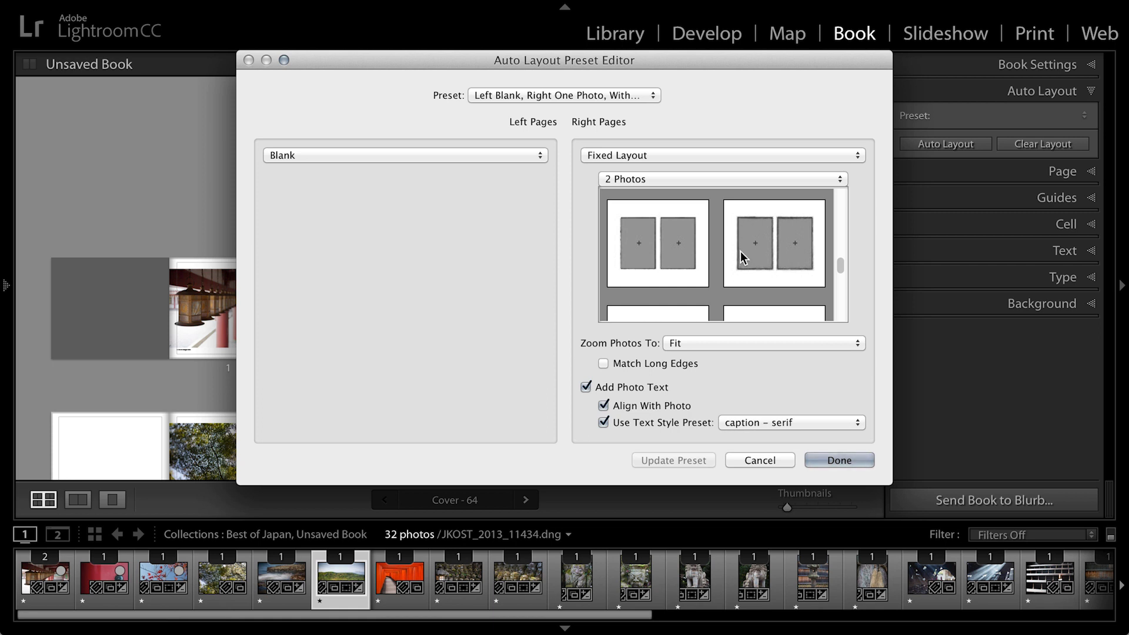
mouse_move(760, 230)
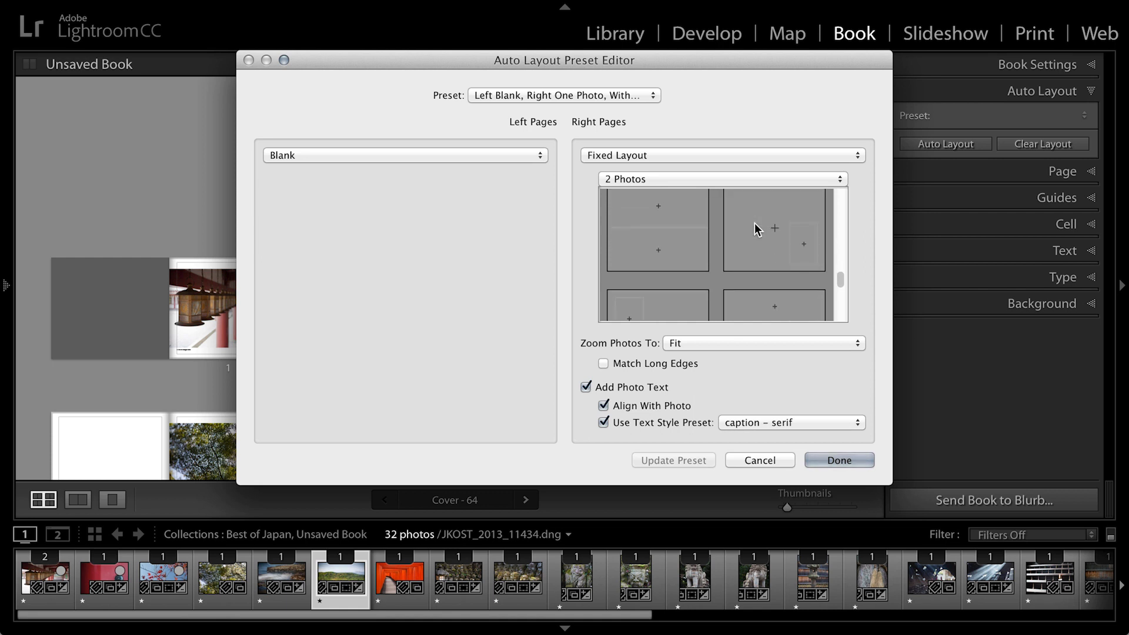
Step: Browse the Multiple Photos, Text Pages, then Clean right-page layout categories
left_click(722, 179)
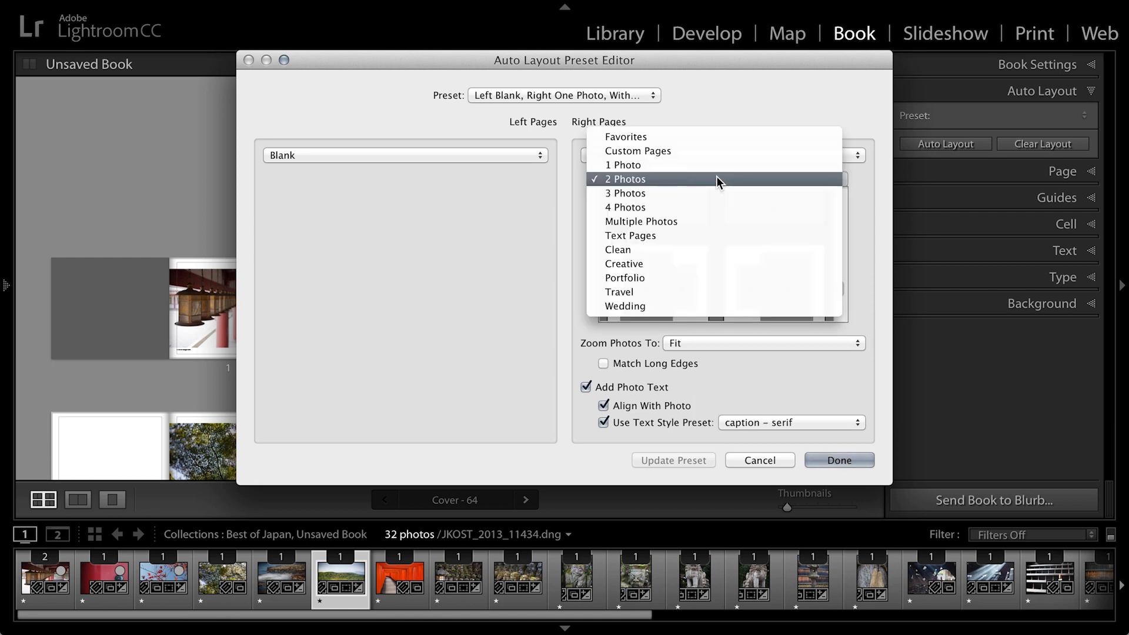
mouse_move(716, 193)
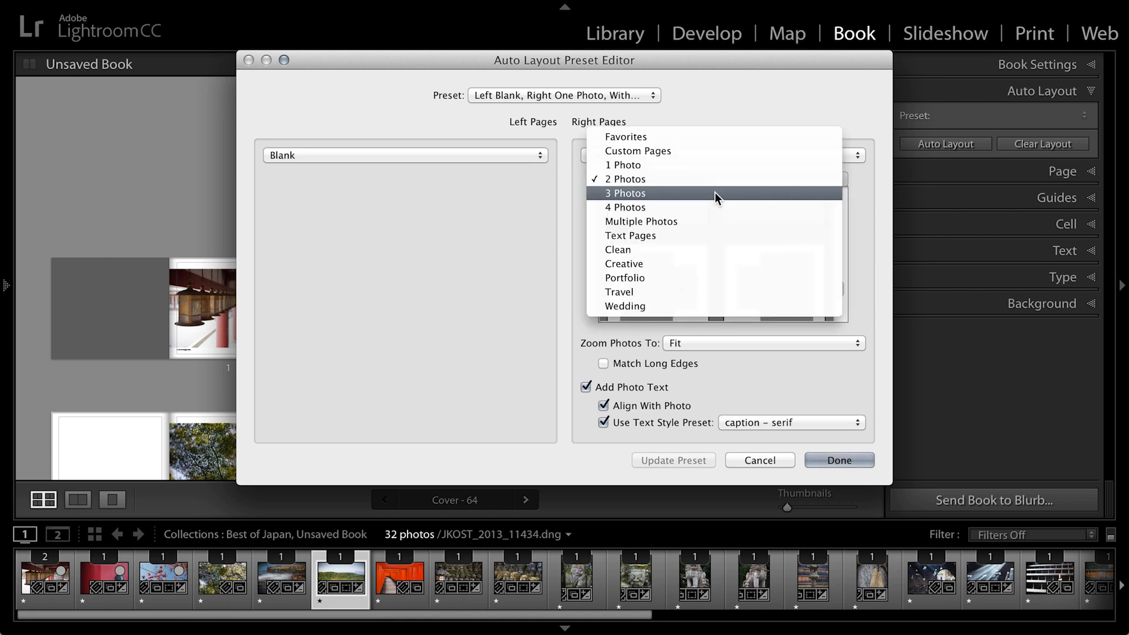
mouse_move(716, 221)
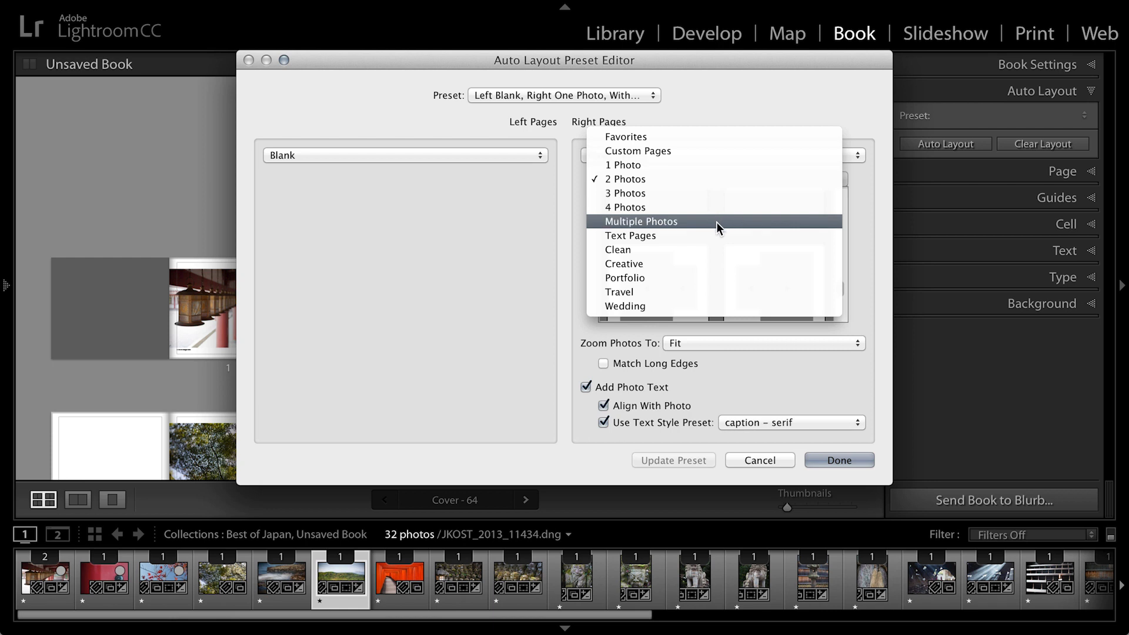
left_click(639, 221)
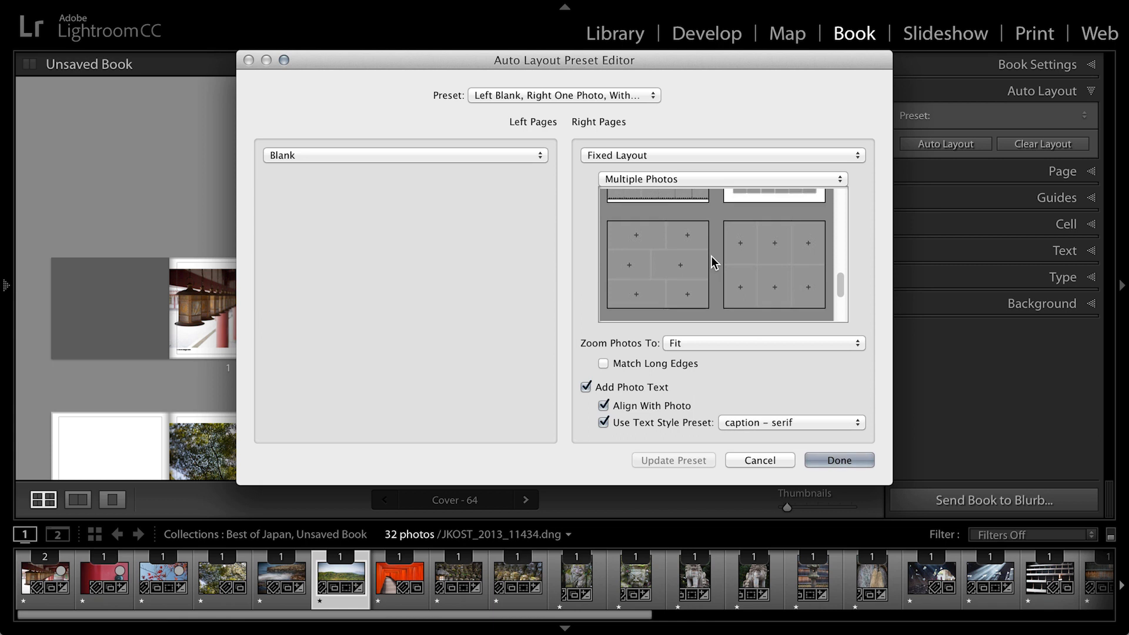
scroll("up", 3)
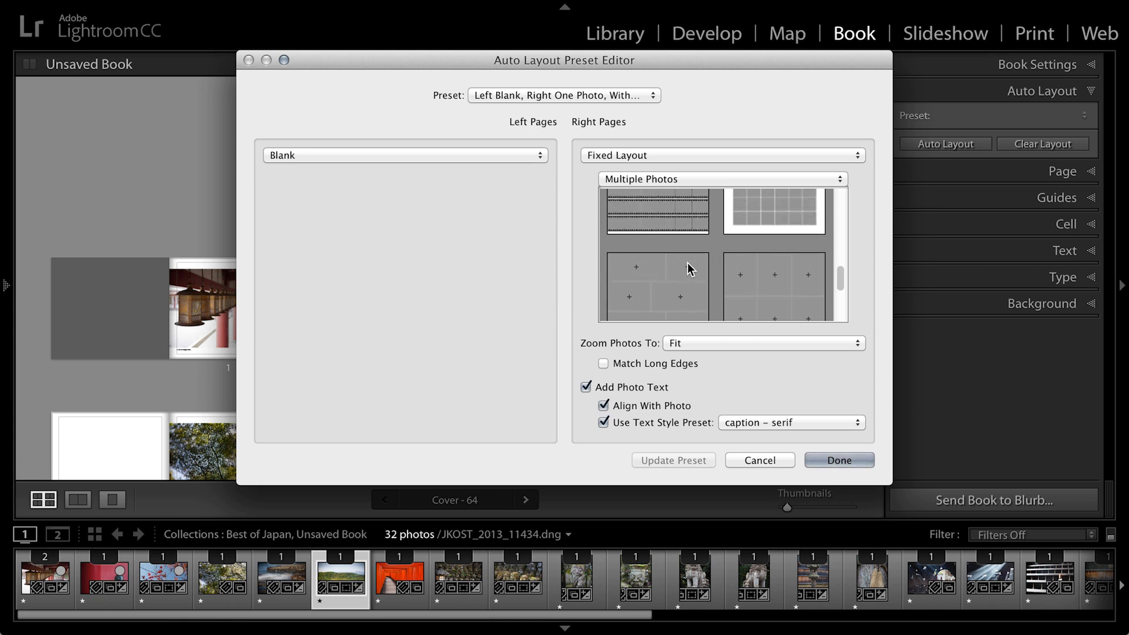
left_click(720, 179)
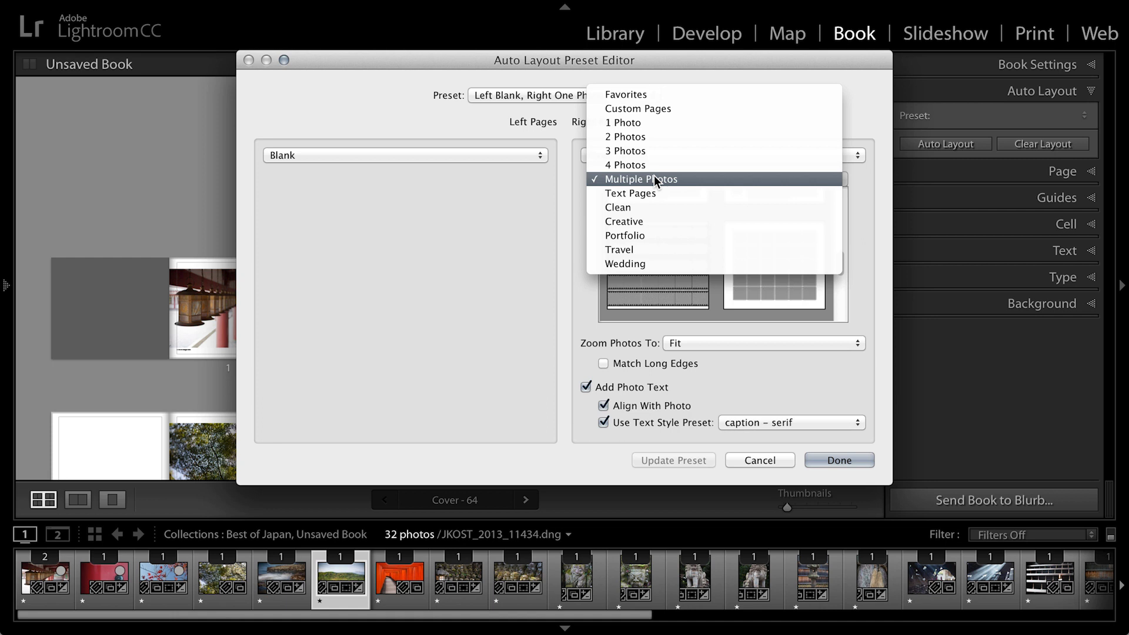
mouse_move(656, 193)
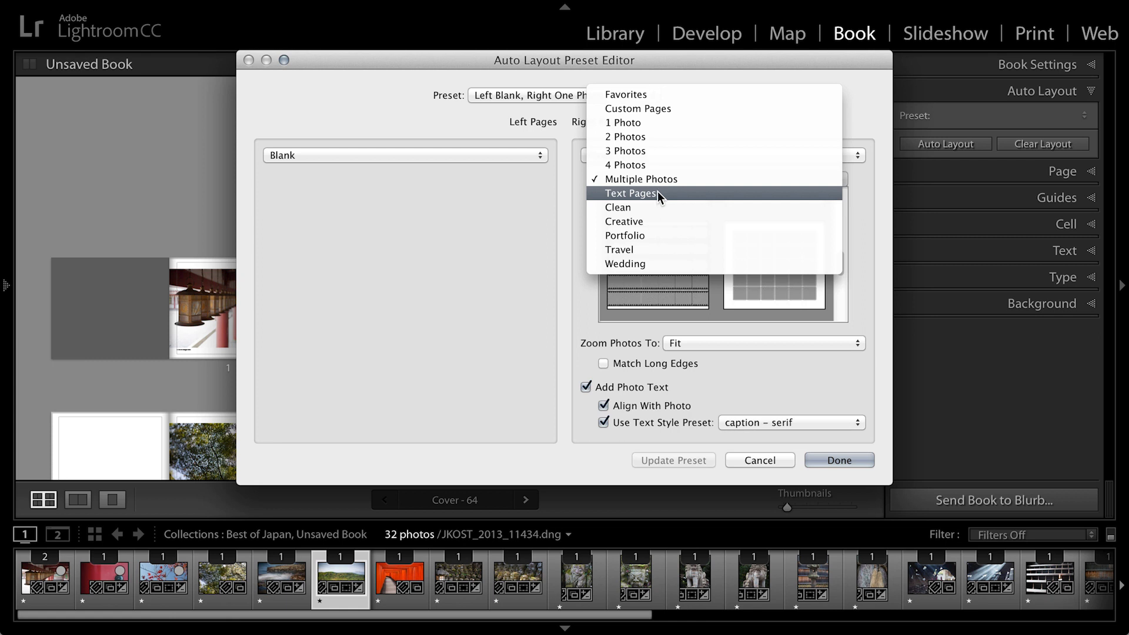
left_click(631, 193)
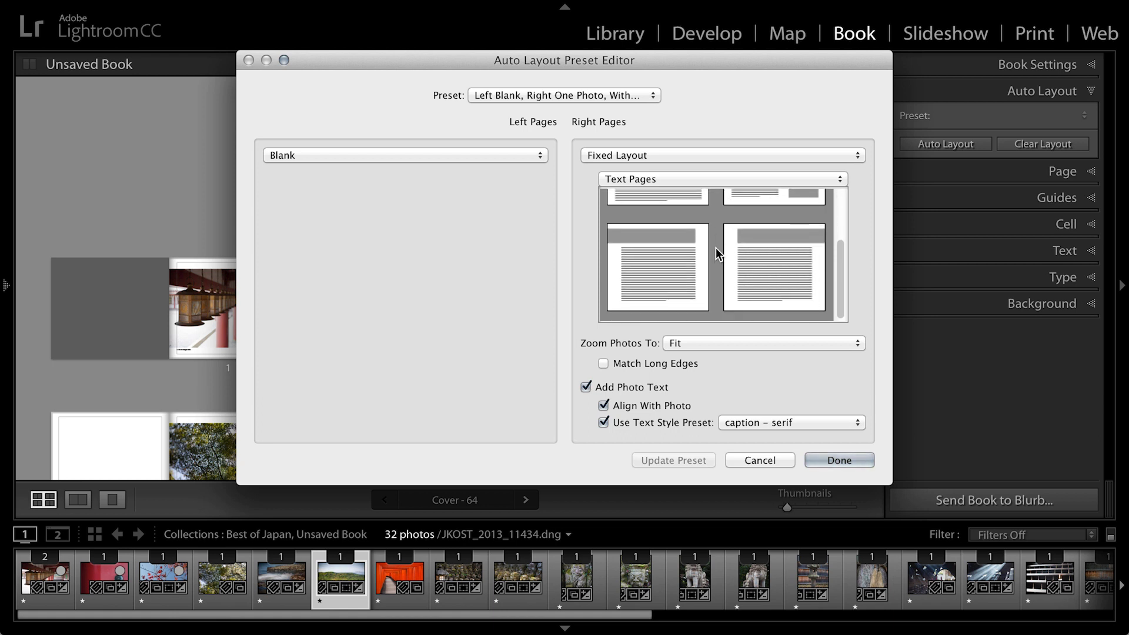
left_click(720, 178)
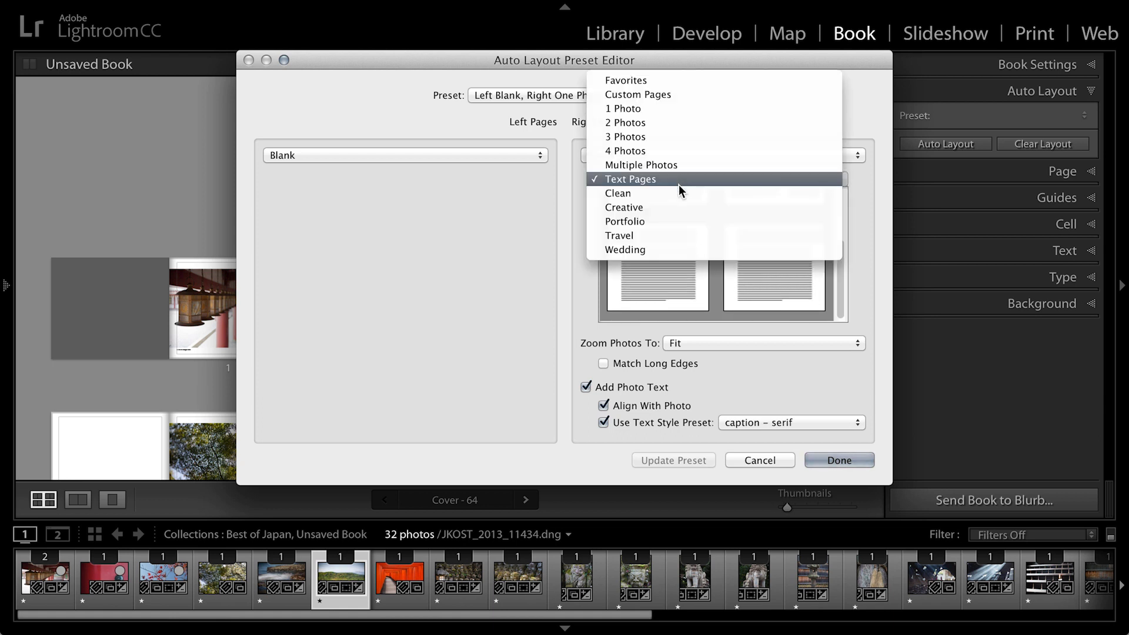
left_click(617, 192)
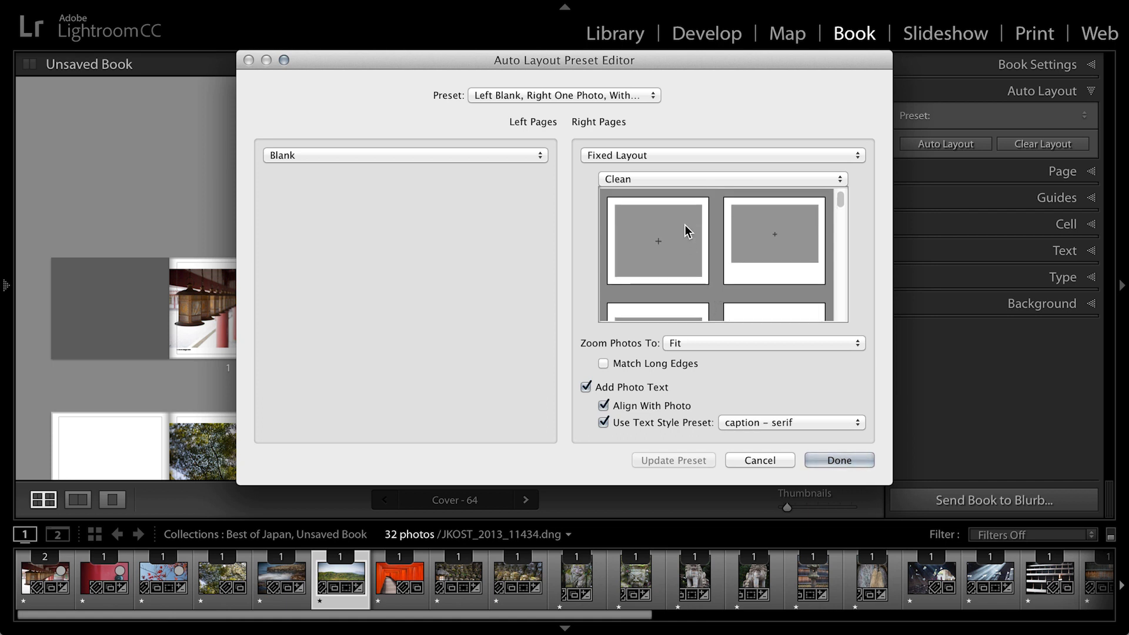
Step: Set right pages to the 1 Photo category with the bordered single-photo layout
left_click(720, 178)
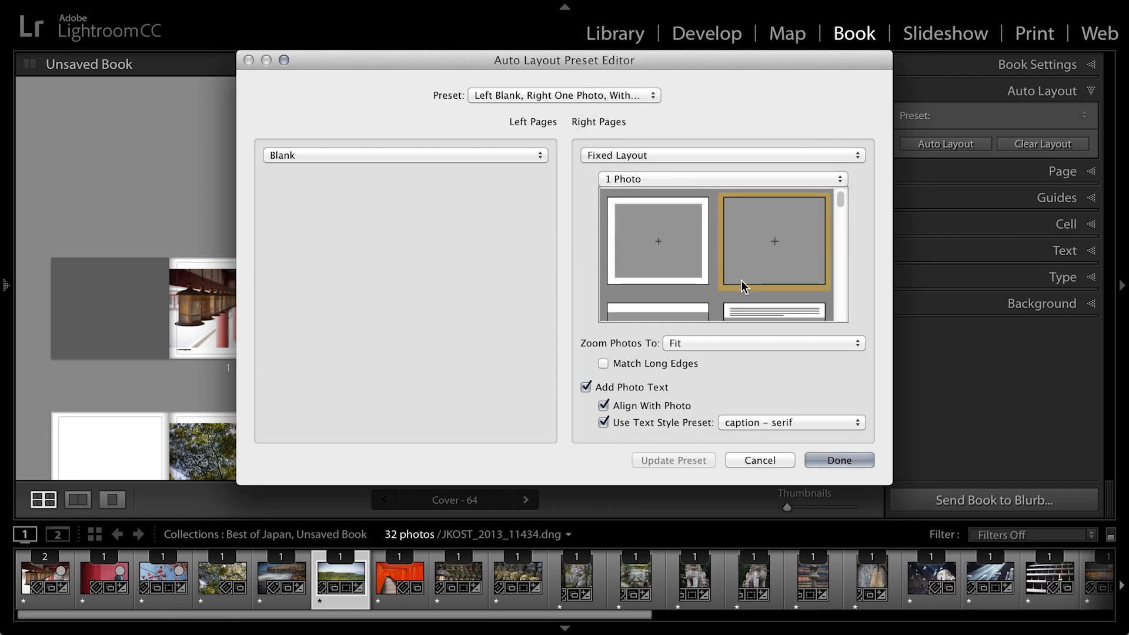
mouse_move(715, 290)
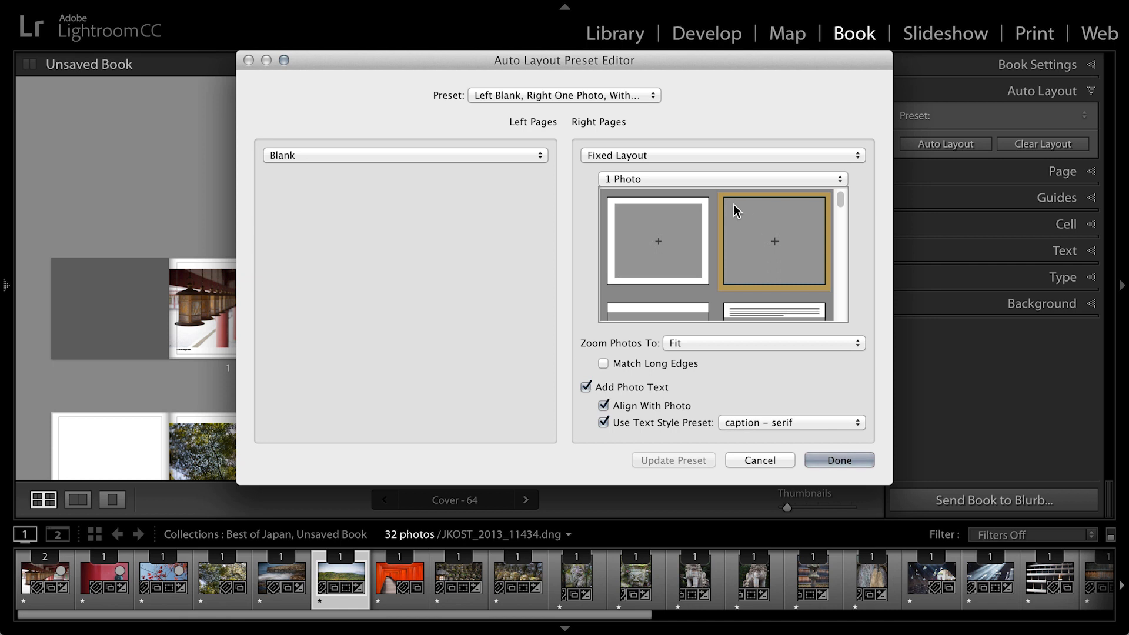
left_click(656, 242)
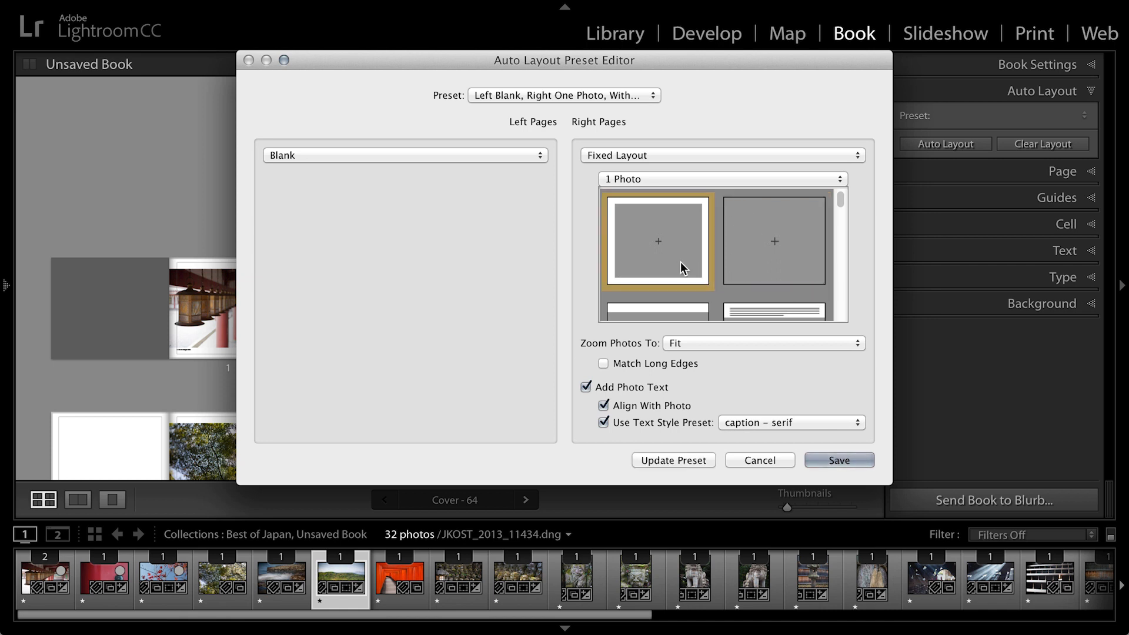
mouse_move(641, 331)
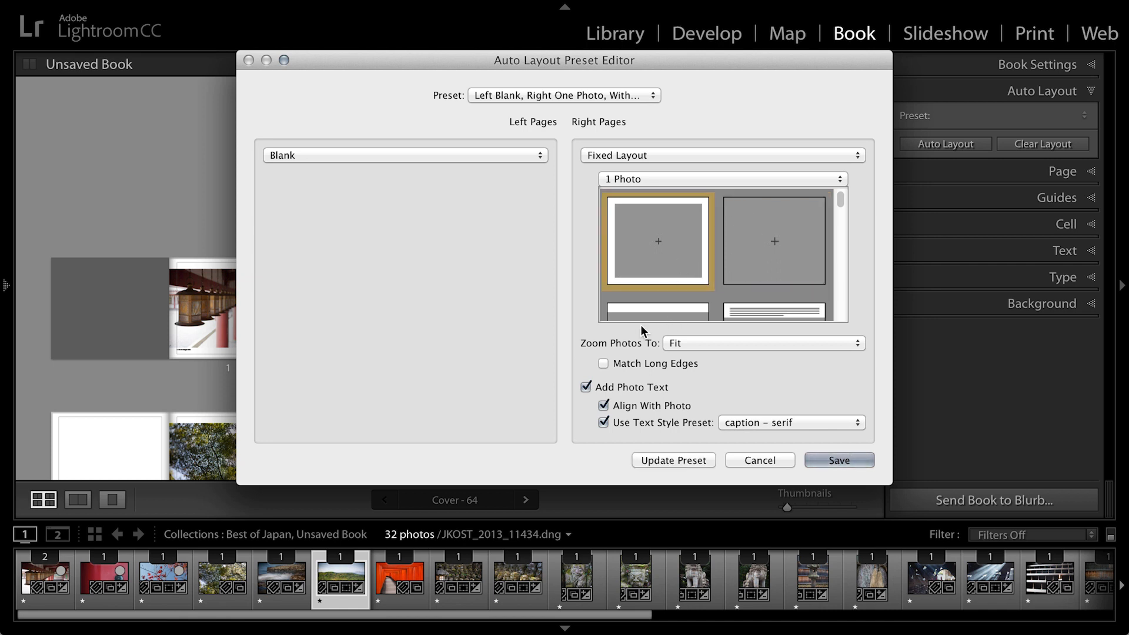
mouse_move(676, 351)
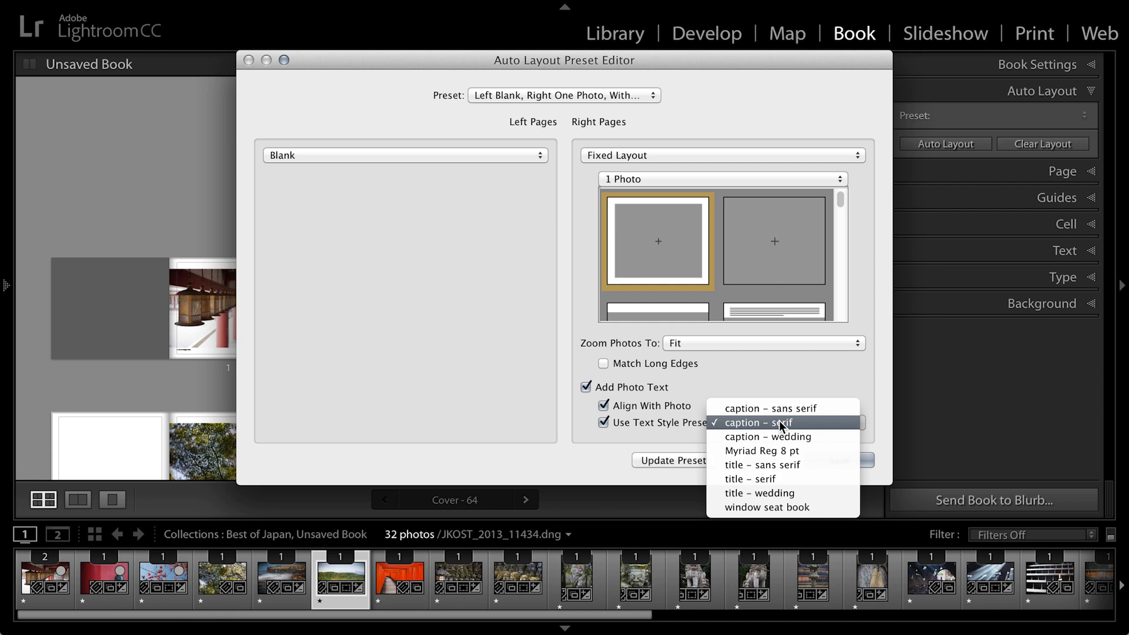
mouse_move(757, 429)
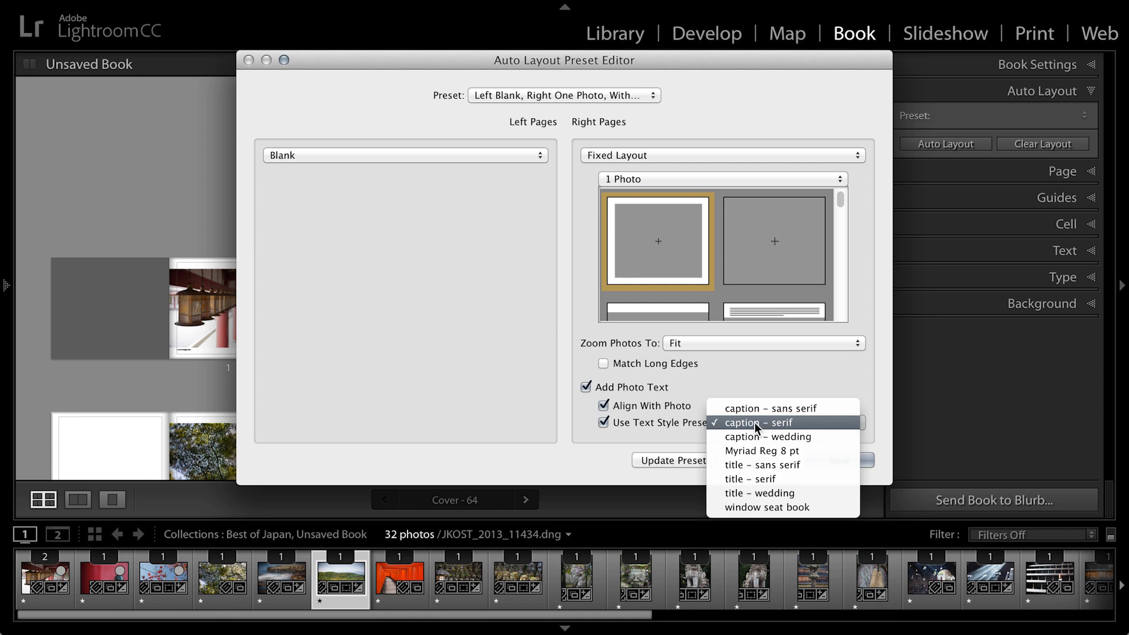
mouse_move(770, 408)
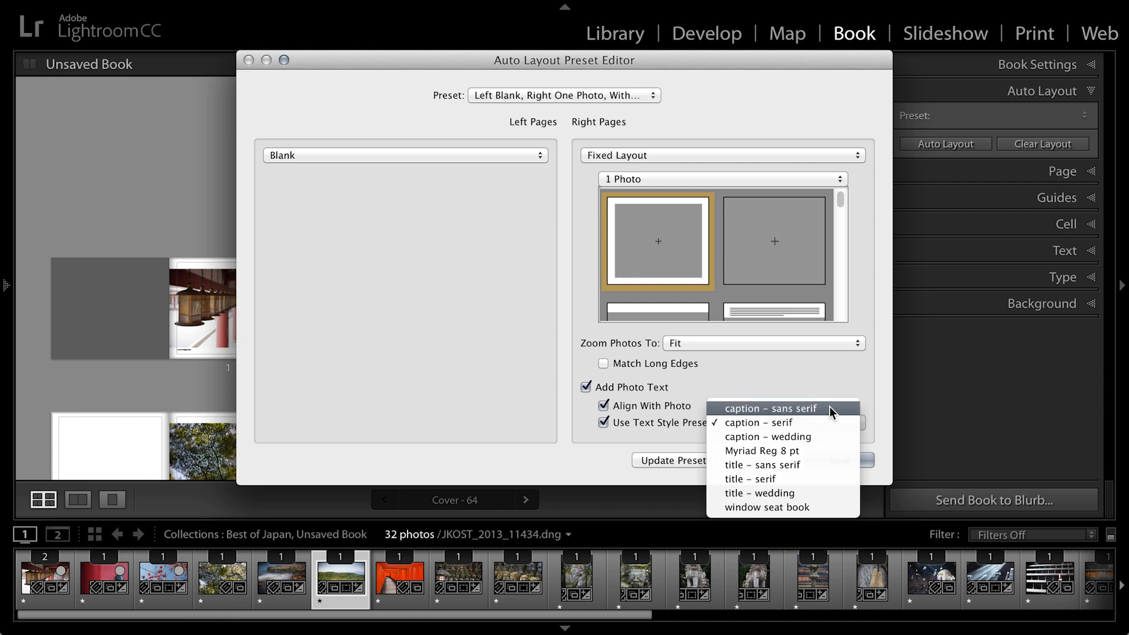
Step: Set the caption text style preset to caption - sans serif
left_click(770, 408)
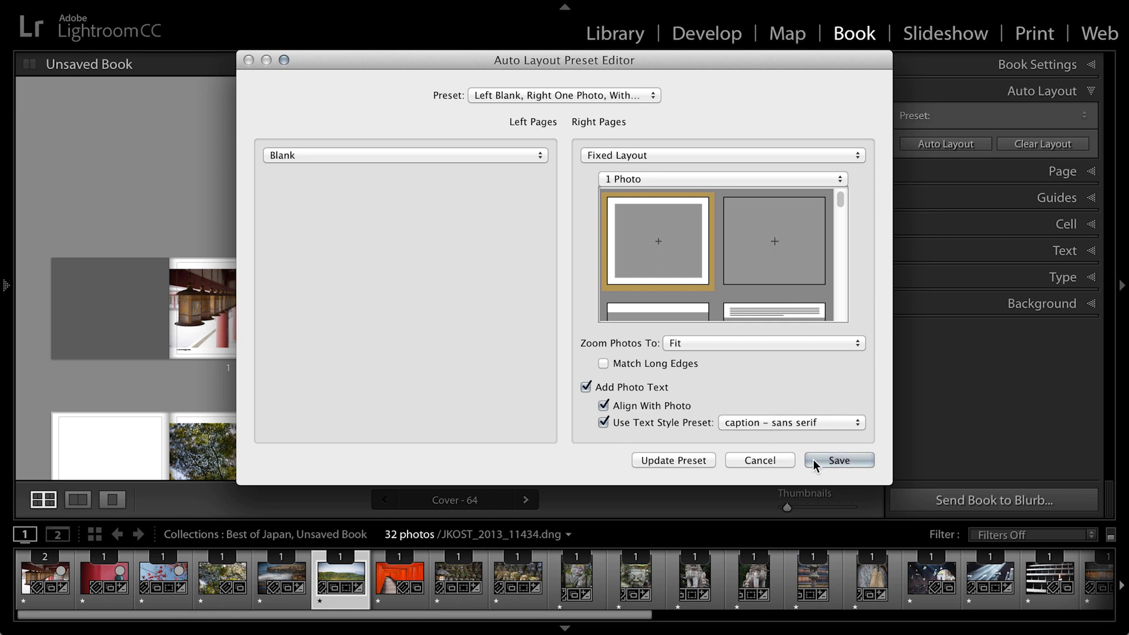
Step: Save the edited layout as a new preset named 'jk ggs'
left_click(838, 460)
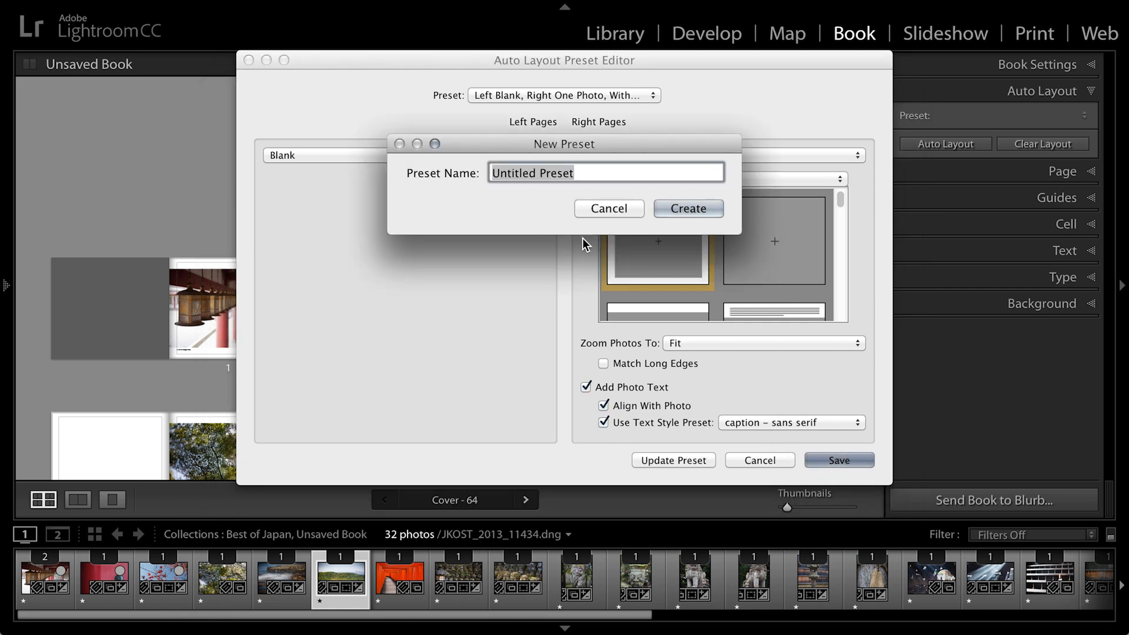
type("jk")
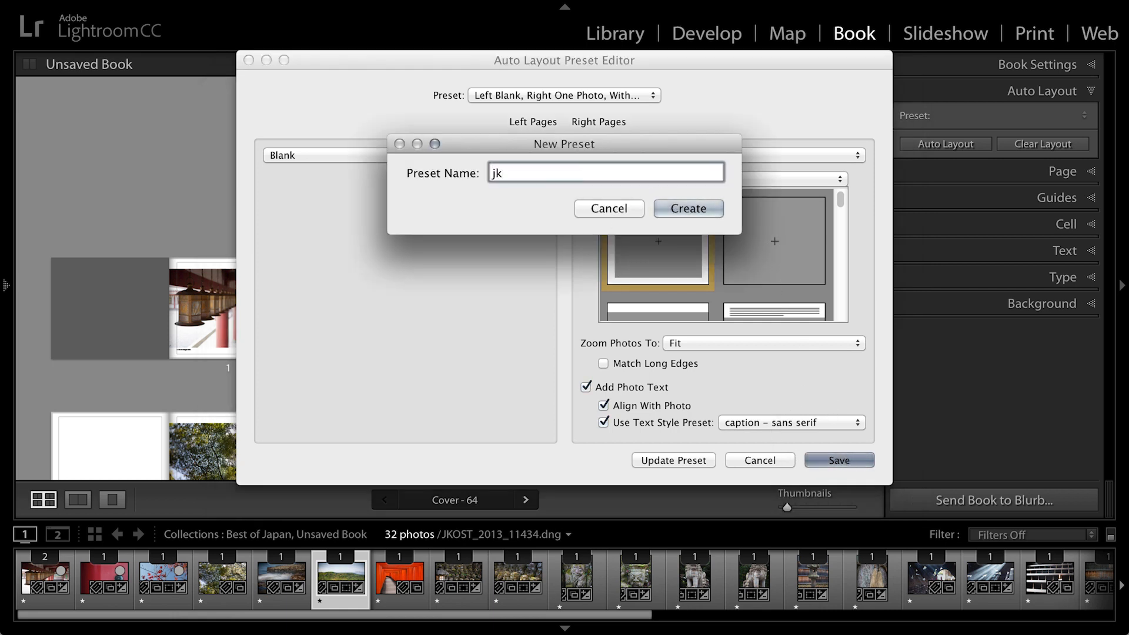
type("ggs")
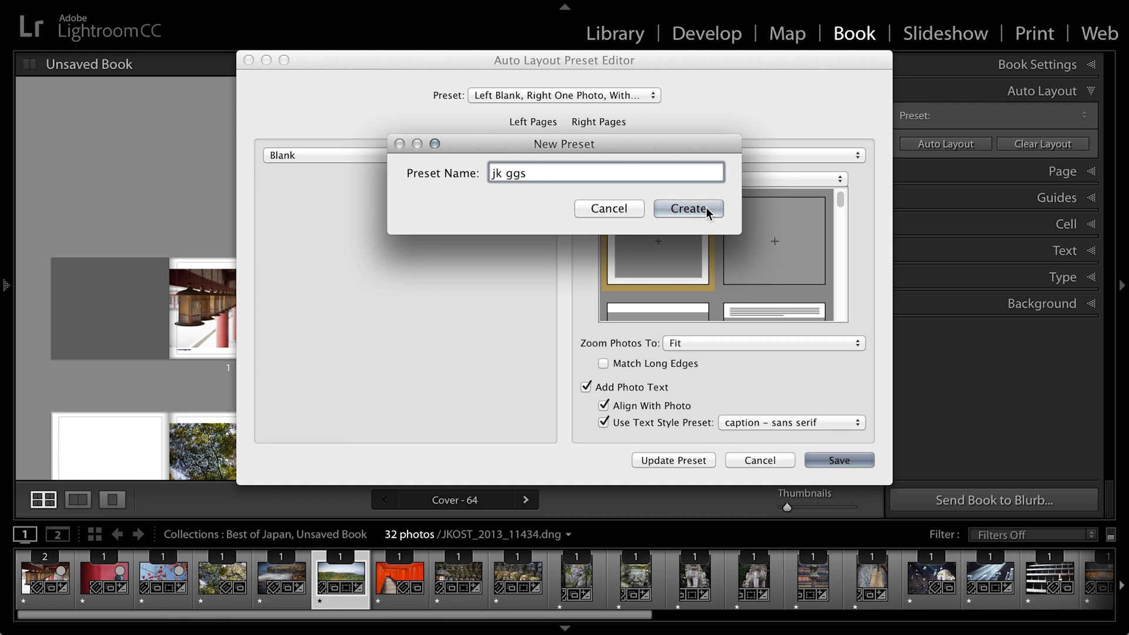
Step: Create the jk ggs preset, clear the book layout, and auto-layout the 64 pages with it
left_click(686, 208)
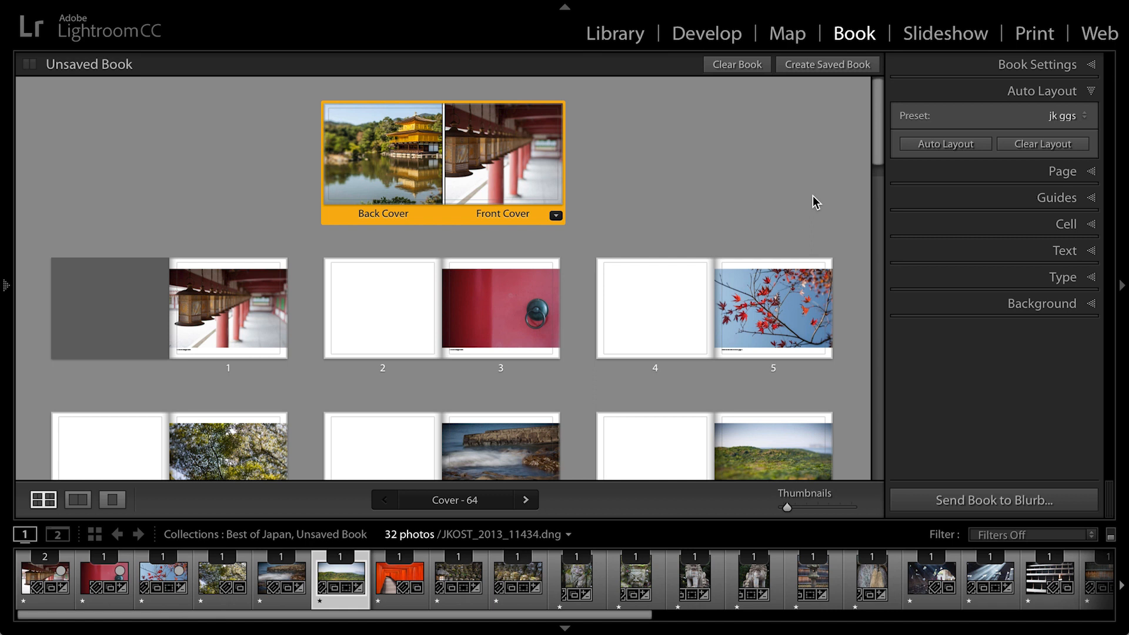
mouse_move(924, 176)
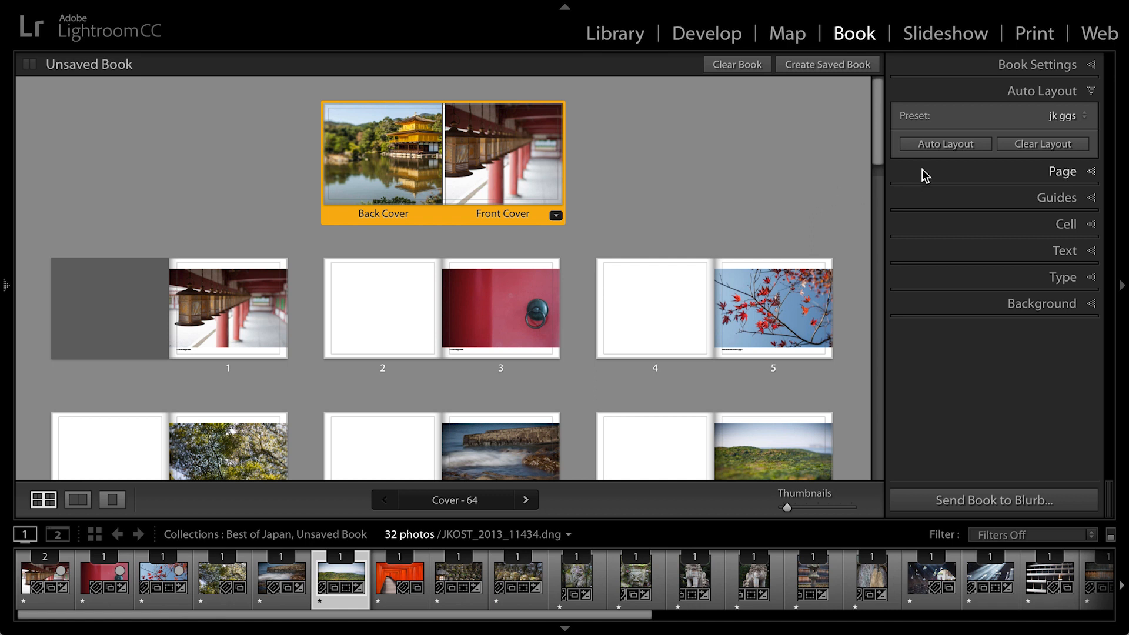
mouse_move(1073, 116)
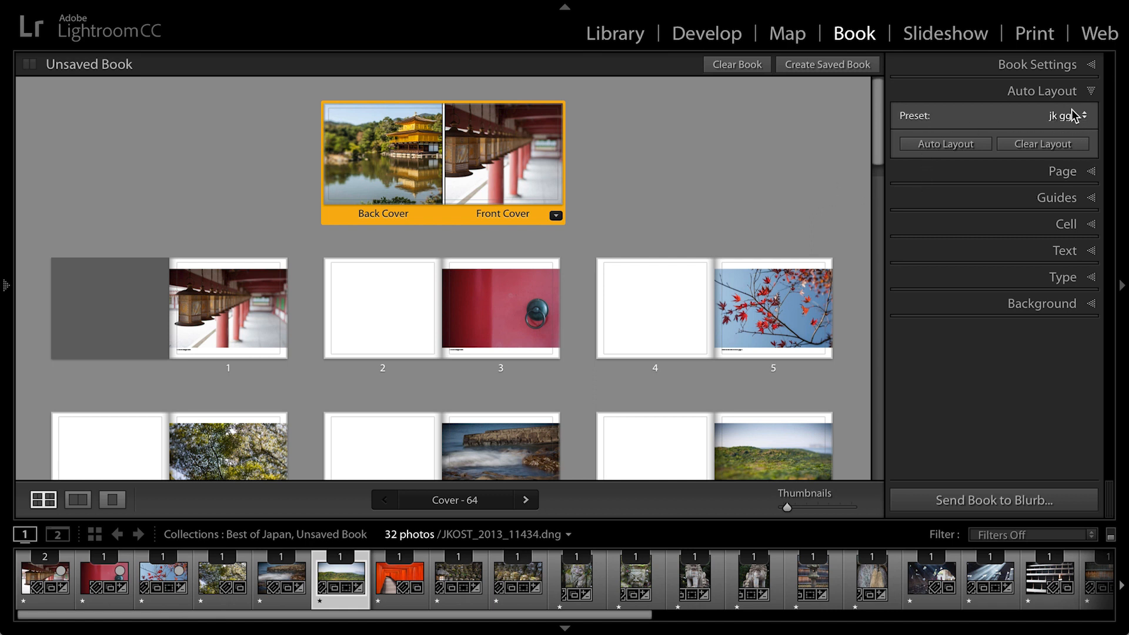
left_click(1043, 144)
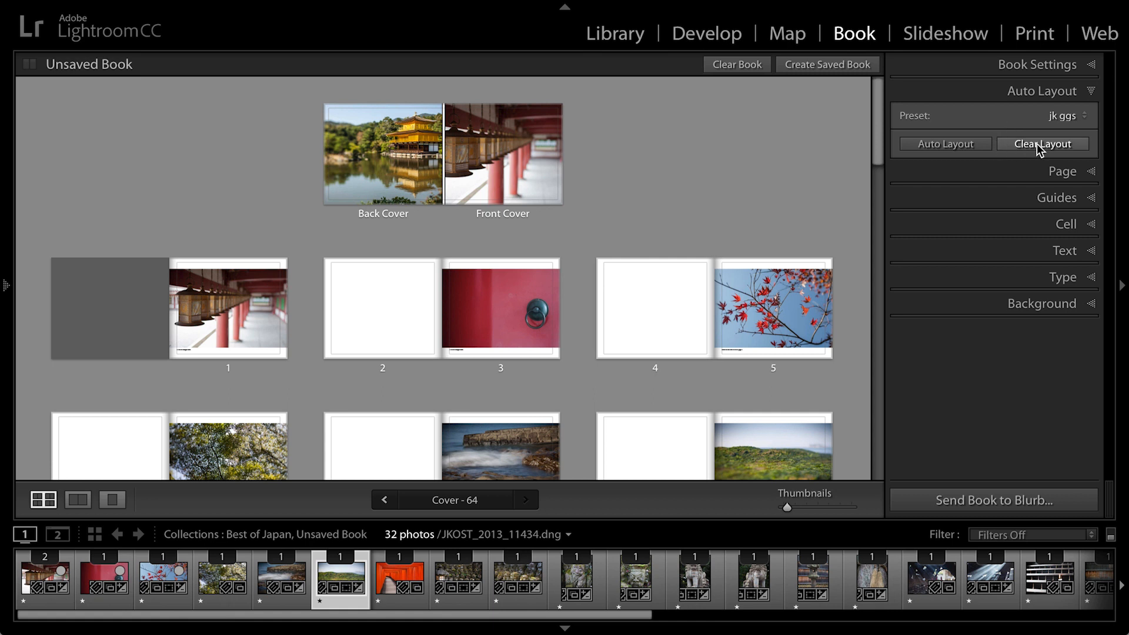
left_click(1042, 143)
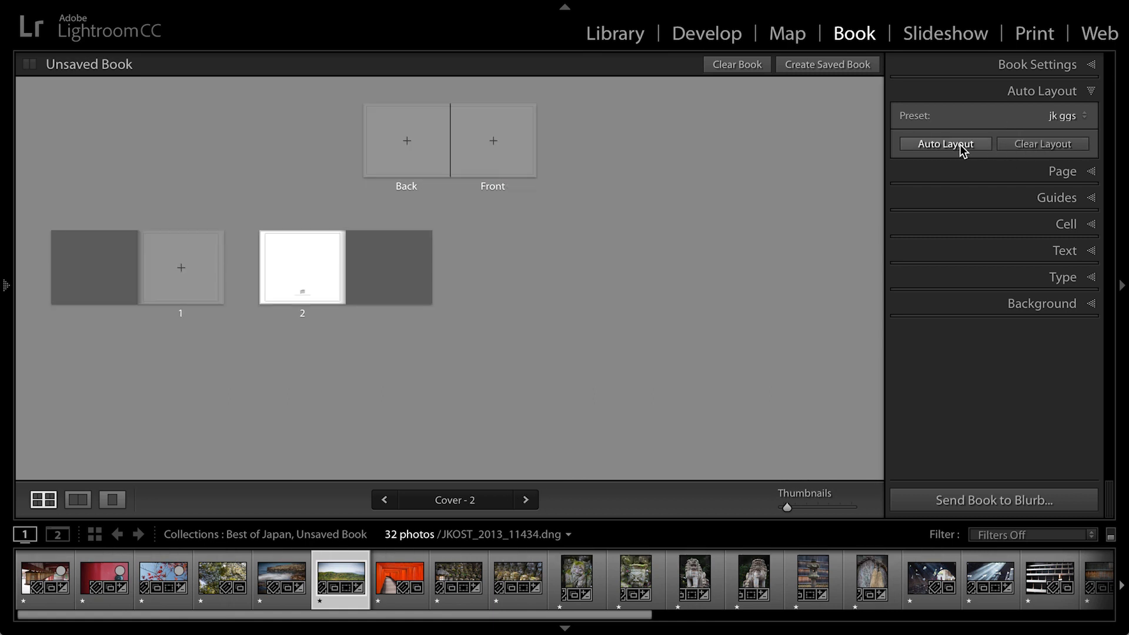
left_click(945, 143)
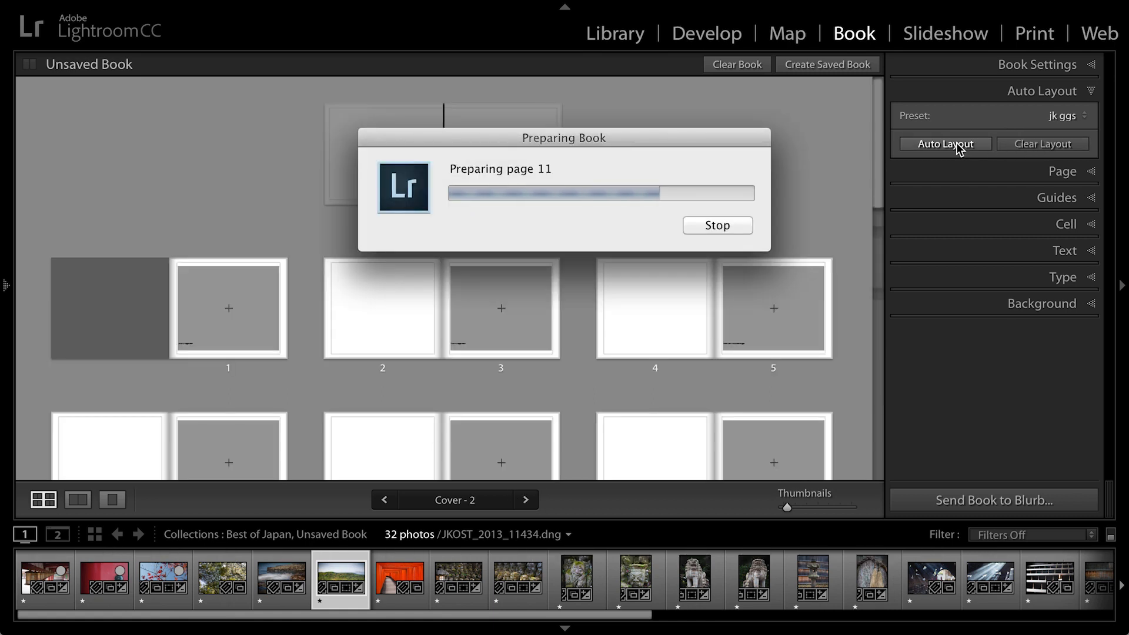
left_click(944, 143)
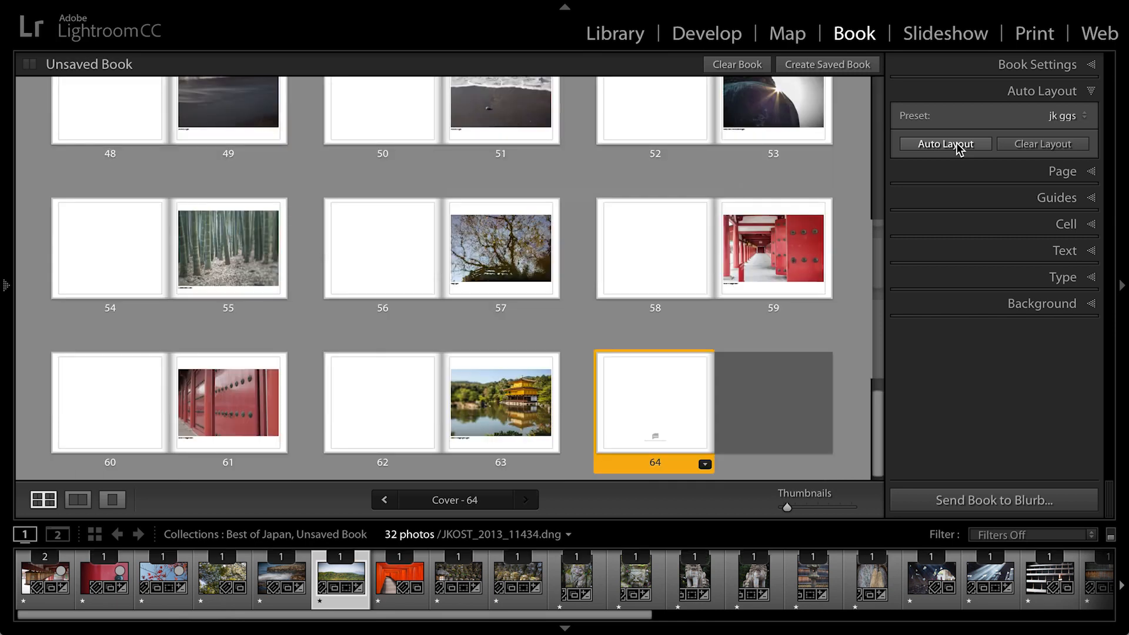
left_click(945, 144)
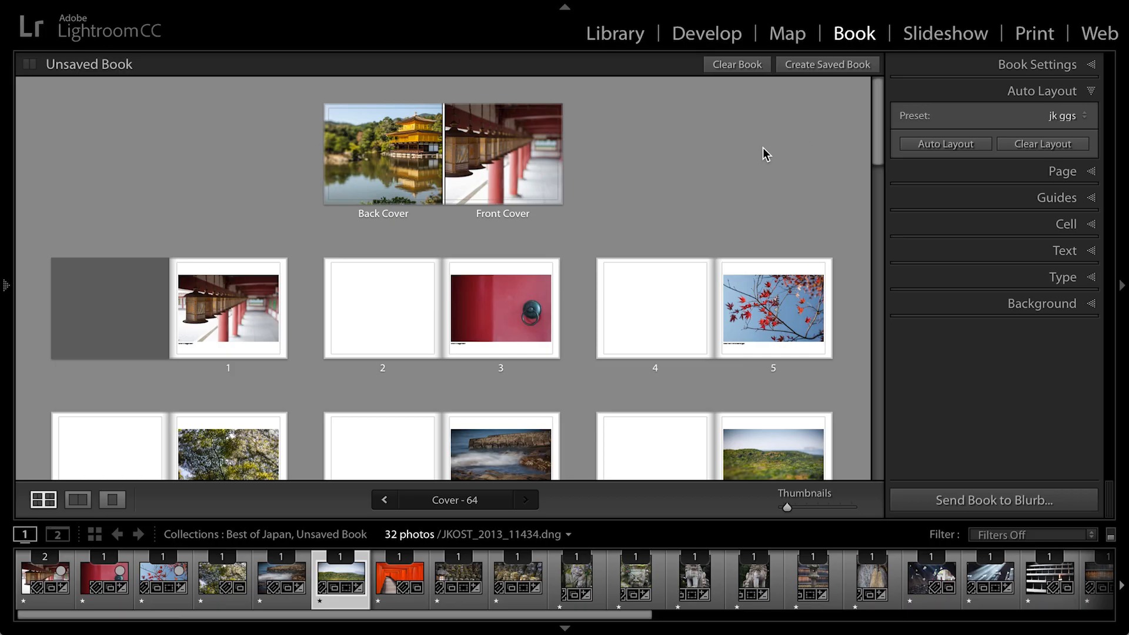
mouse_move(43, 500)
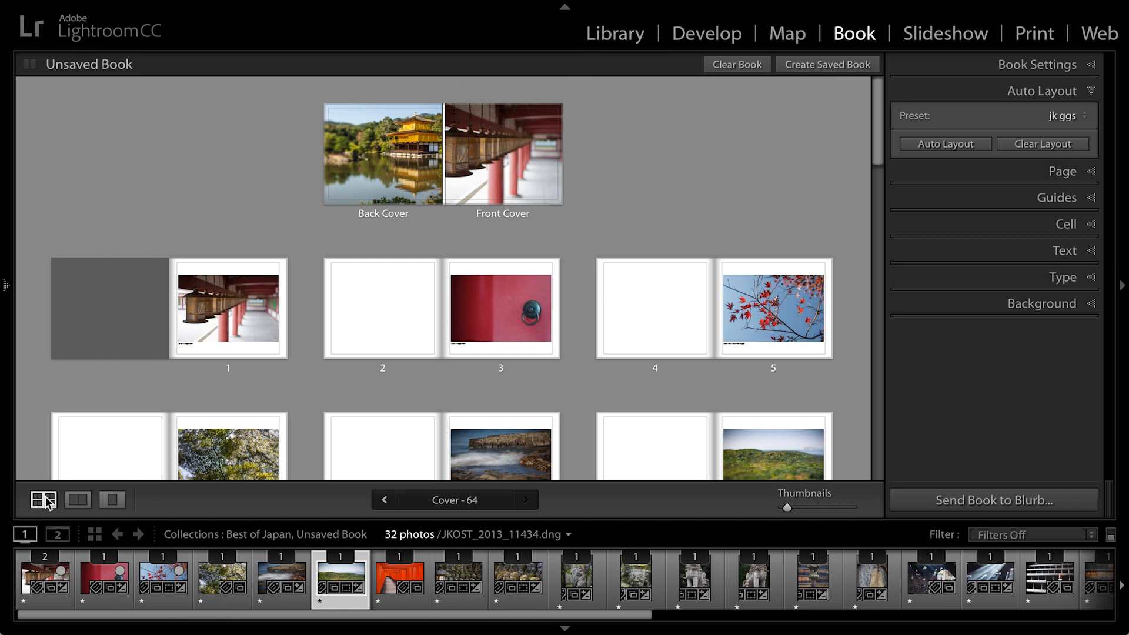
mouse_move(45, 500)
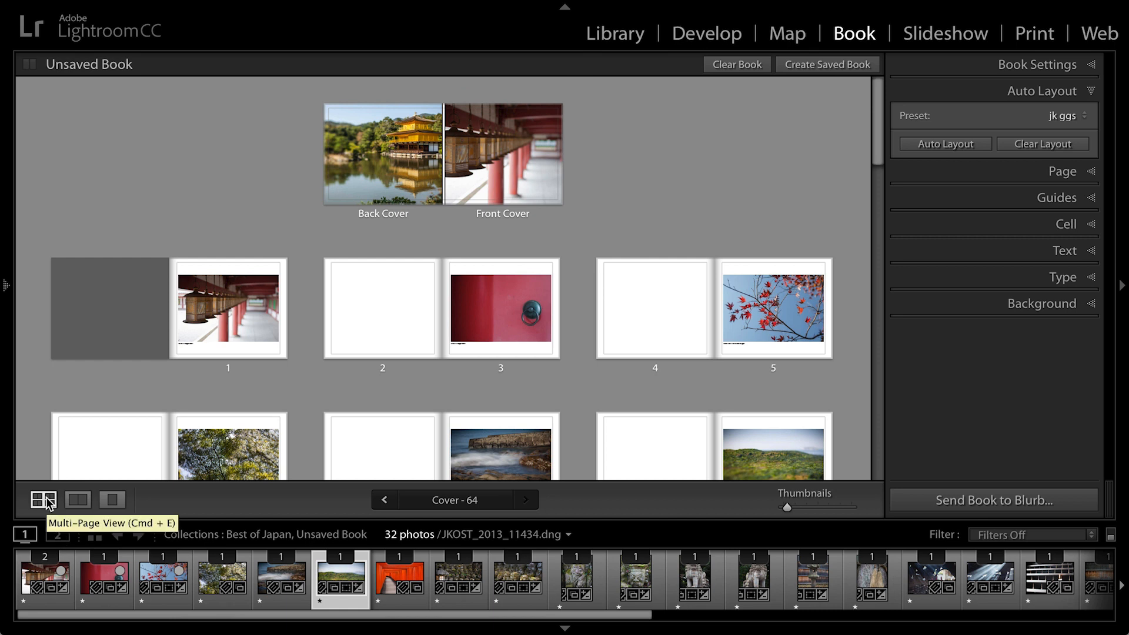
mouse_move(77, 500)
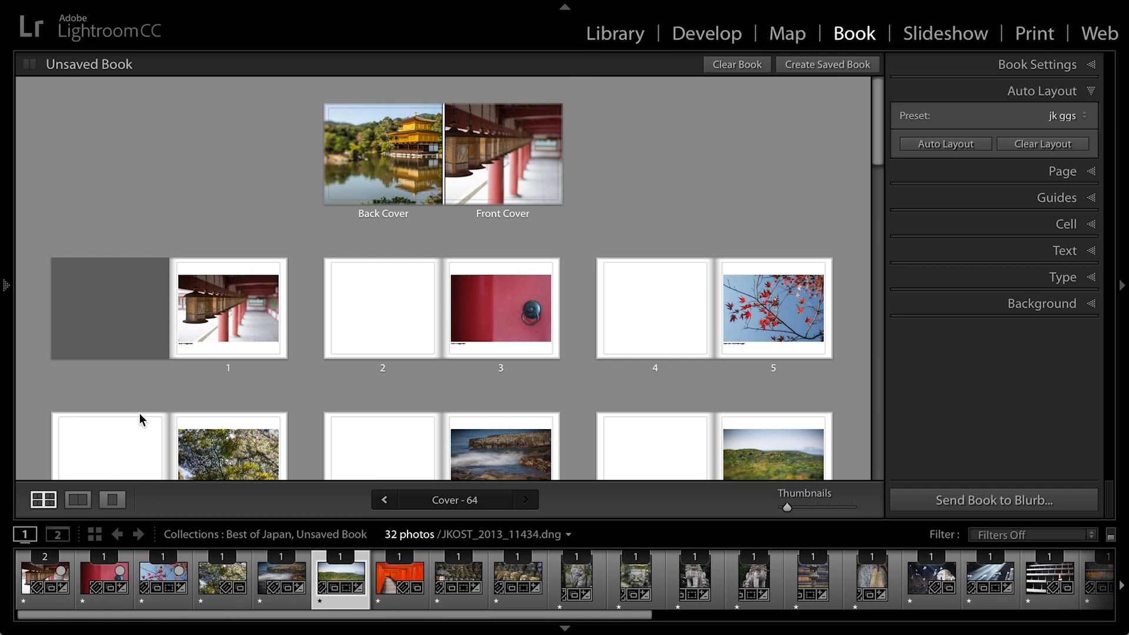
Step: Select page 1, switch to Spread View, and step forward to pages 6–7
left_click(228, 310)
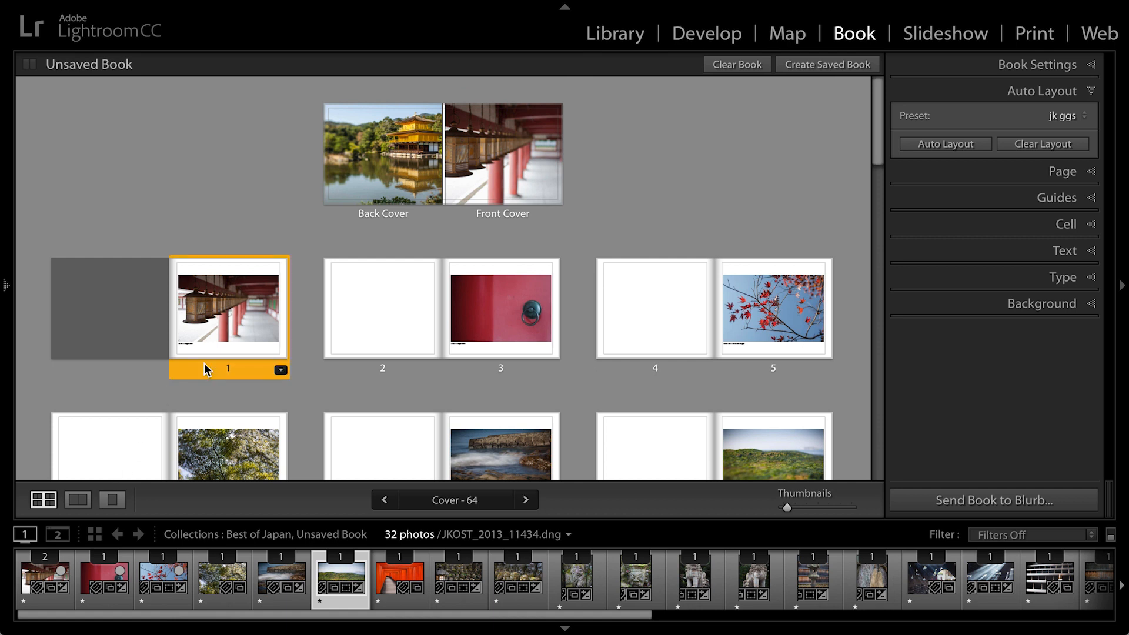
left_click(77, 500)
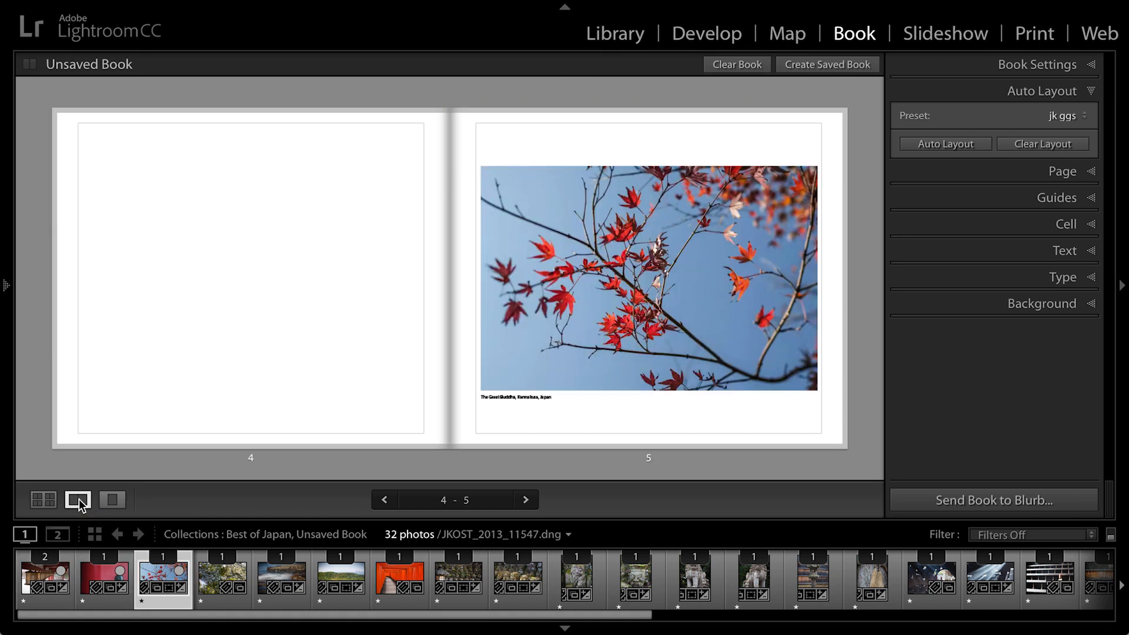
left_click(526, 499)
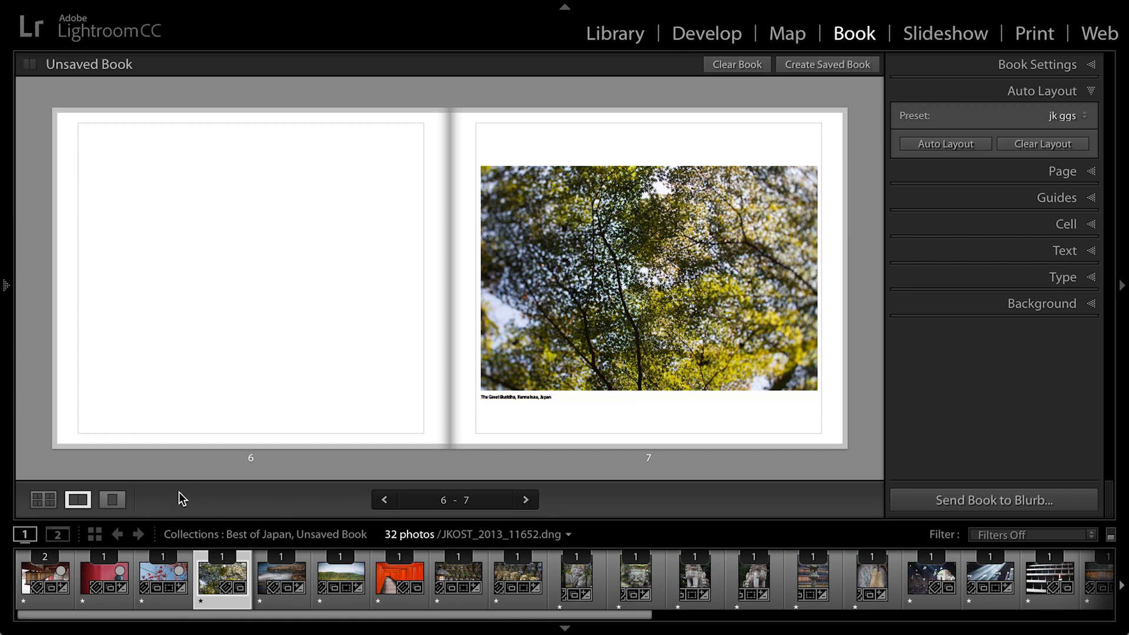
mouse_move(137, 496)
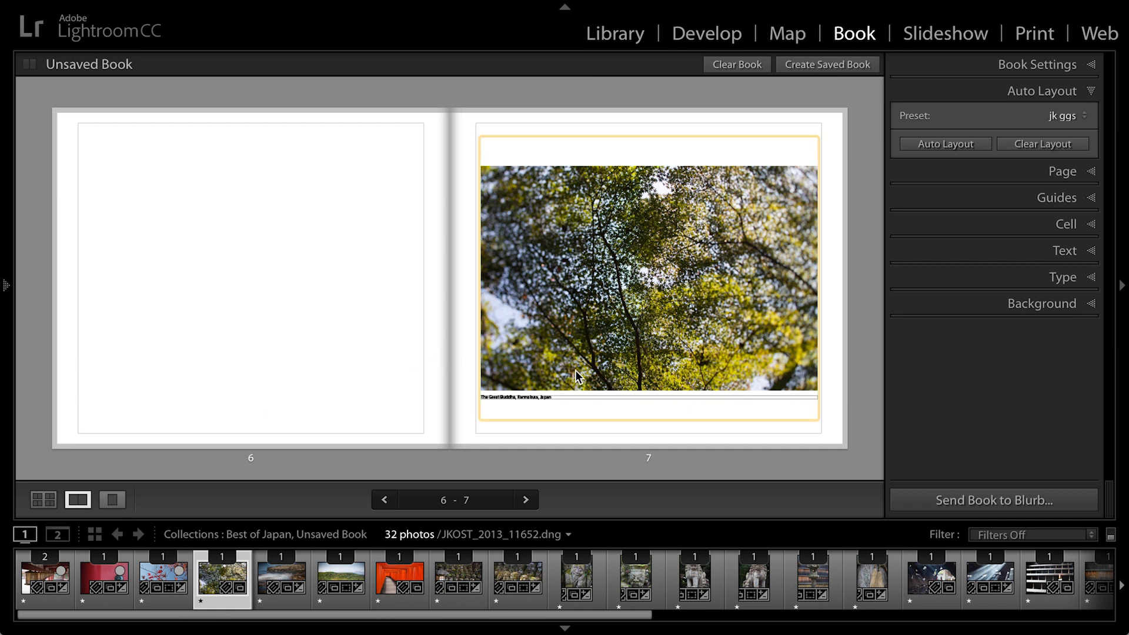
Step: View page 7 on its own, within its spread, alone again, then back to all pages
left_click(111, 500)
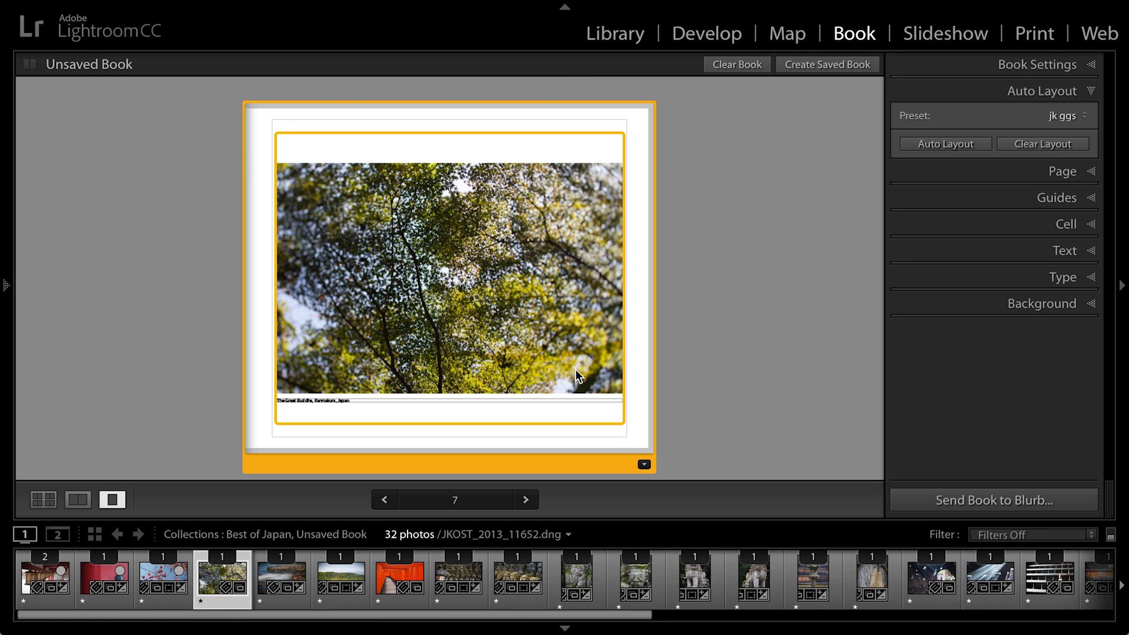
left_click(42, 499)
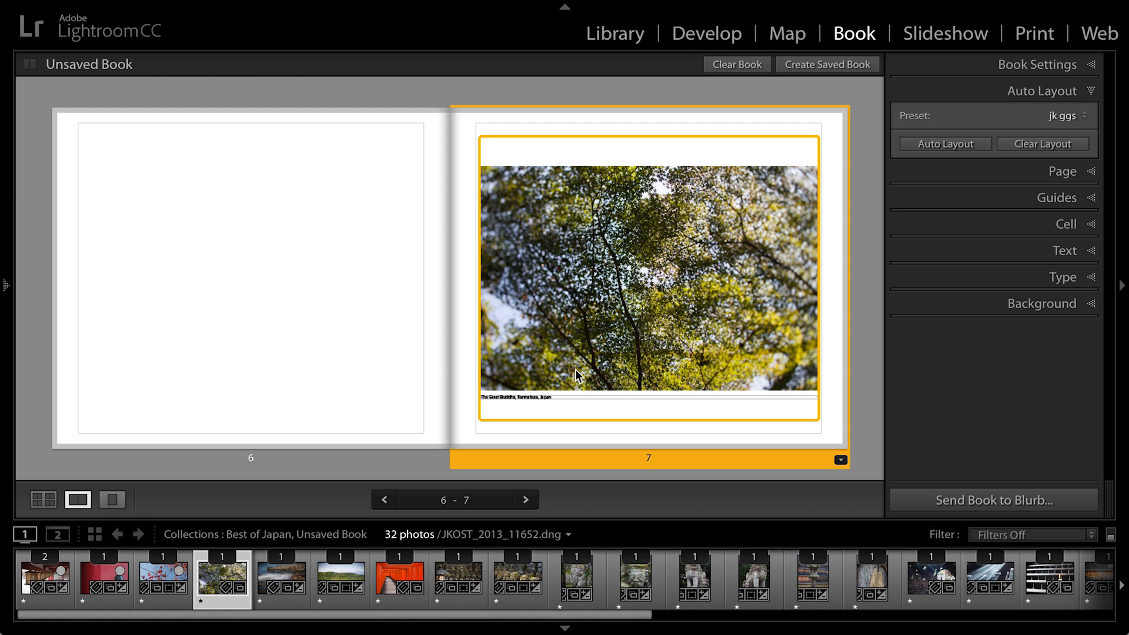
left_click(112, 499)
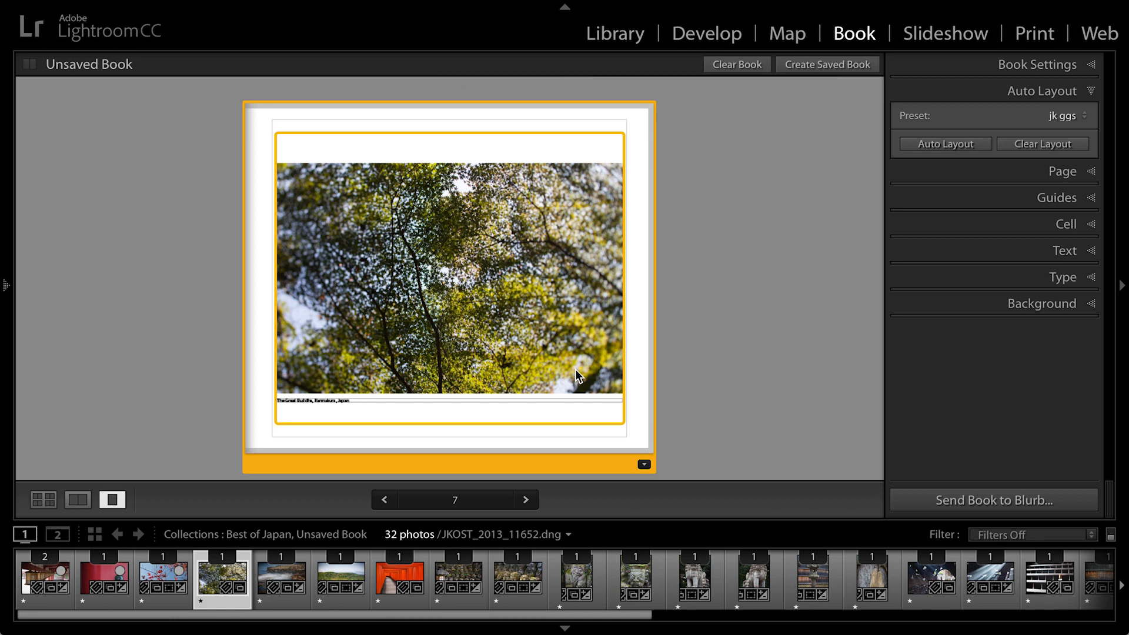
left_click(42, 500)
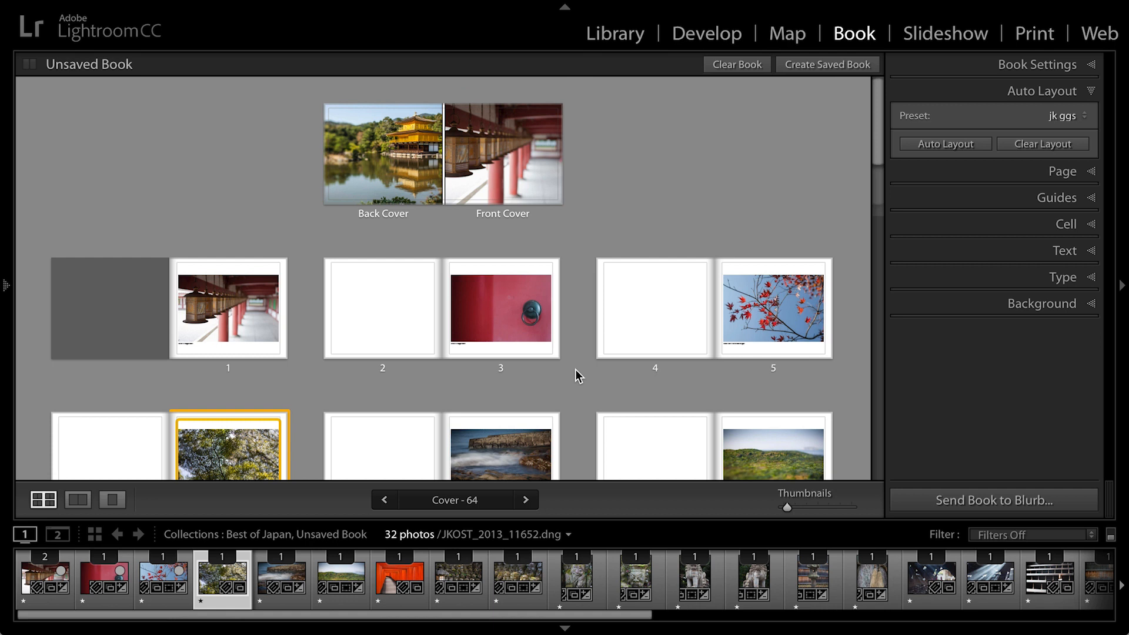
mouse_move(99, 260)
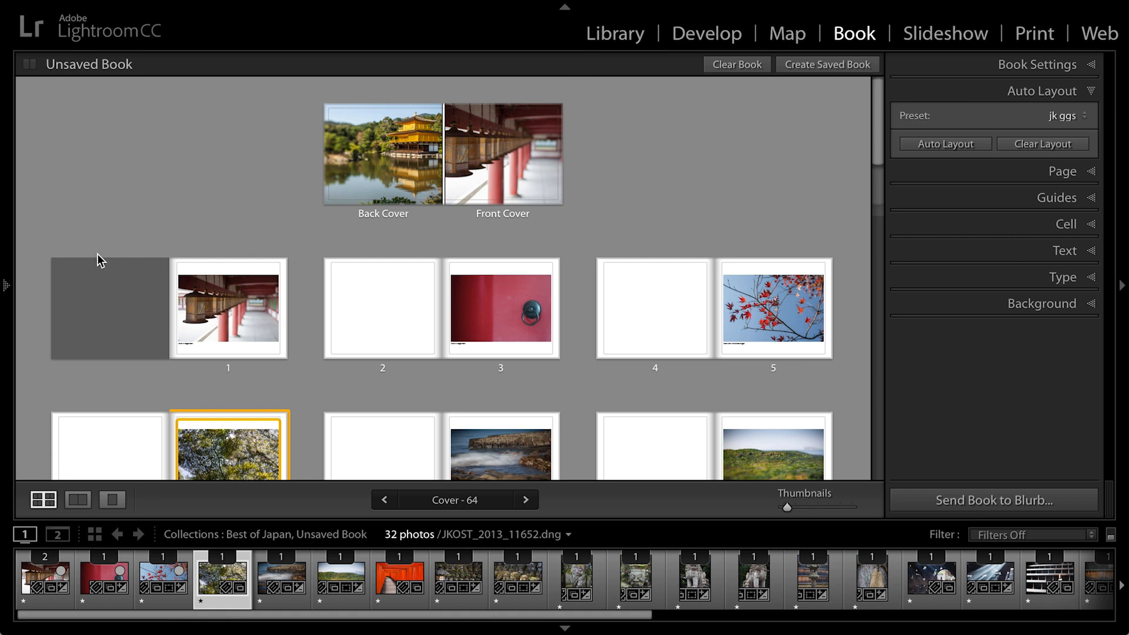
Step: Expand the left sidebar showing the page 7 preview and the Best of Japan collection
left_click(6, 291)
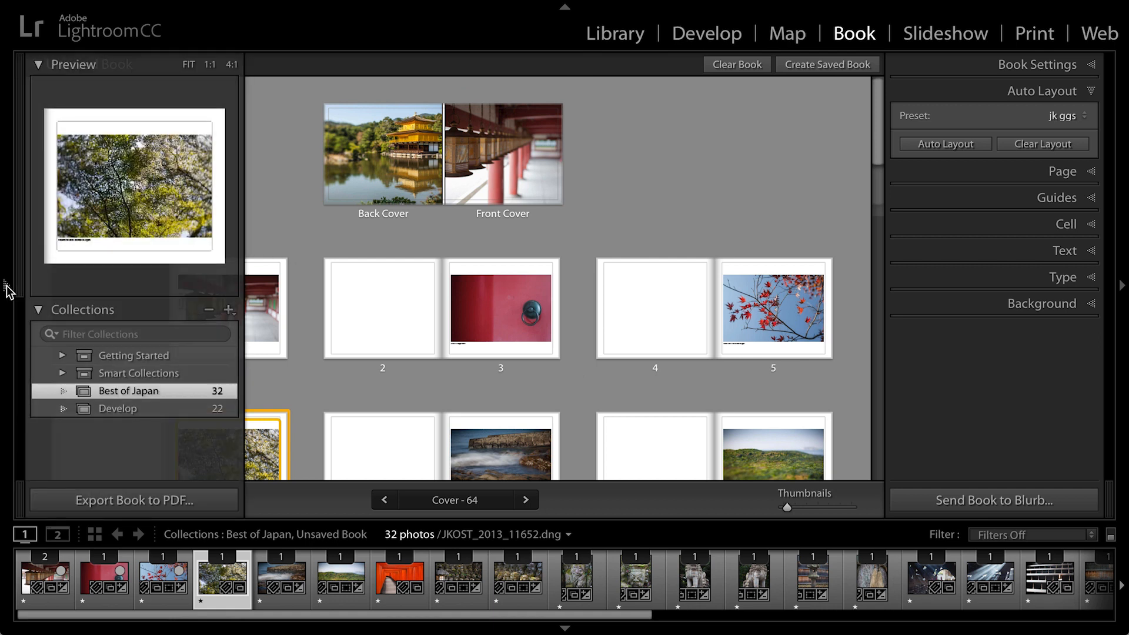
left_click(272, 500)
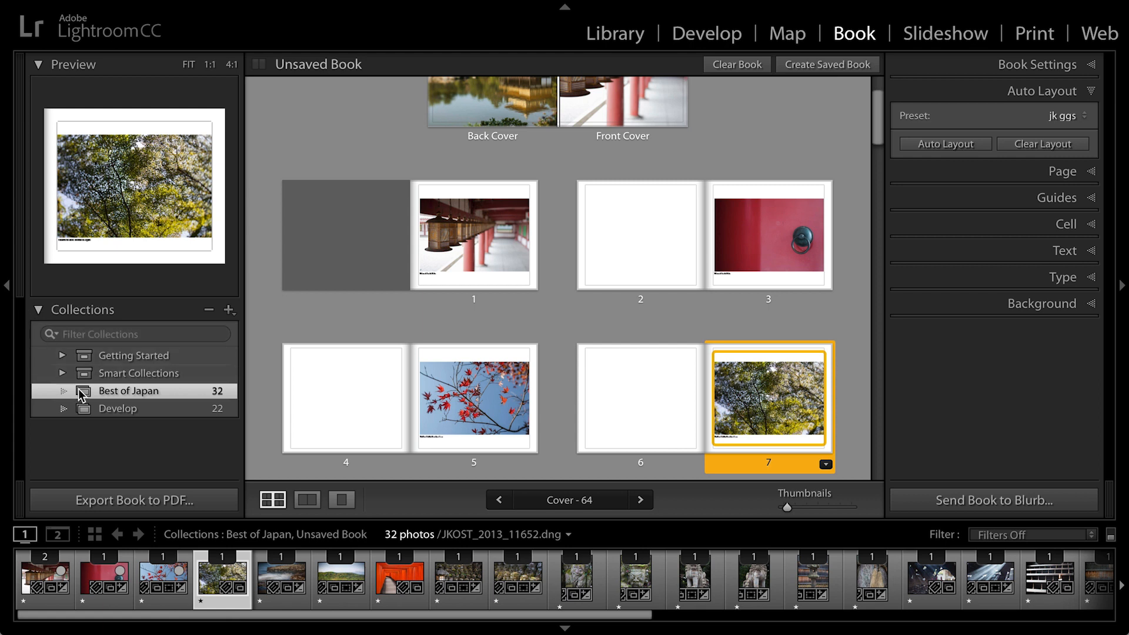
mouse_move(180, 398)
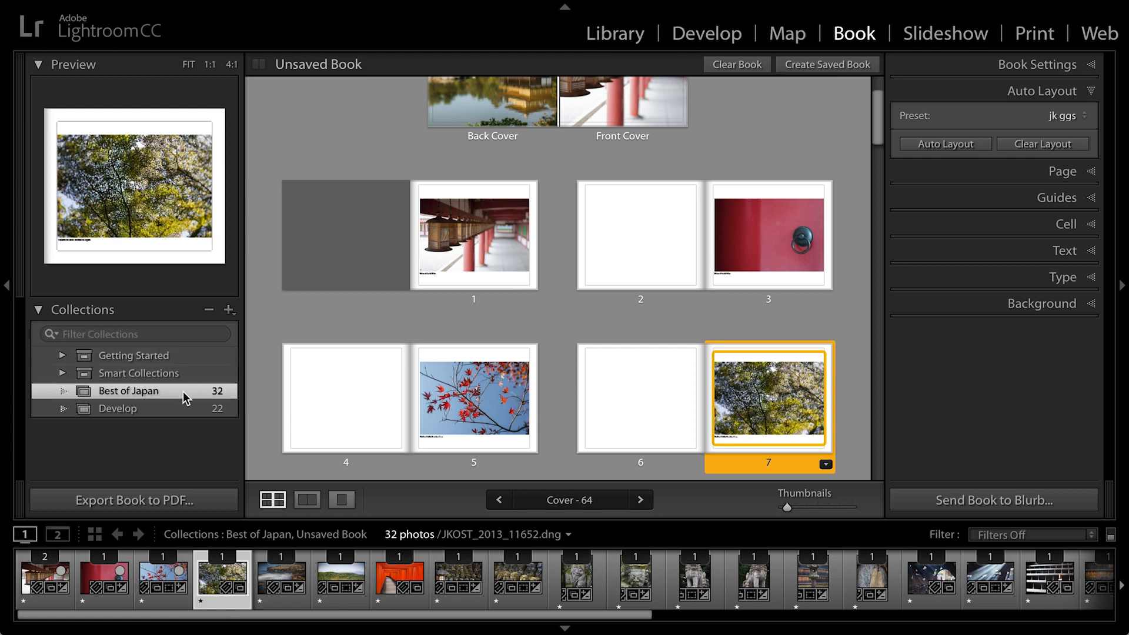
mouse_move(514, 339)
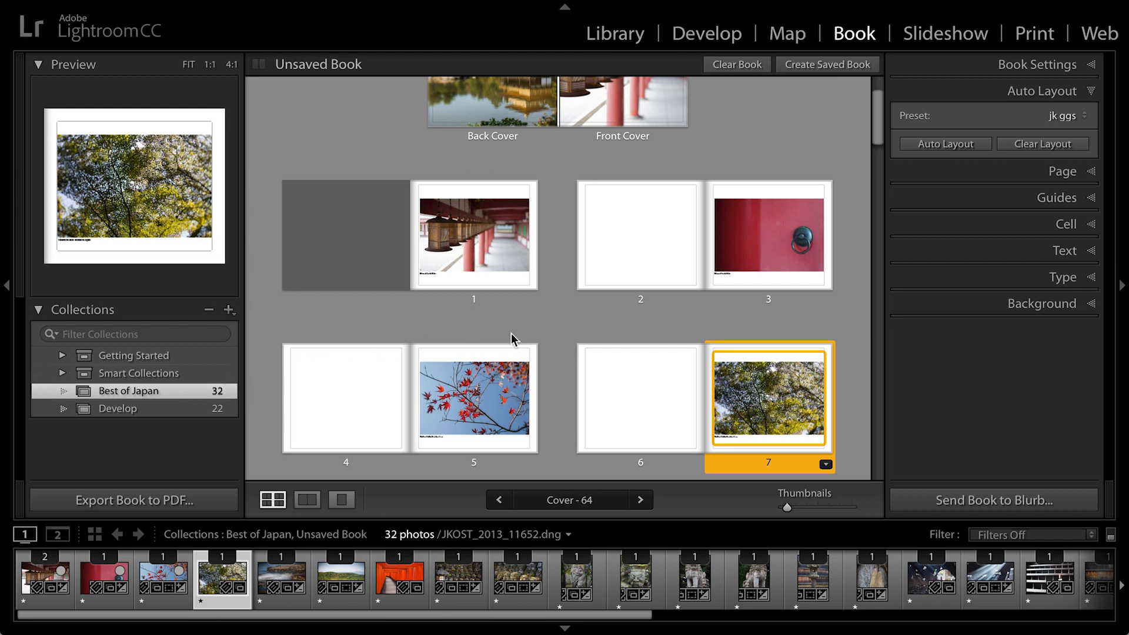
mouse_move(637, 238)
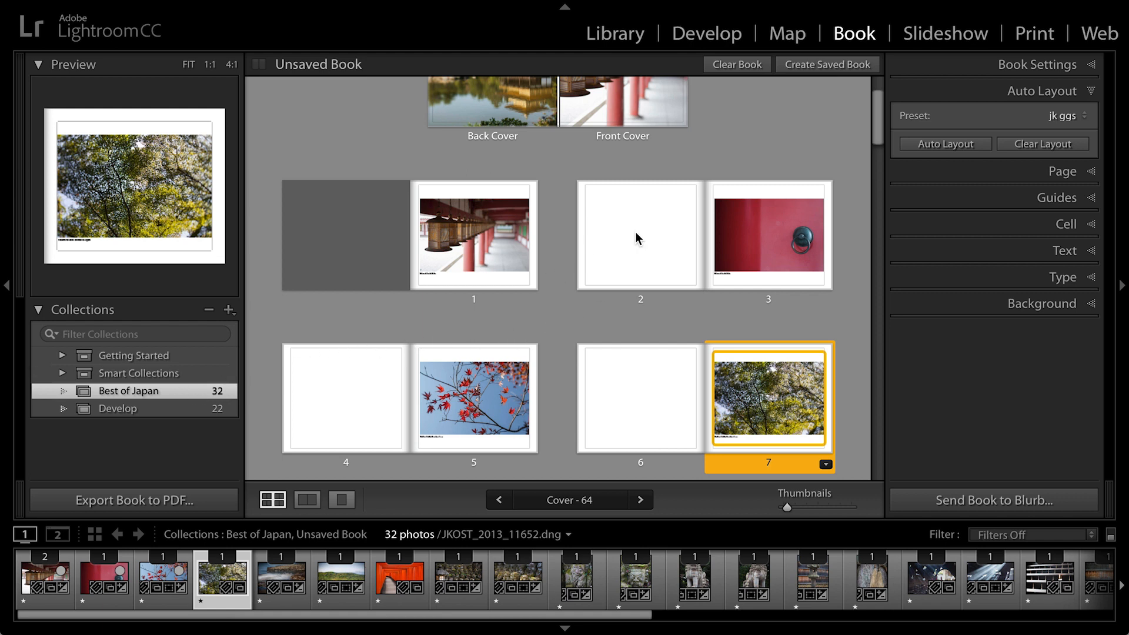
mouse_move(827, 64)
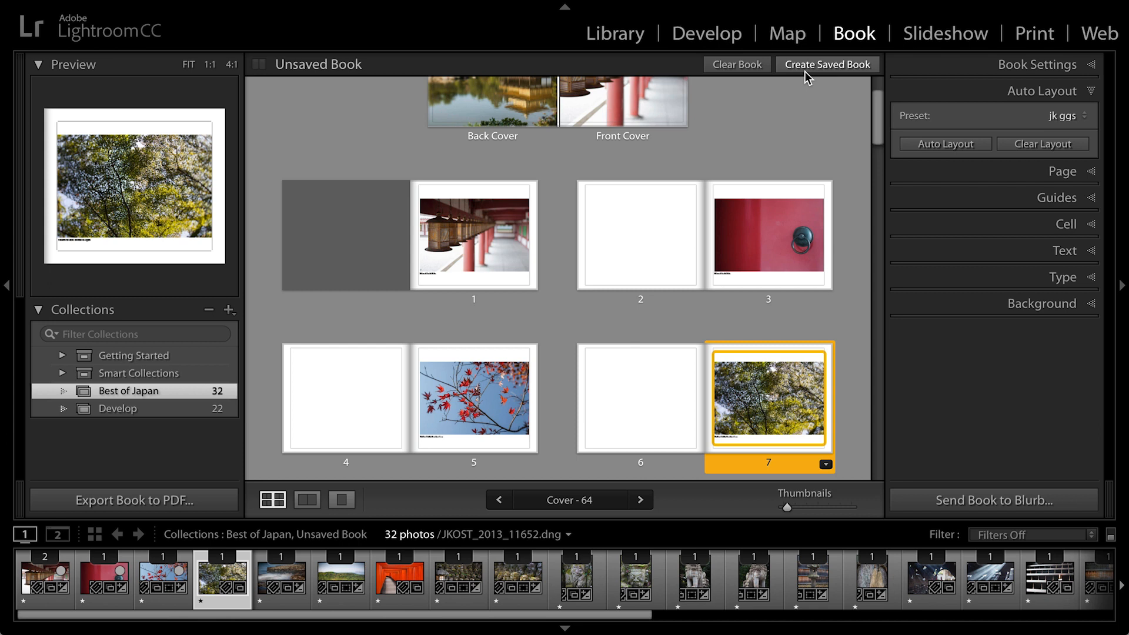
mouse_move(811, 74)
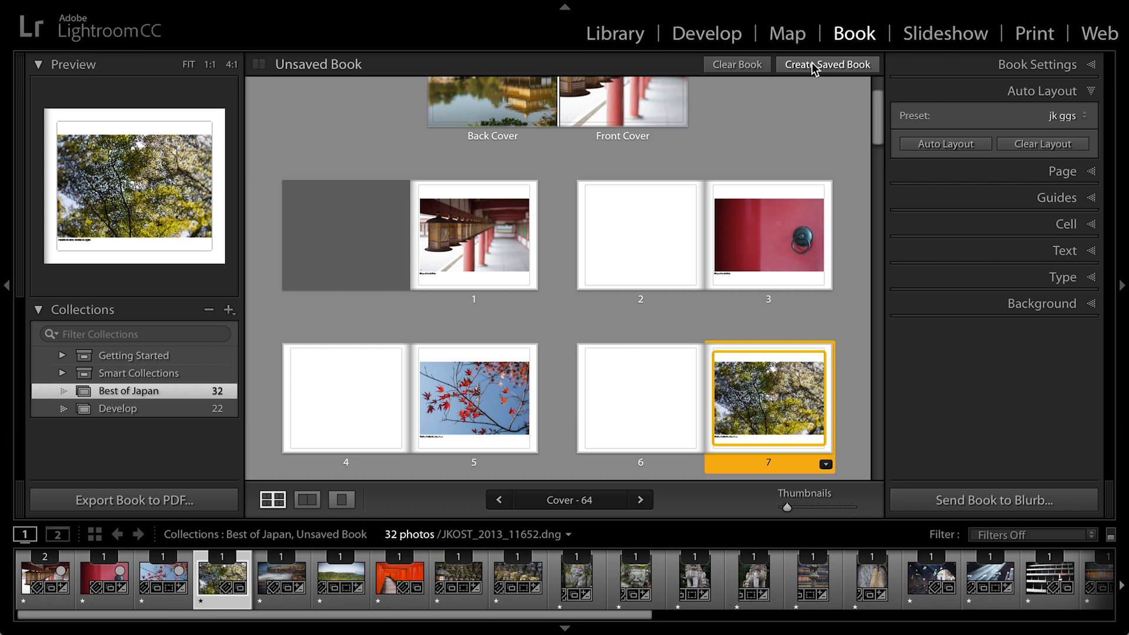
Step: Create the saved book 'Japan Book' inside the Best of Japan collection
left_click(826, 64)
type("Japan Book")
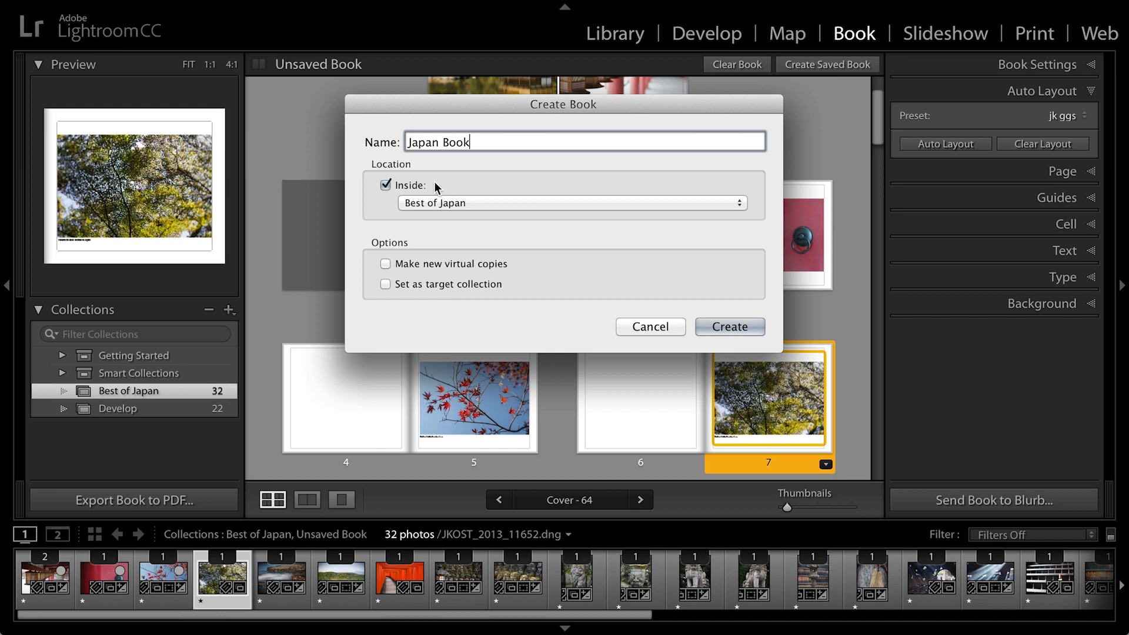
mouse_move(675, 294)
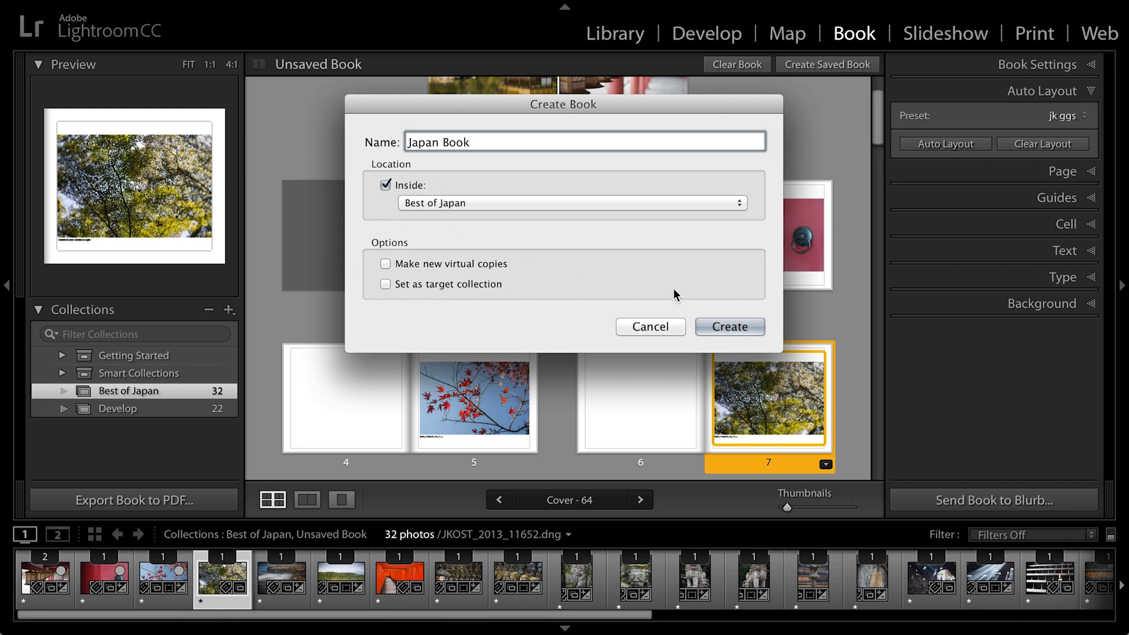
left_click(729, 326)
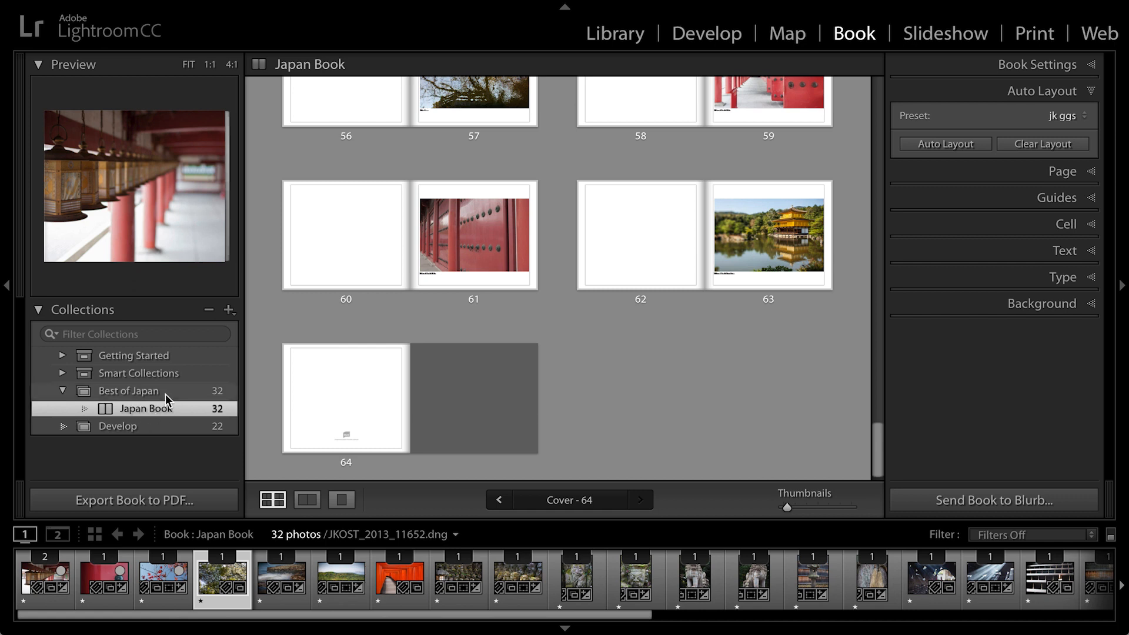
mouse_move(162, 399)
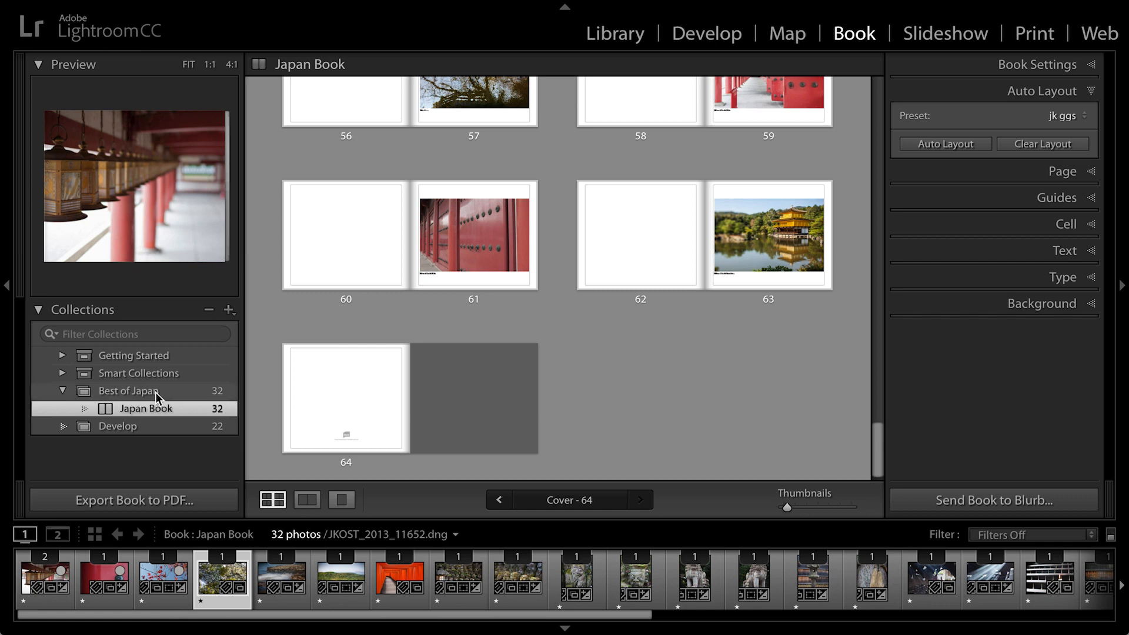
mouse_move(157, 407)
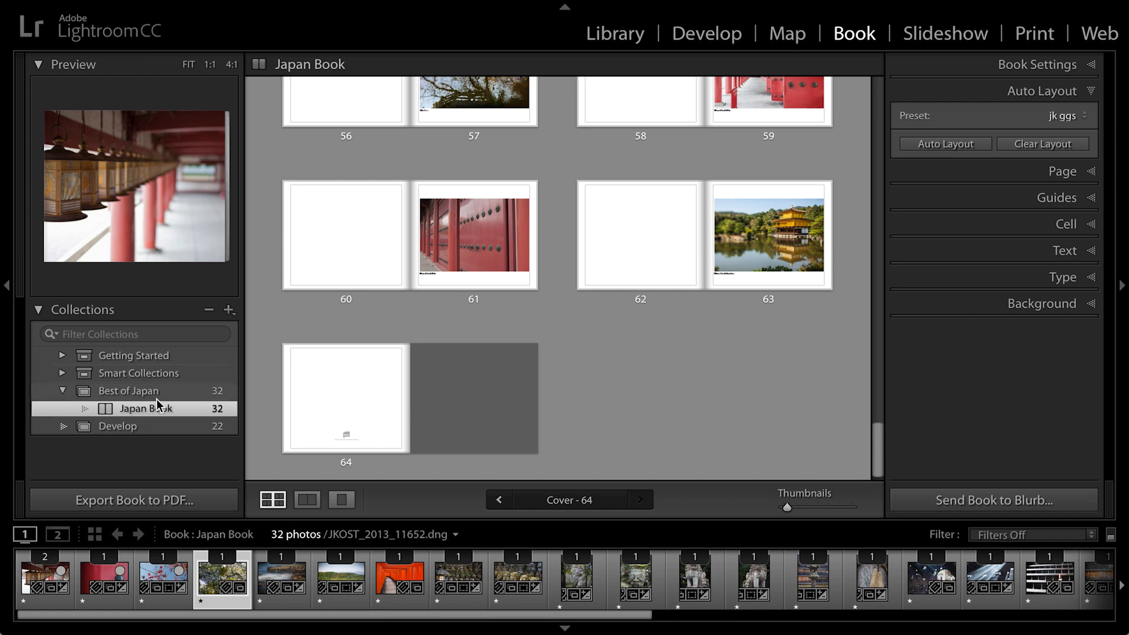
mouse_move(157, 412)
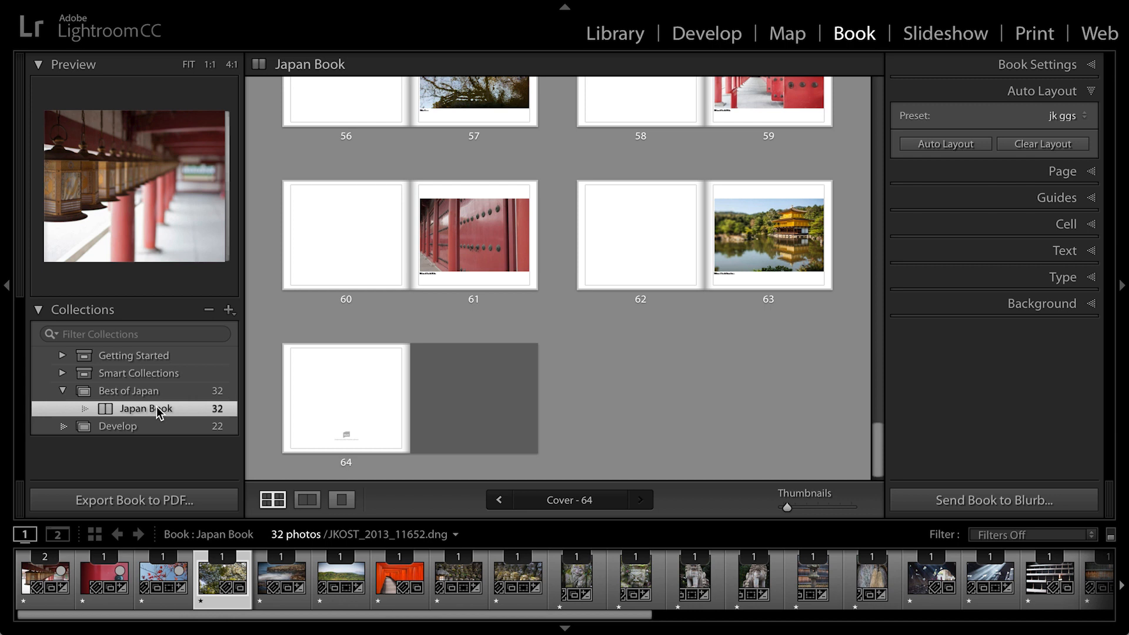
mouse_move(153, 413)
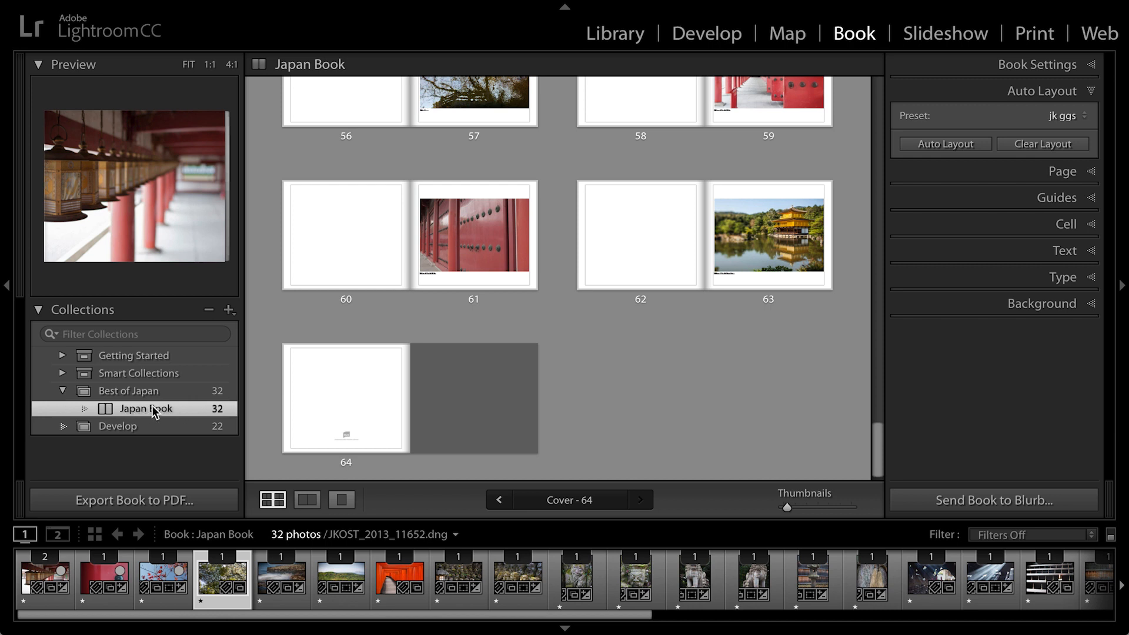